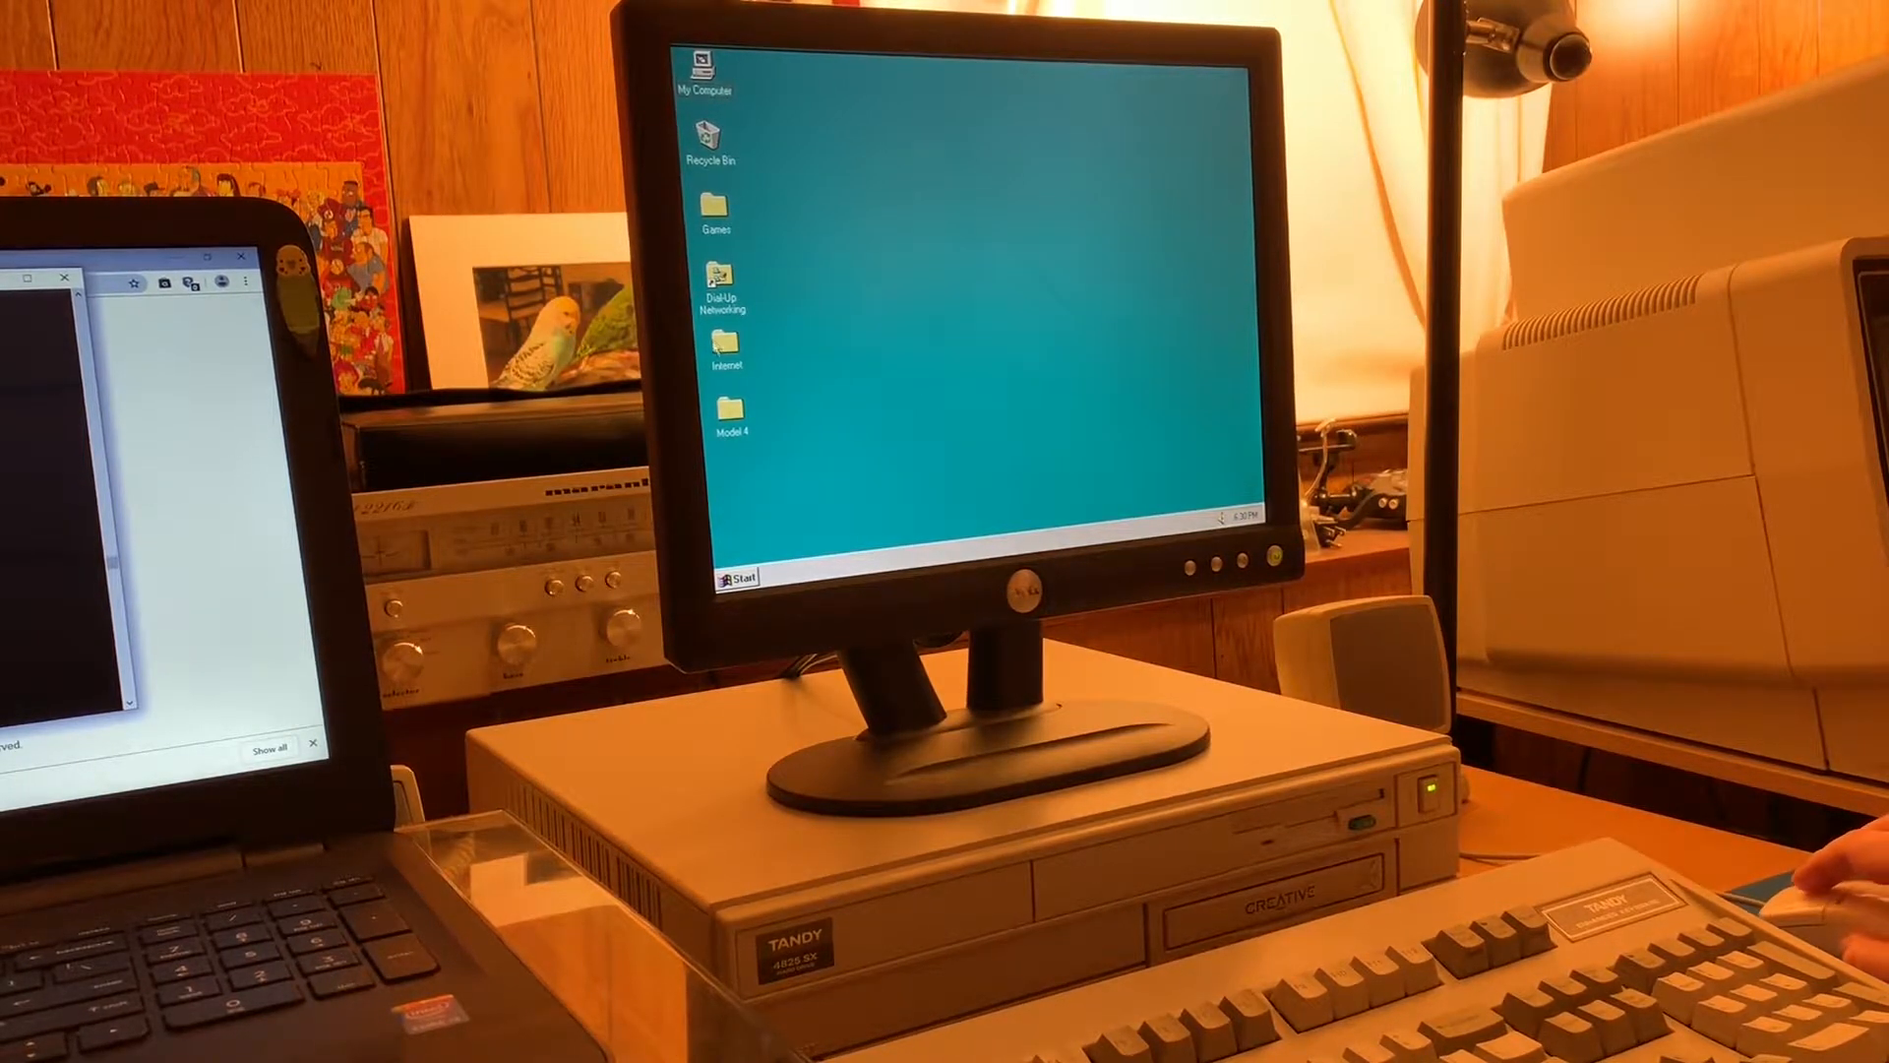
# - Dial the 'TJBNet via Modem' connection from the Dial-Up Networking folder
pyautogui.click(716, 283)
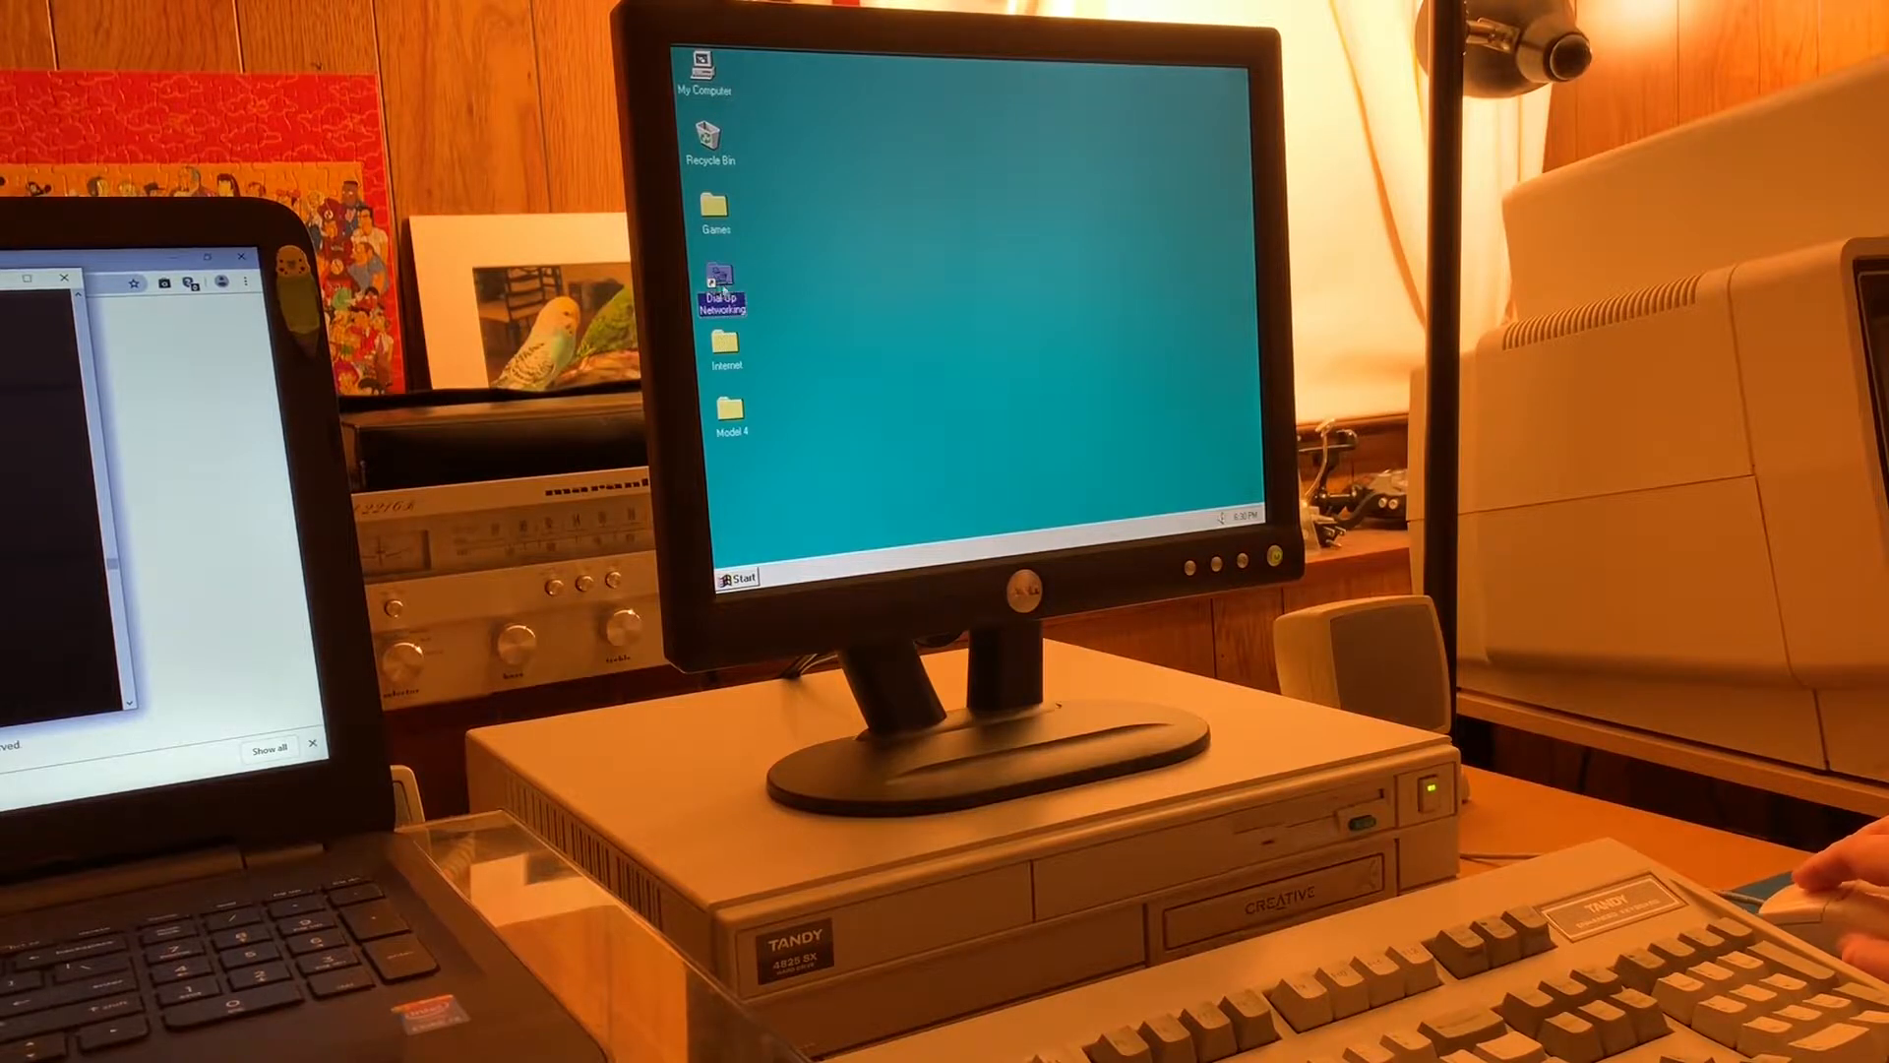
pyautogui.doubleClick(714, 289)
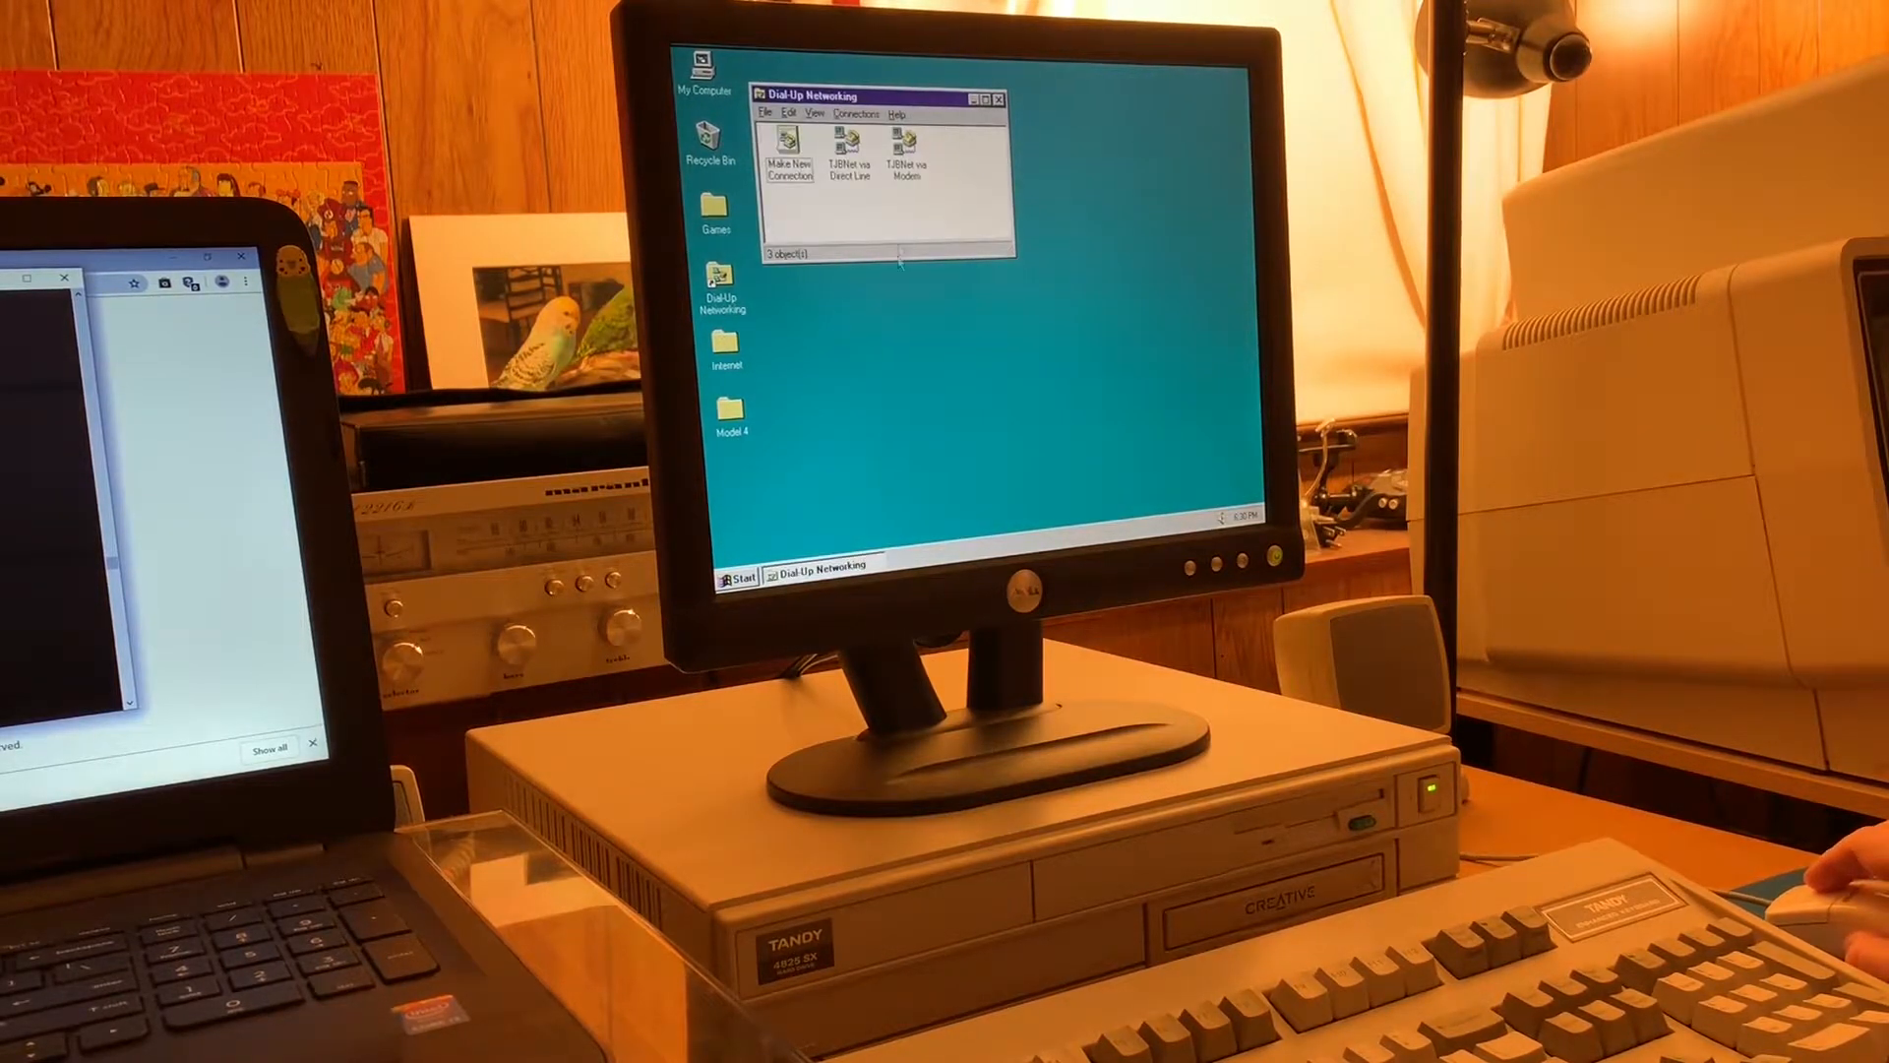
pyautogui.click(910, 164)
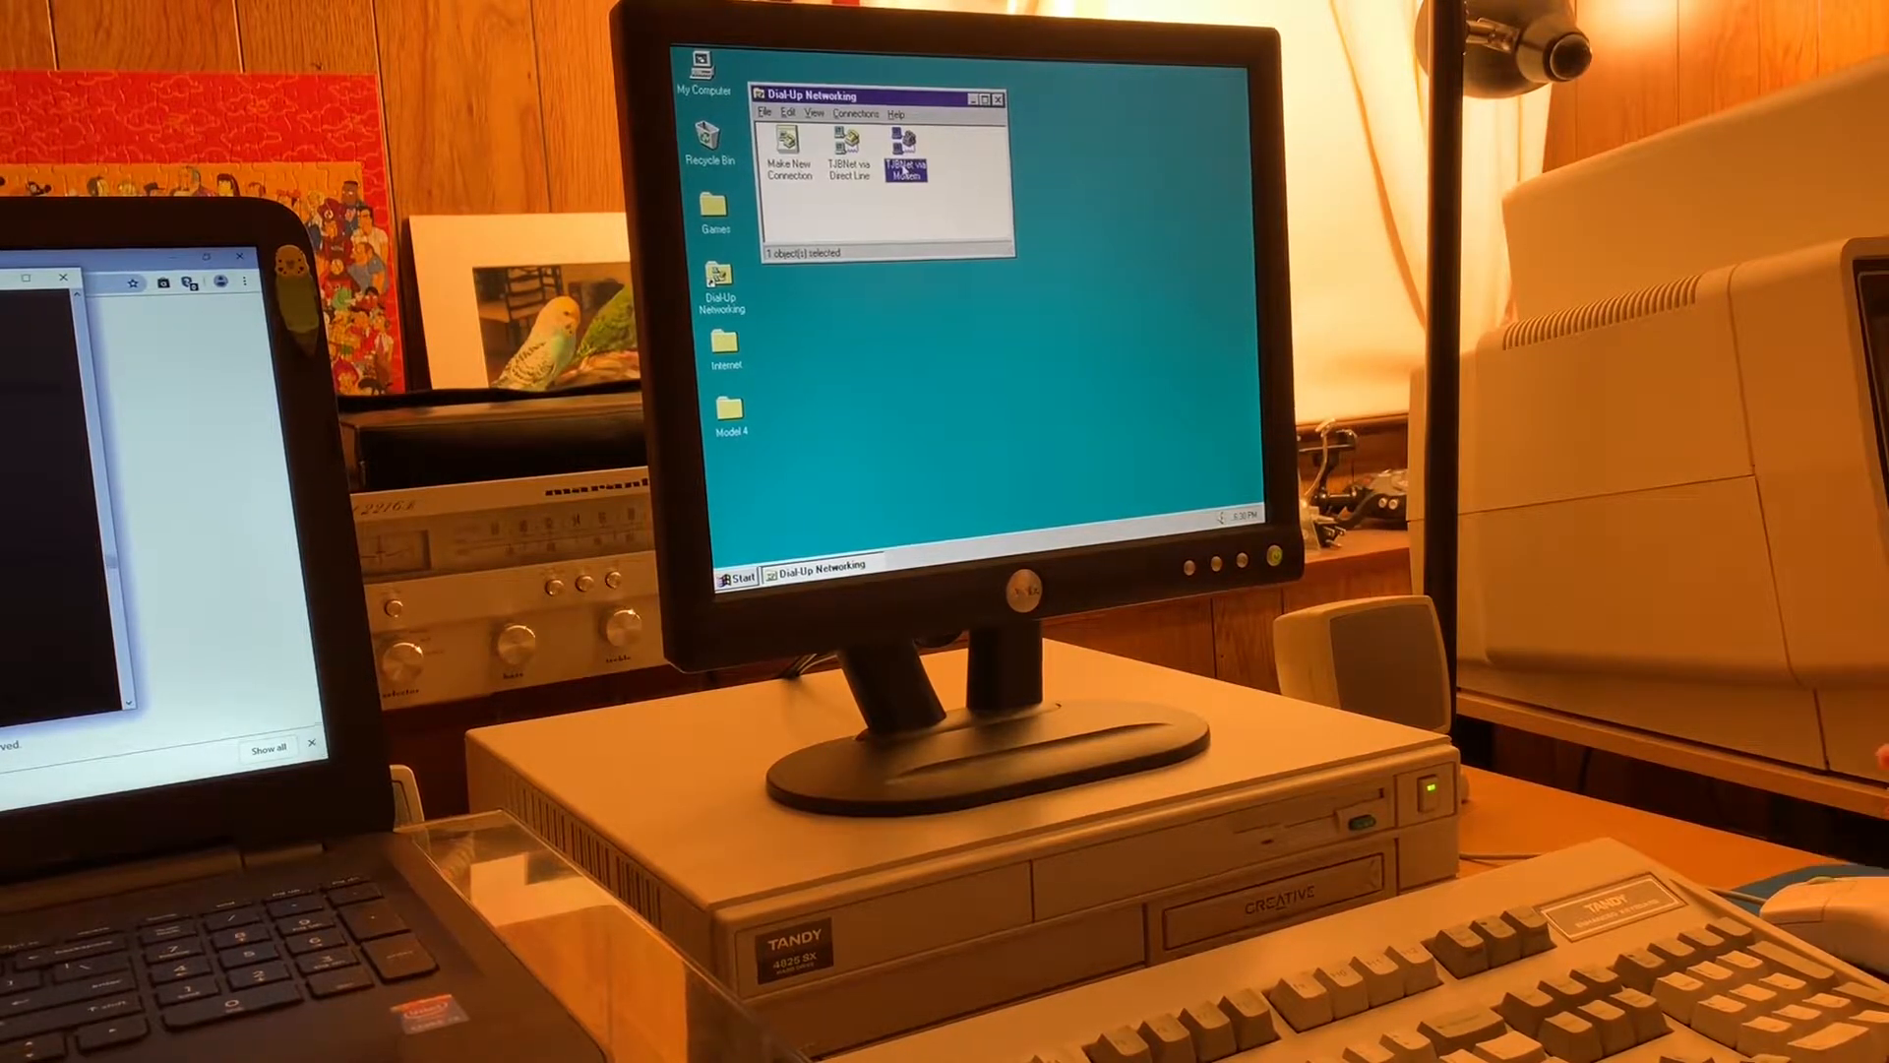
pyautogui.doubleClick(904, 169)
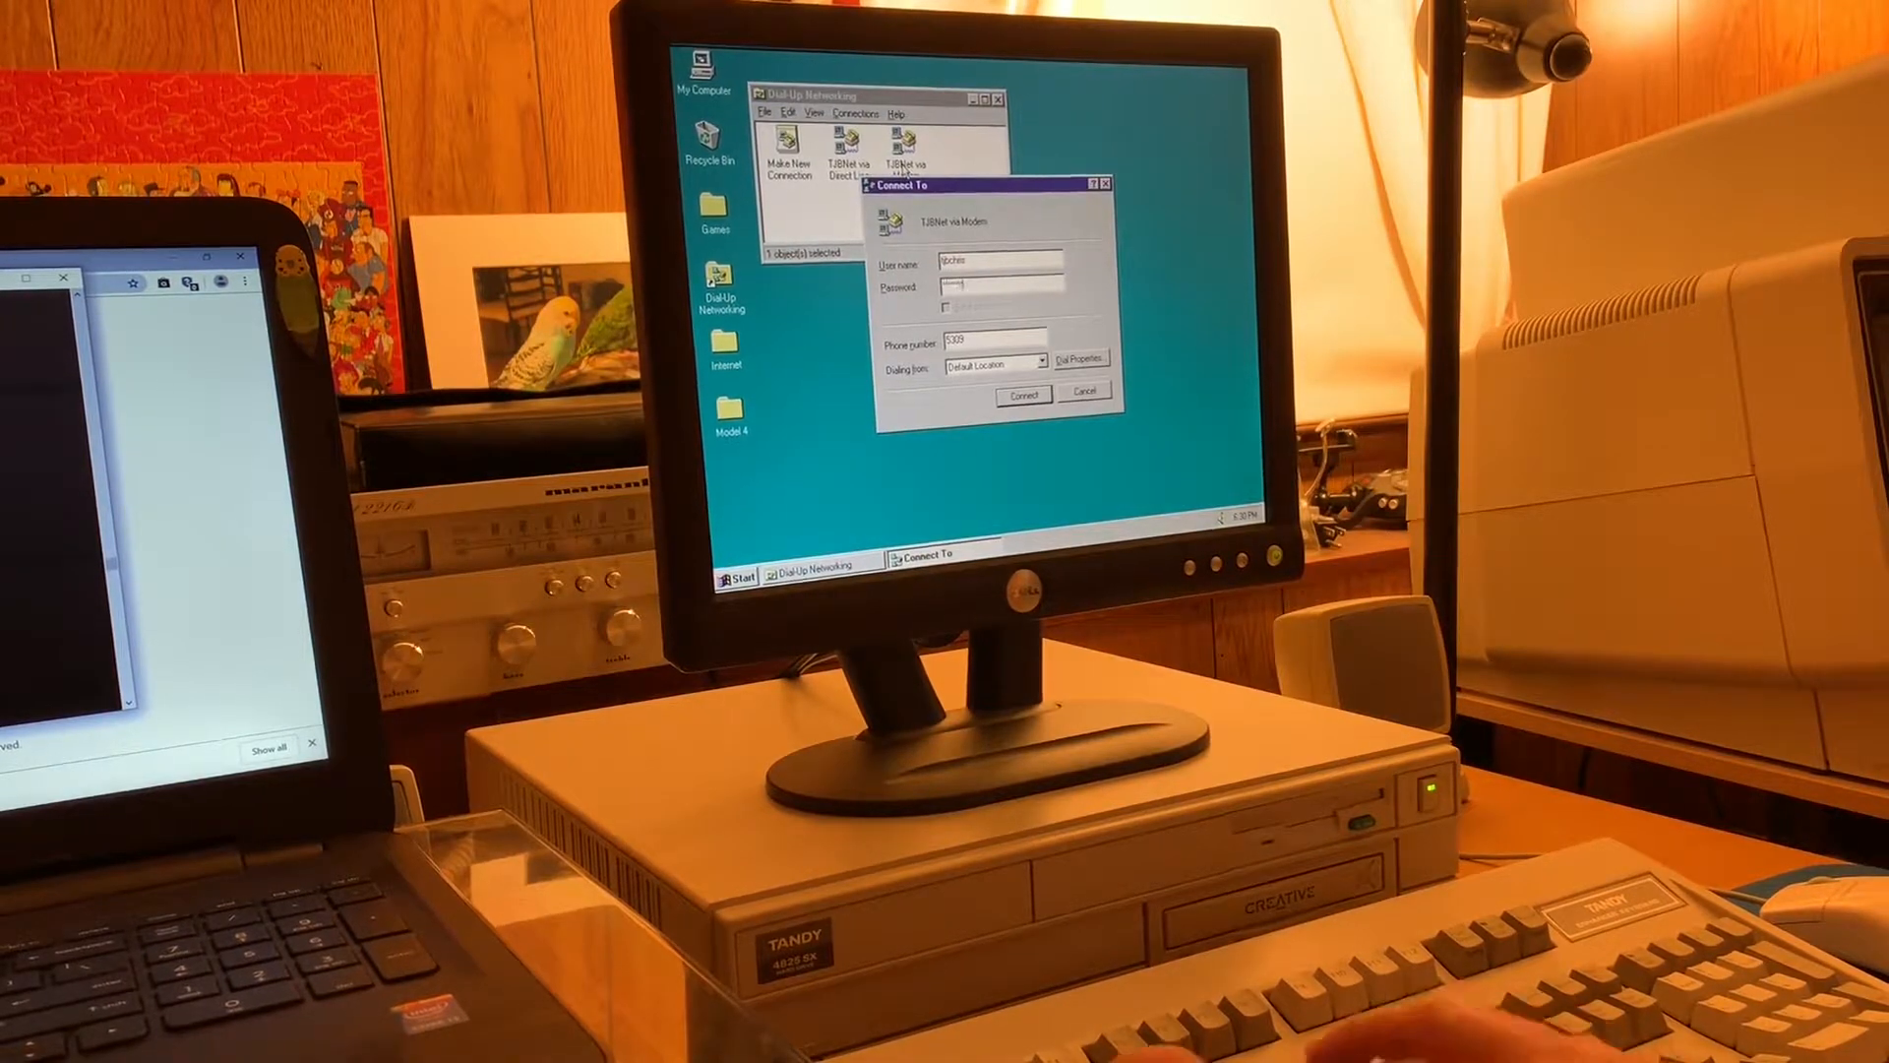
pyautogui.click(1022, 394)
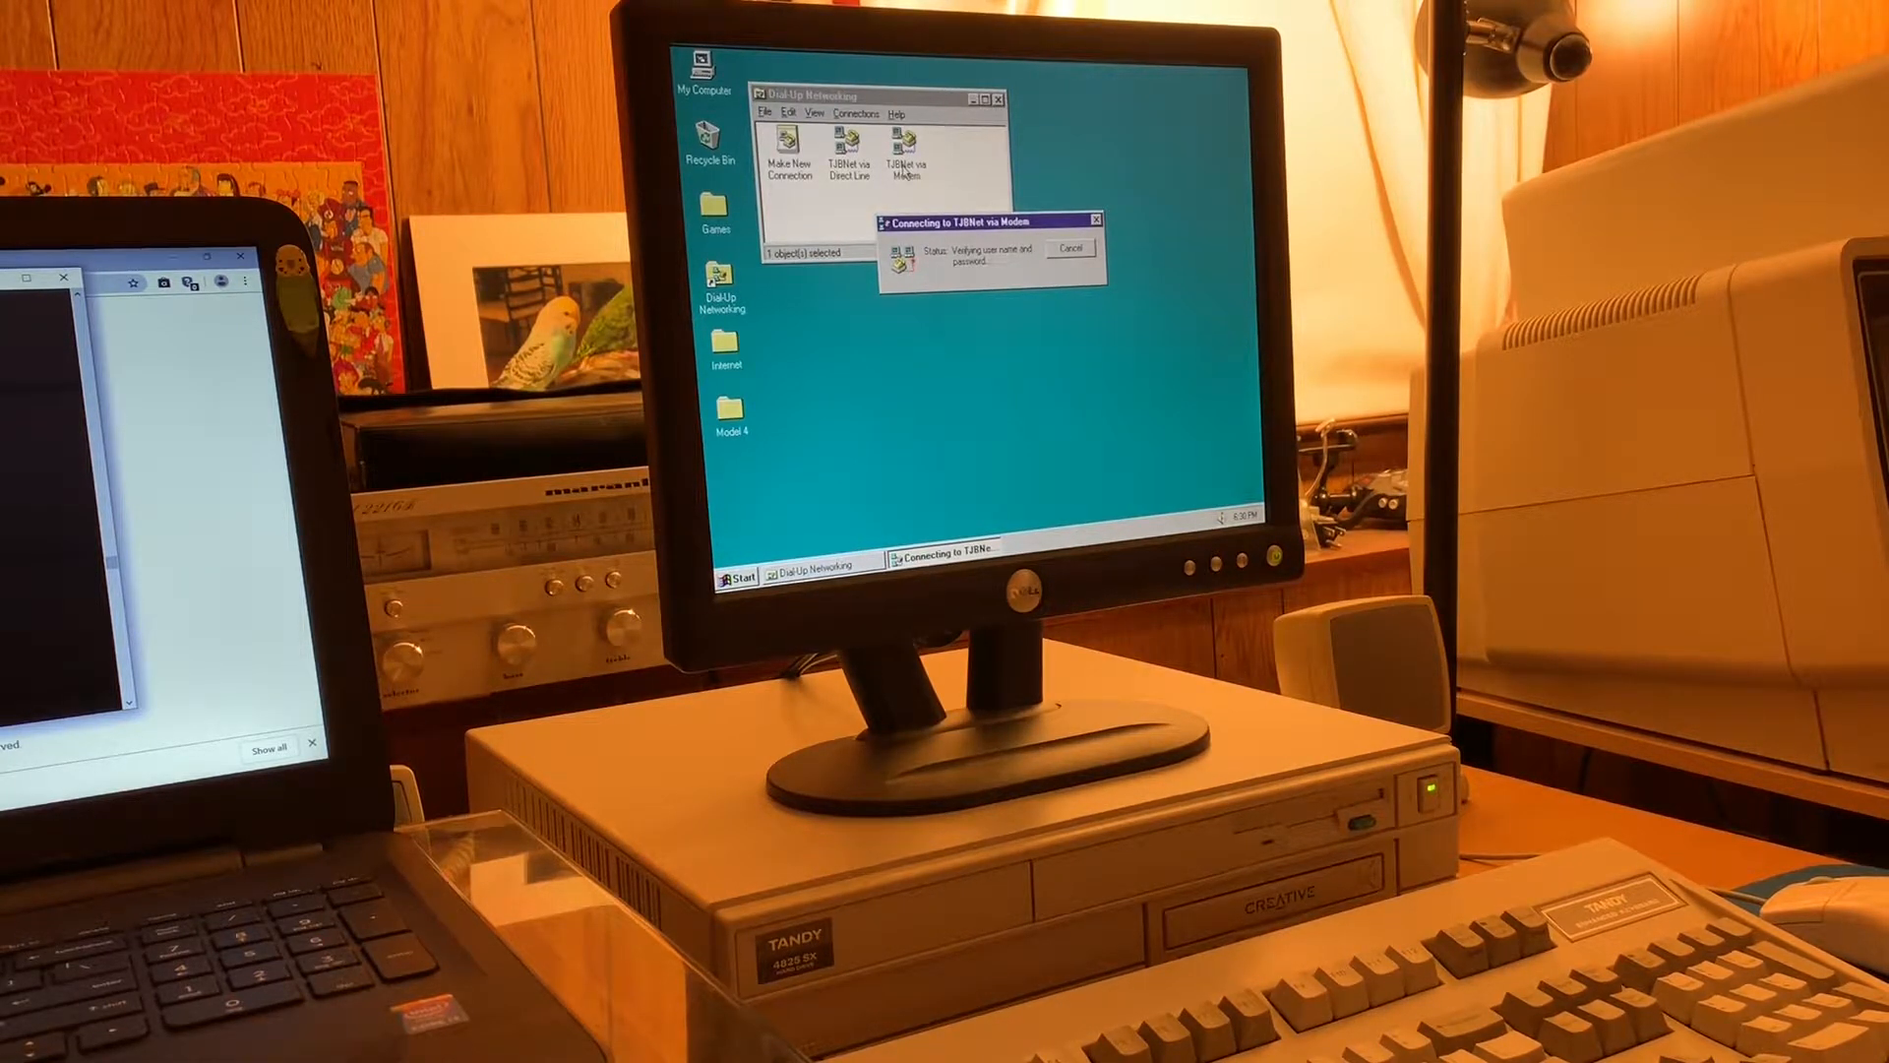
# - Launch AOL Instant Messenger from the Internet folder, then close its Buddy List window
pyautogui.click(1071, 248)
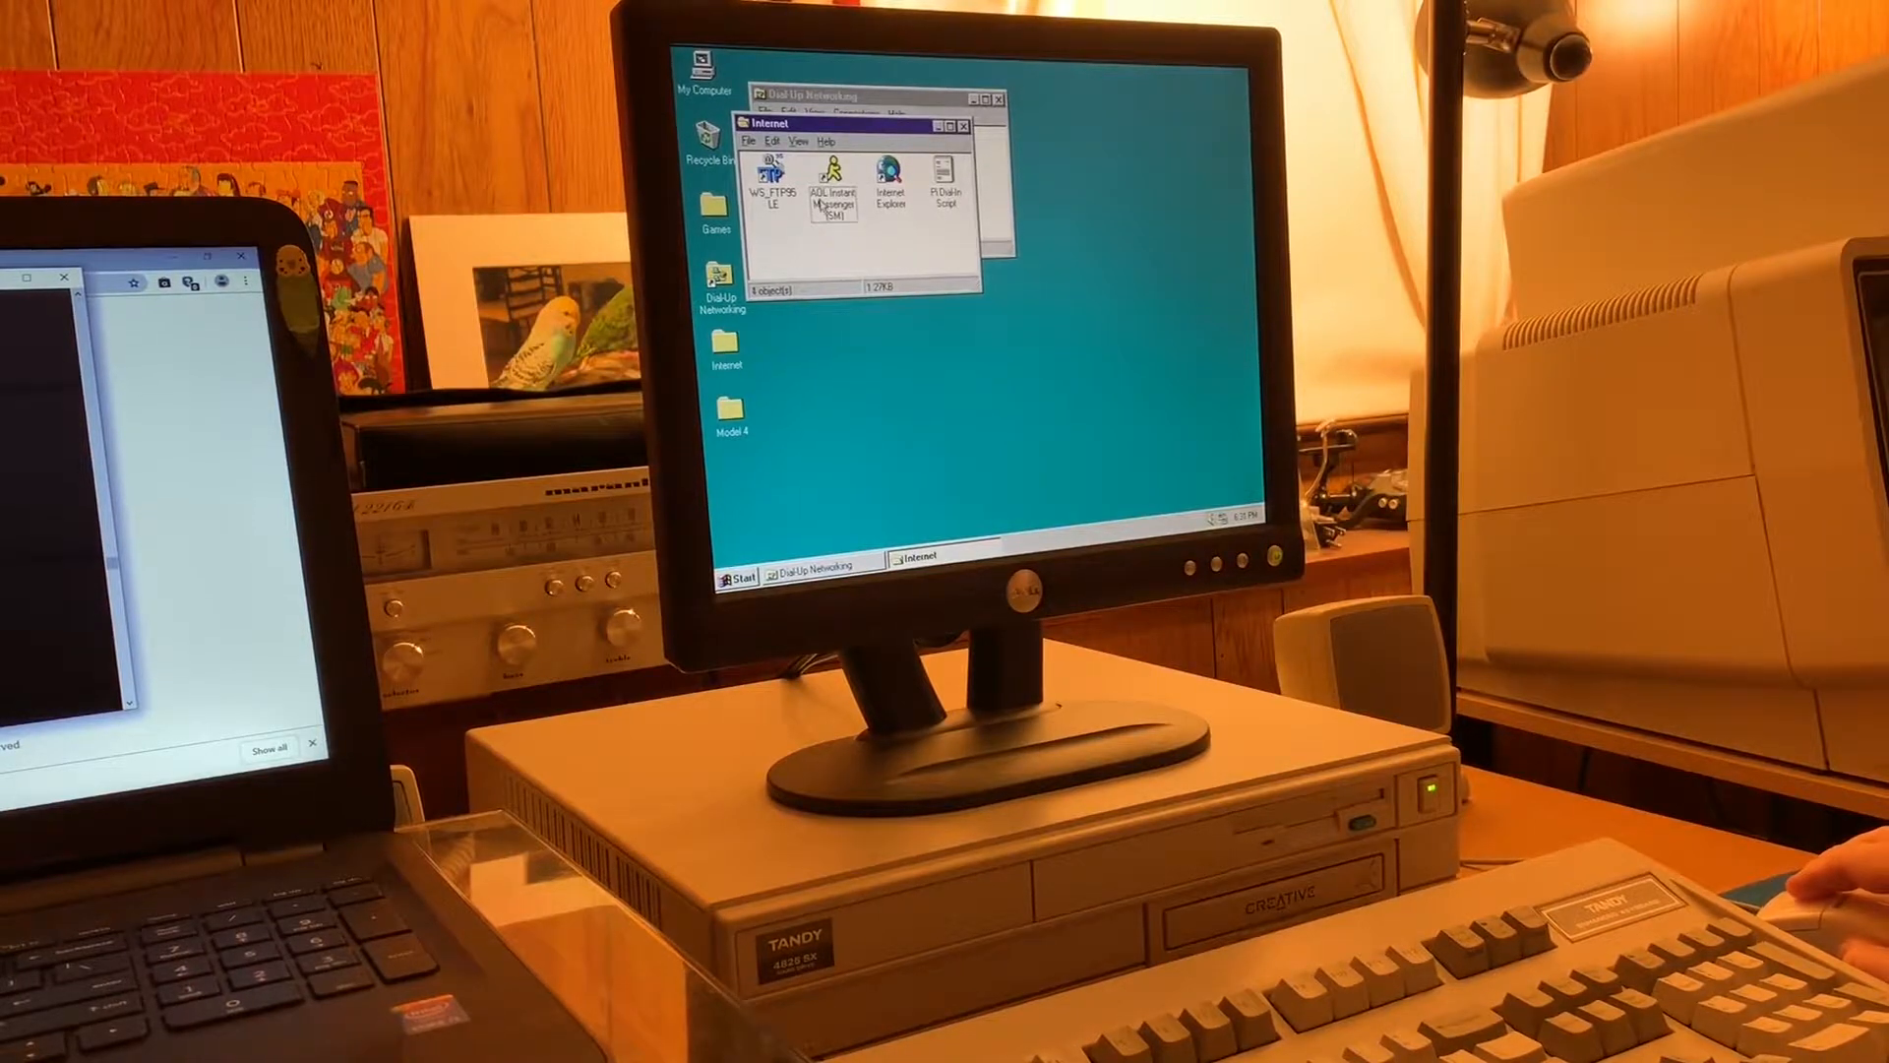
pyautogui.click(828, 187)
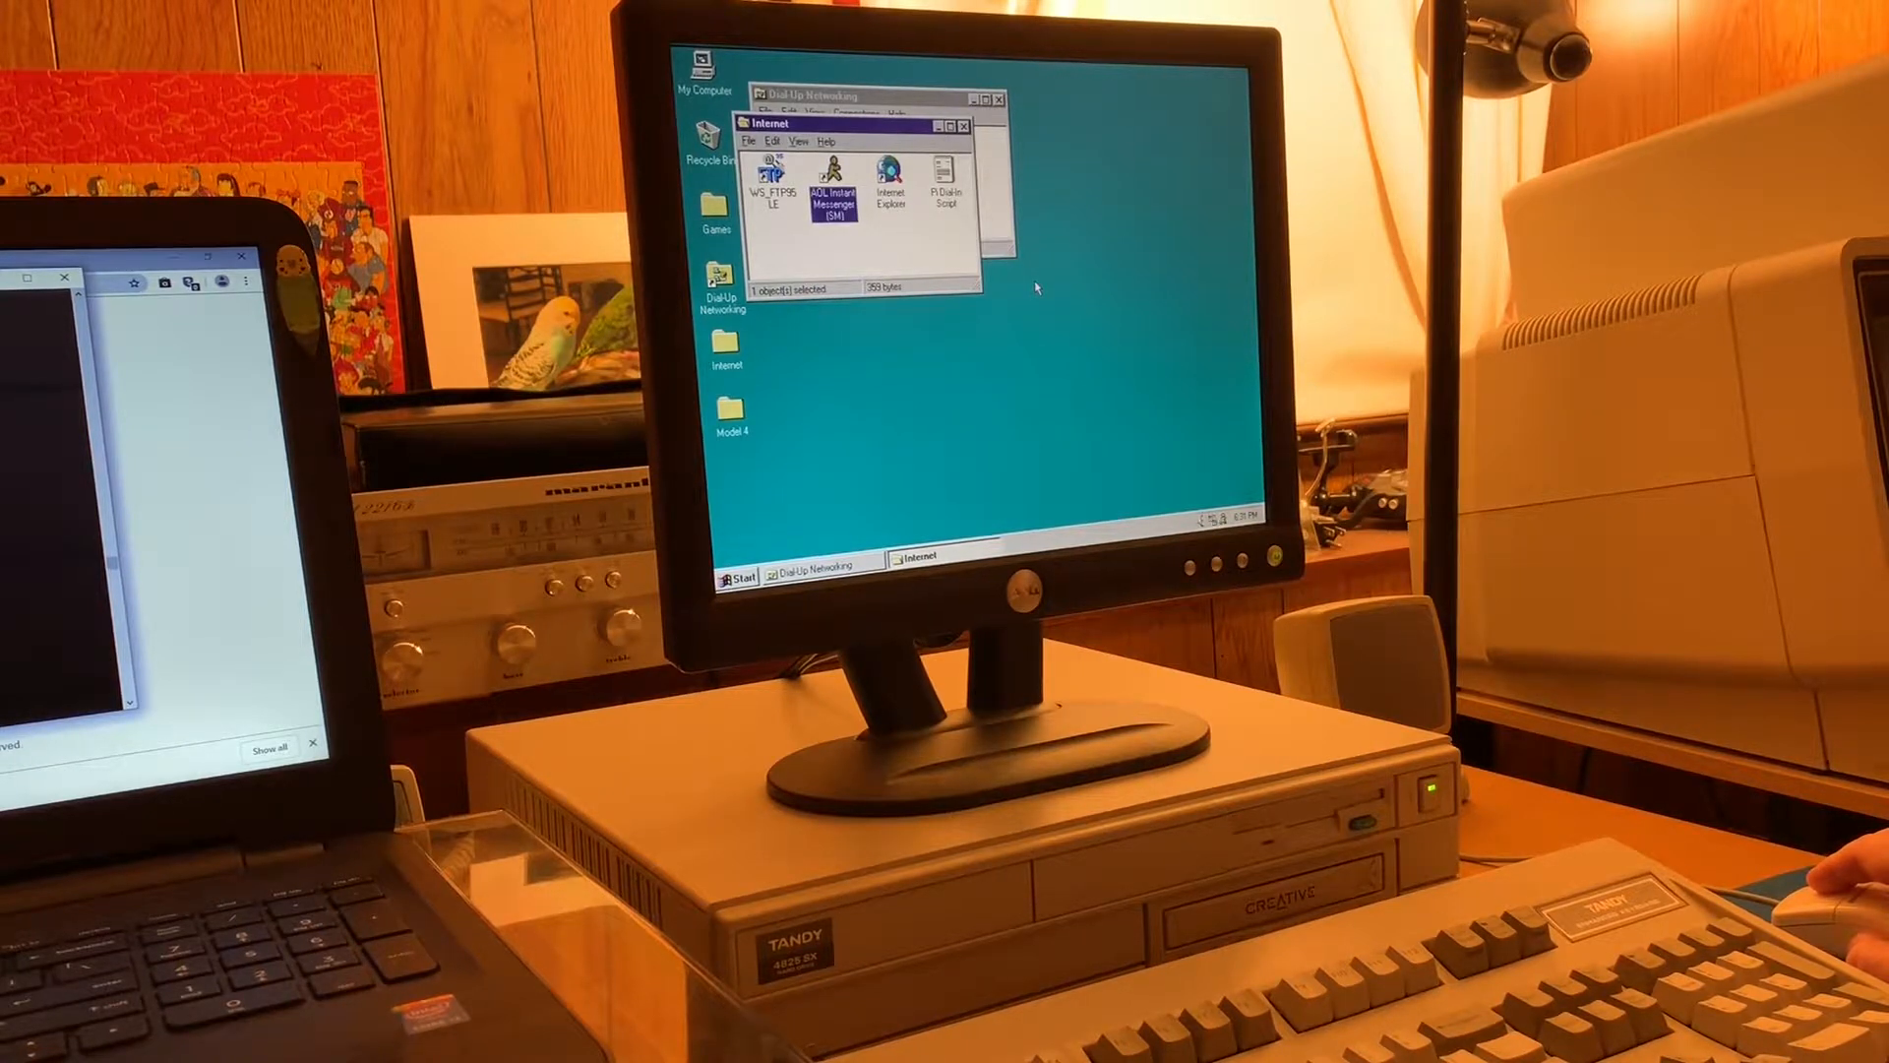
pyautogui.doubleClick(833, 191)
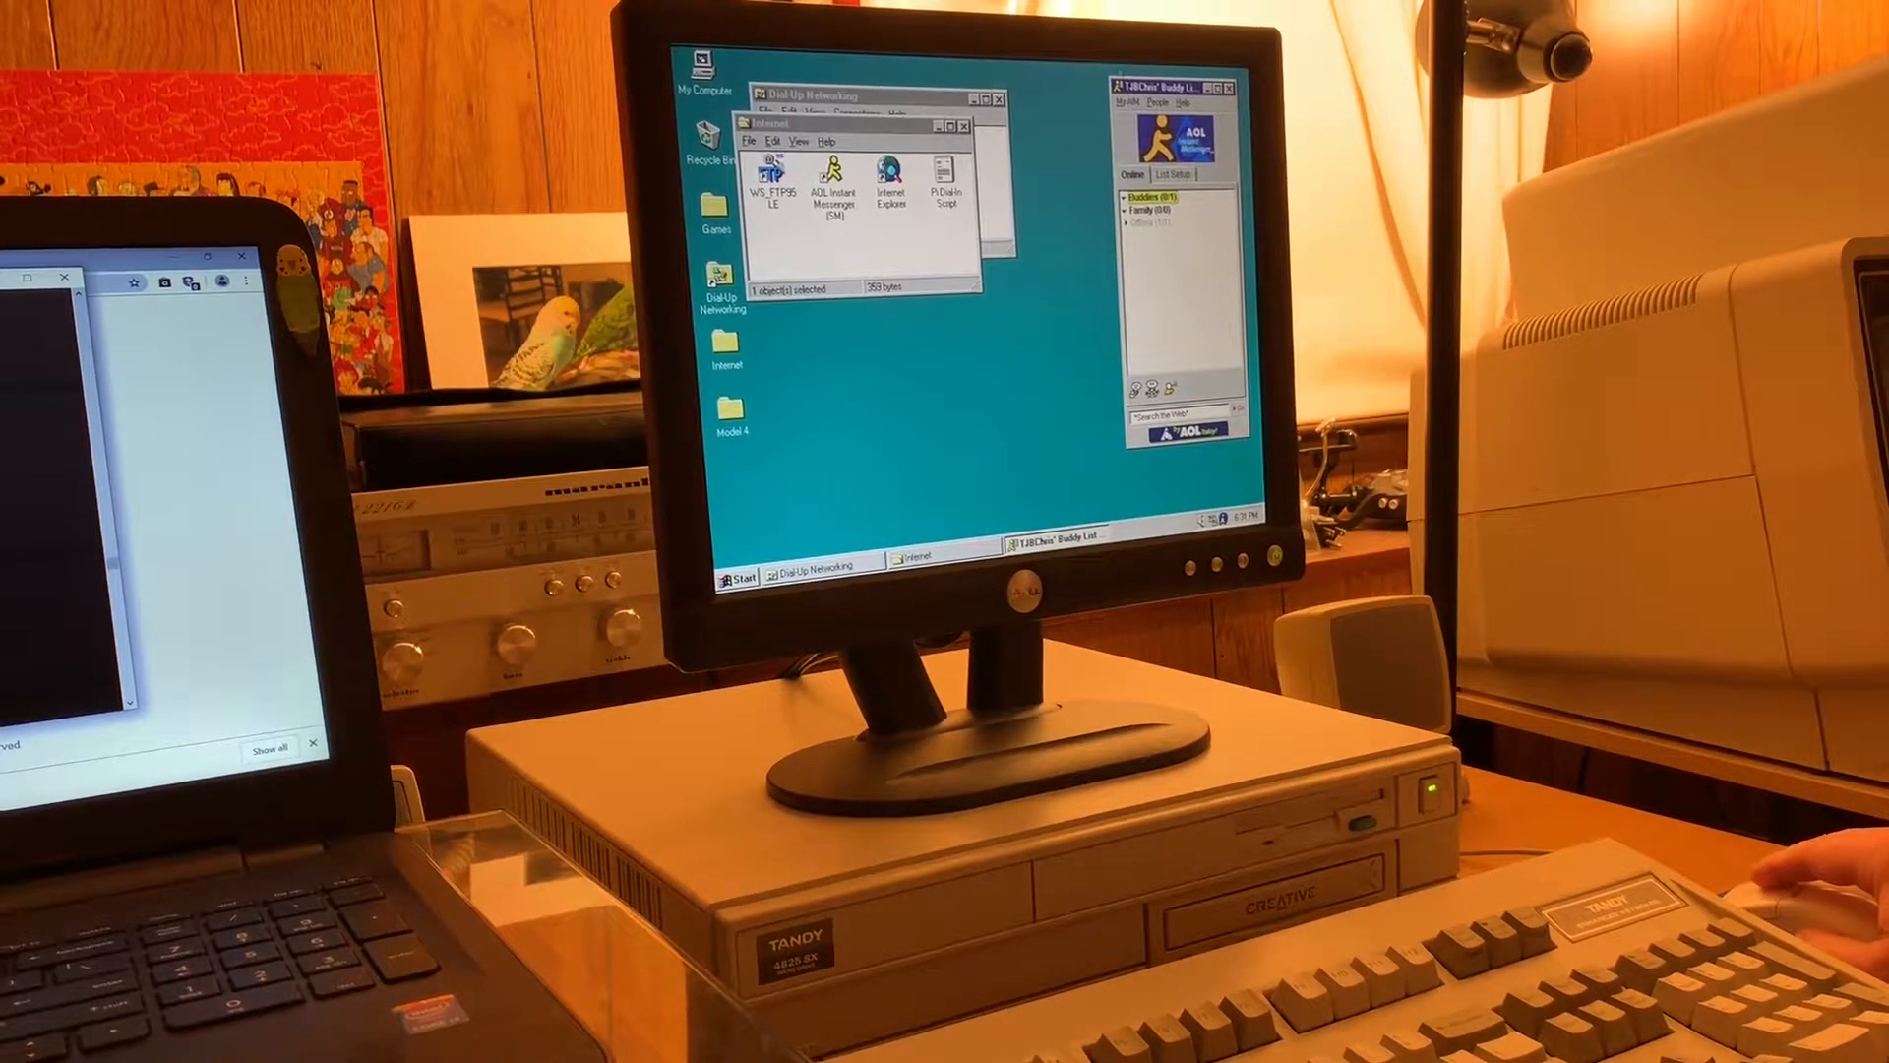
pyautogui.click(1130, 102)
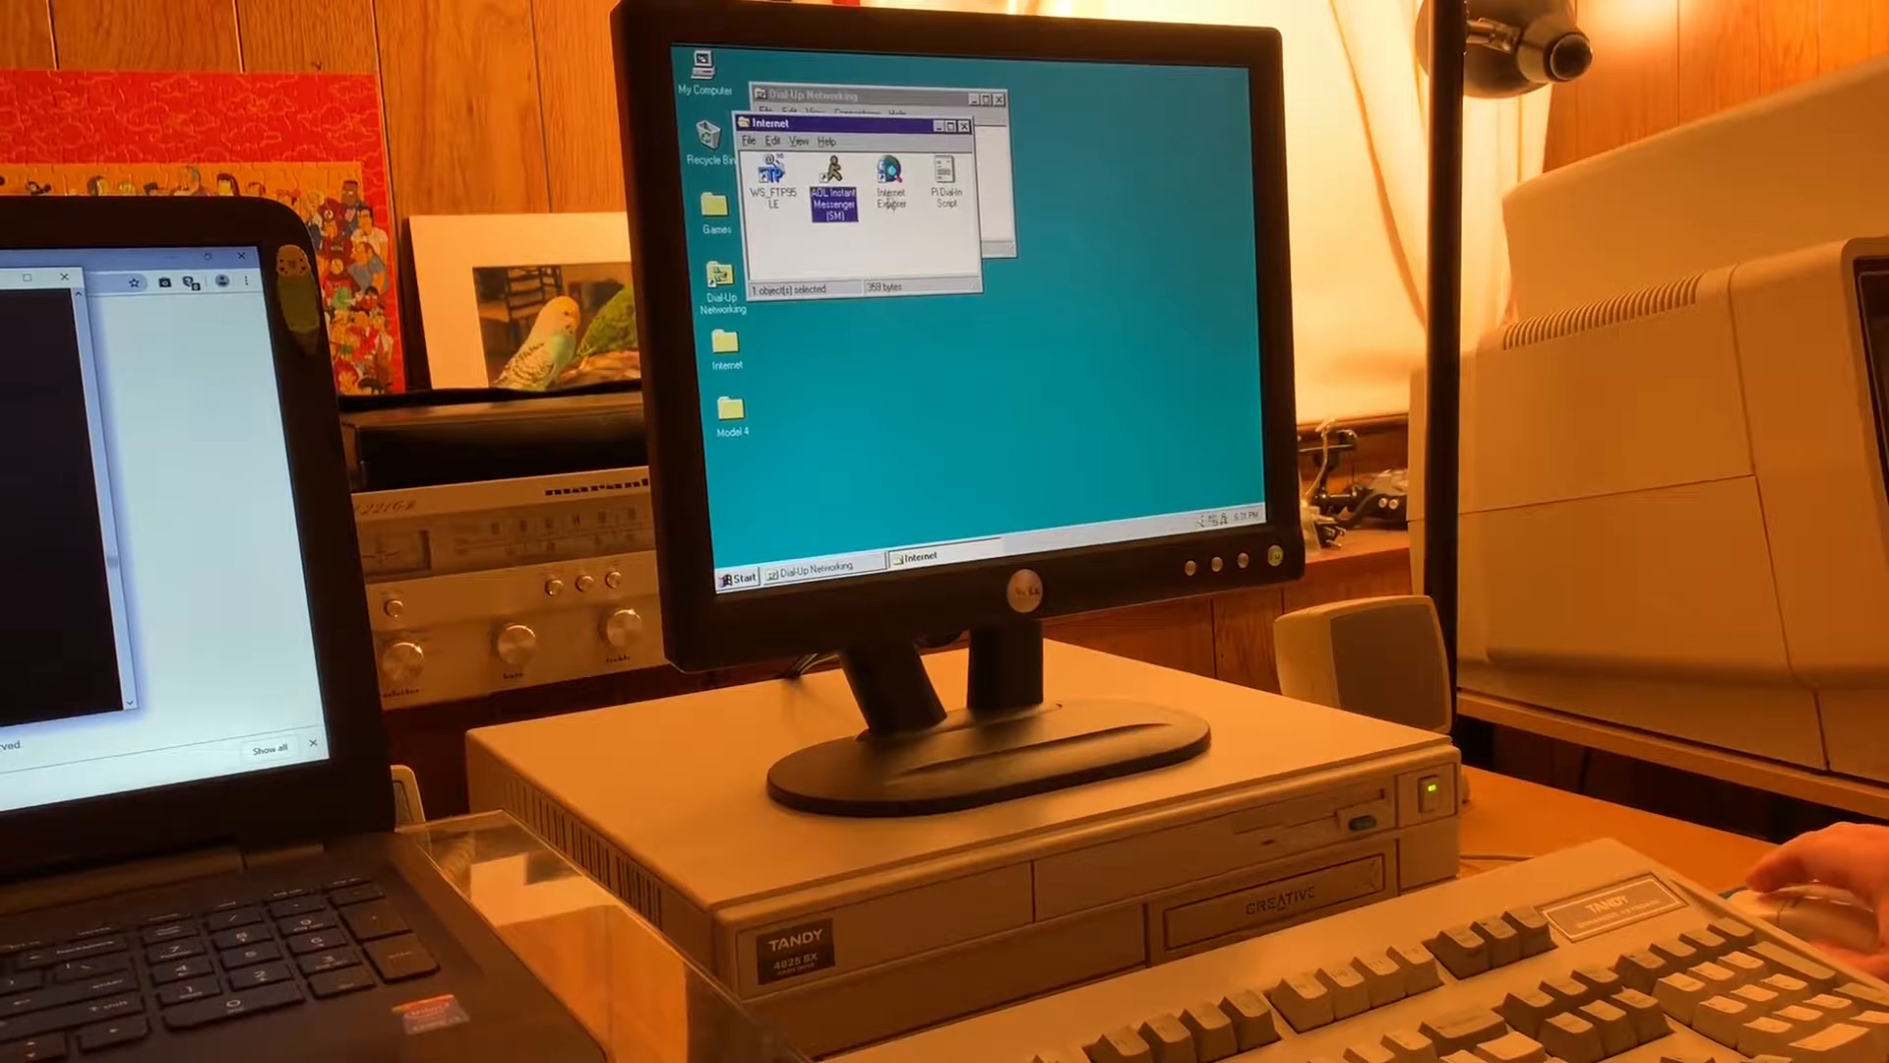
pyautogui.click(890, 175)
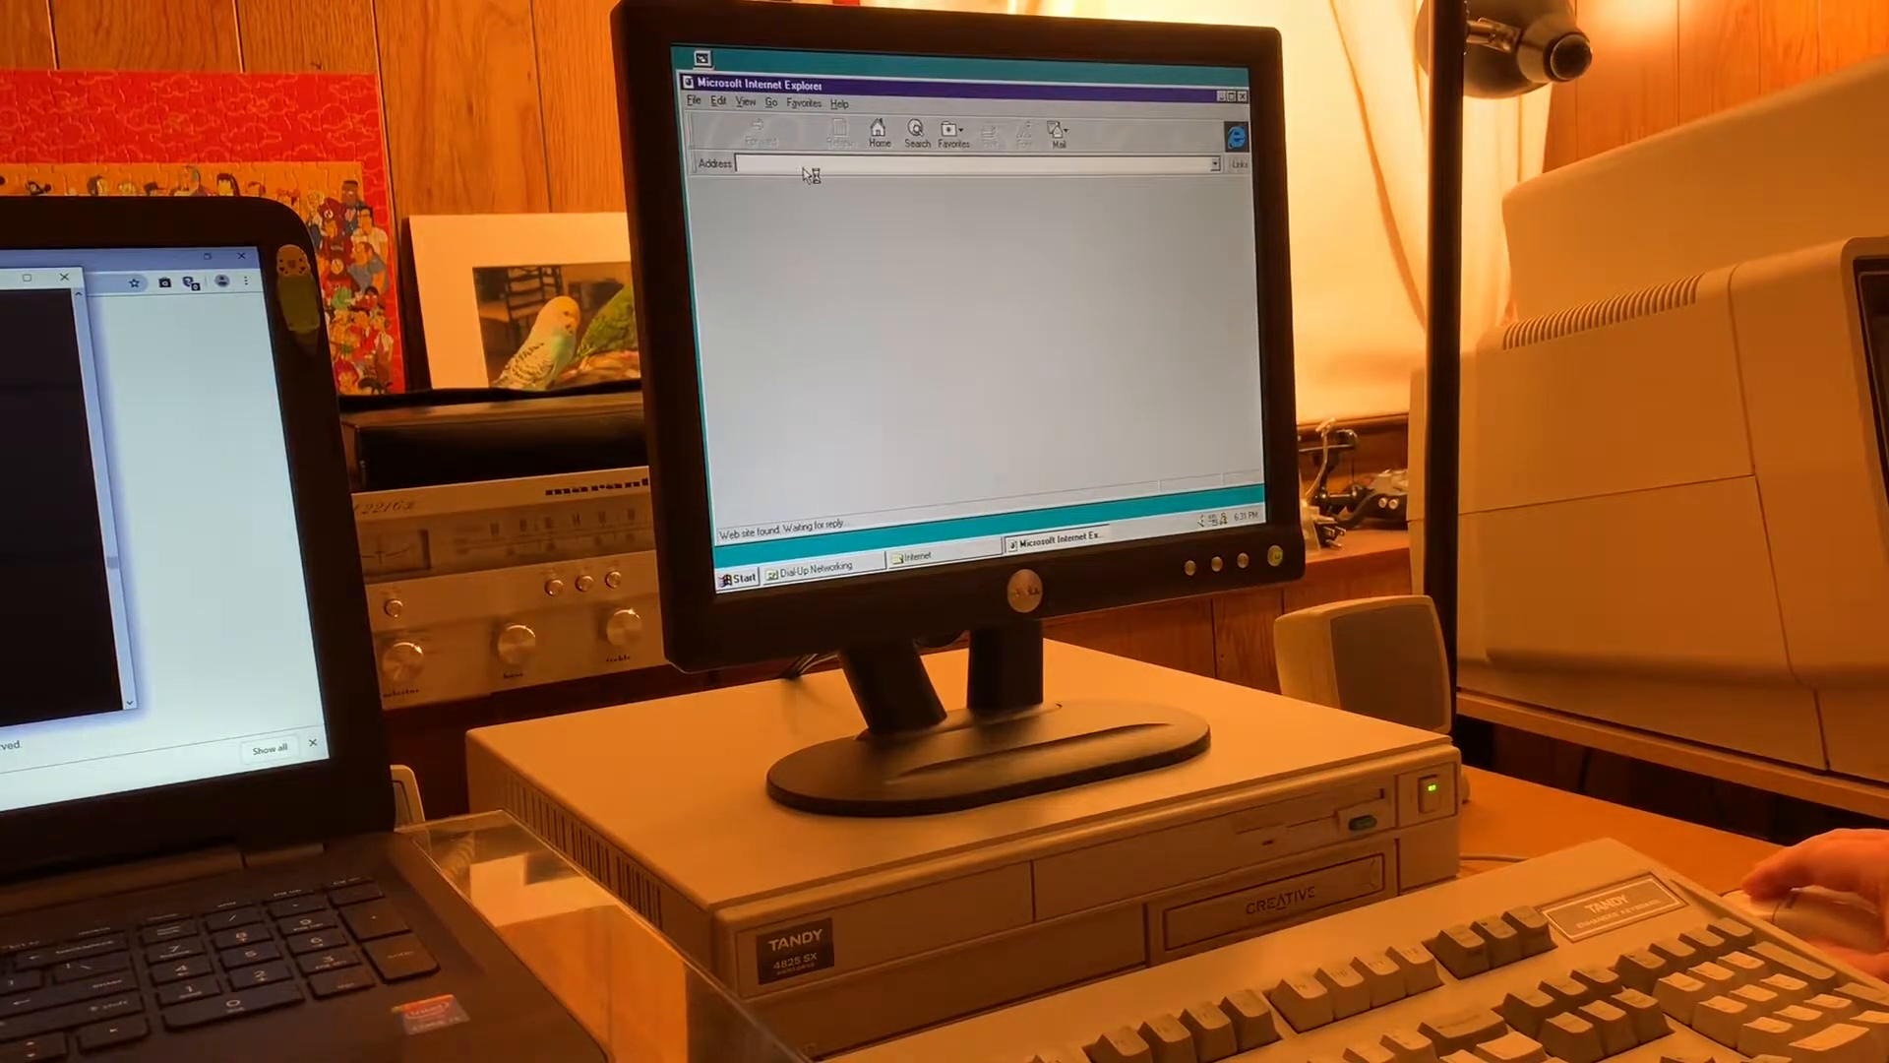
pyautogui.click(801, 130)
pyautogui.write('h')
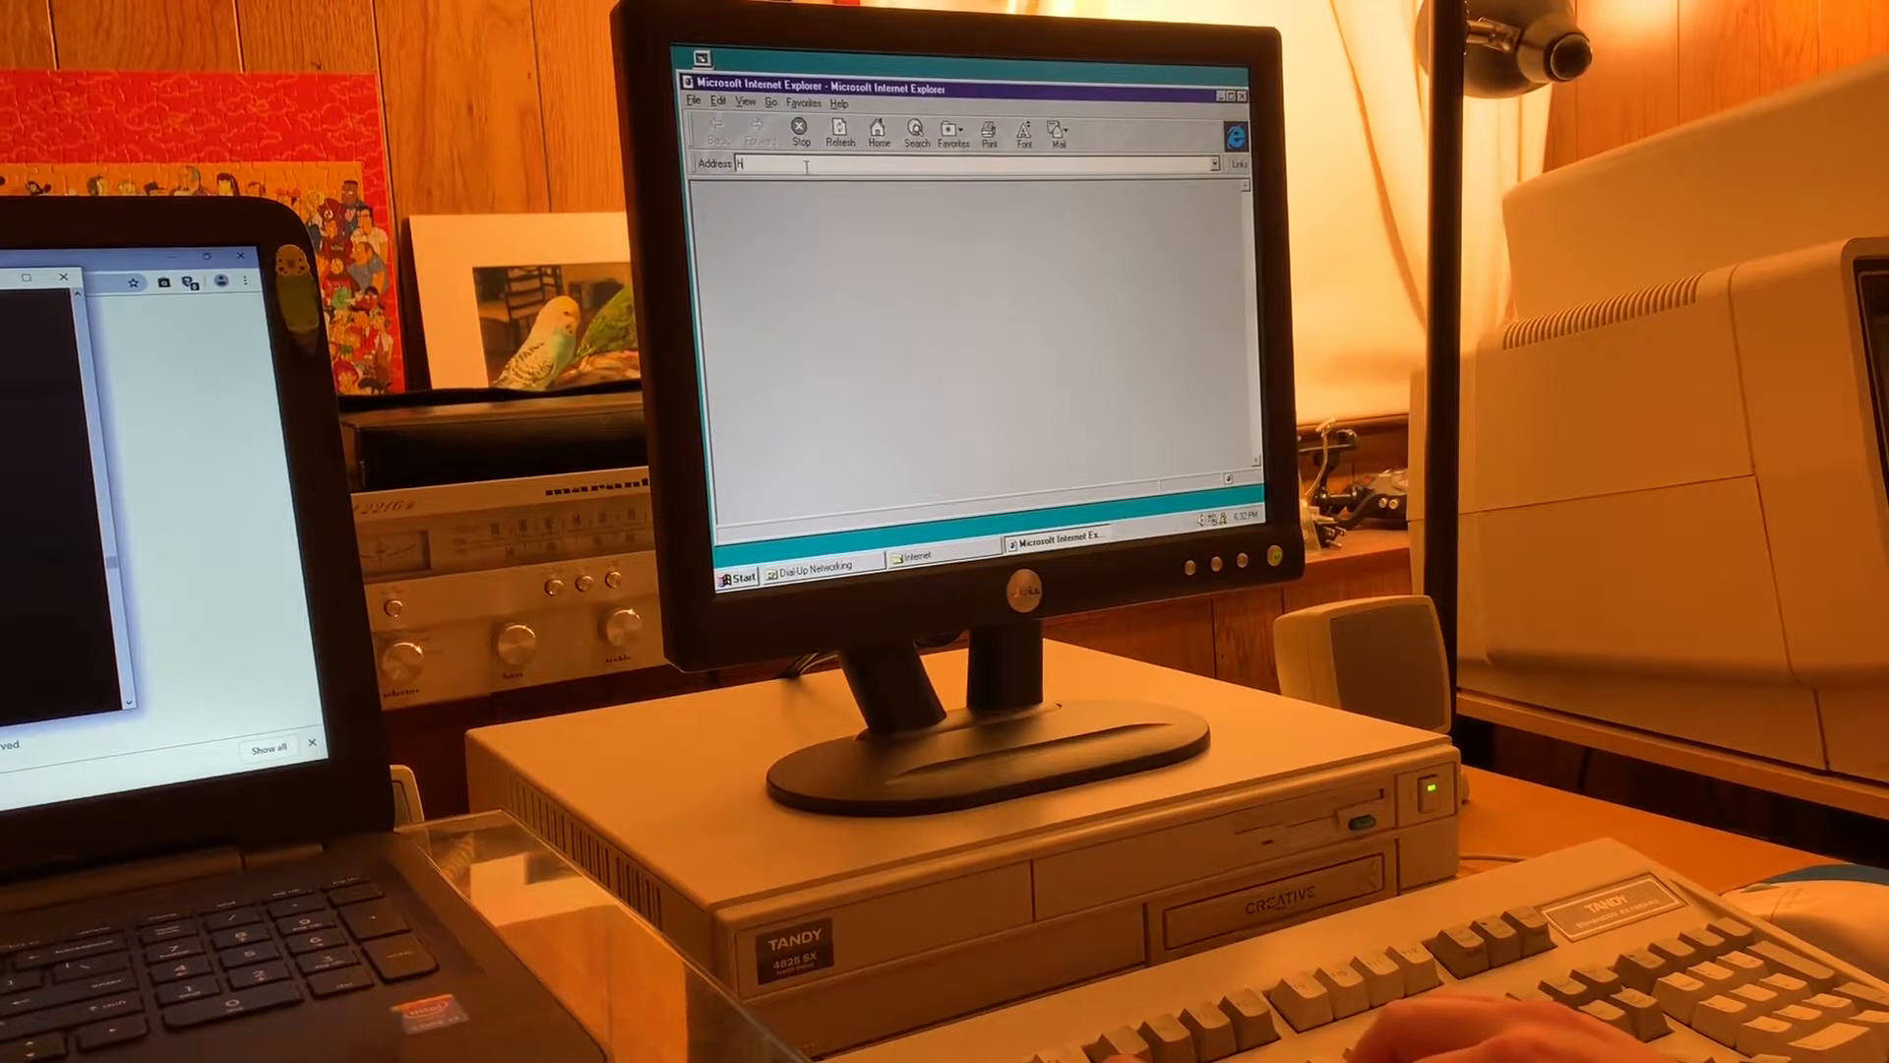
pyautogui.write('ttp://www.infoseek.com')
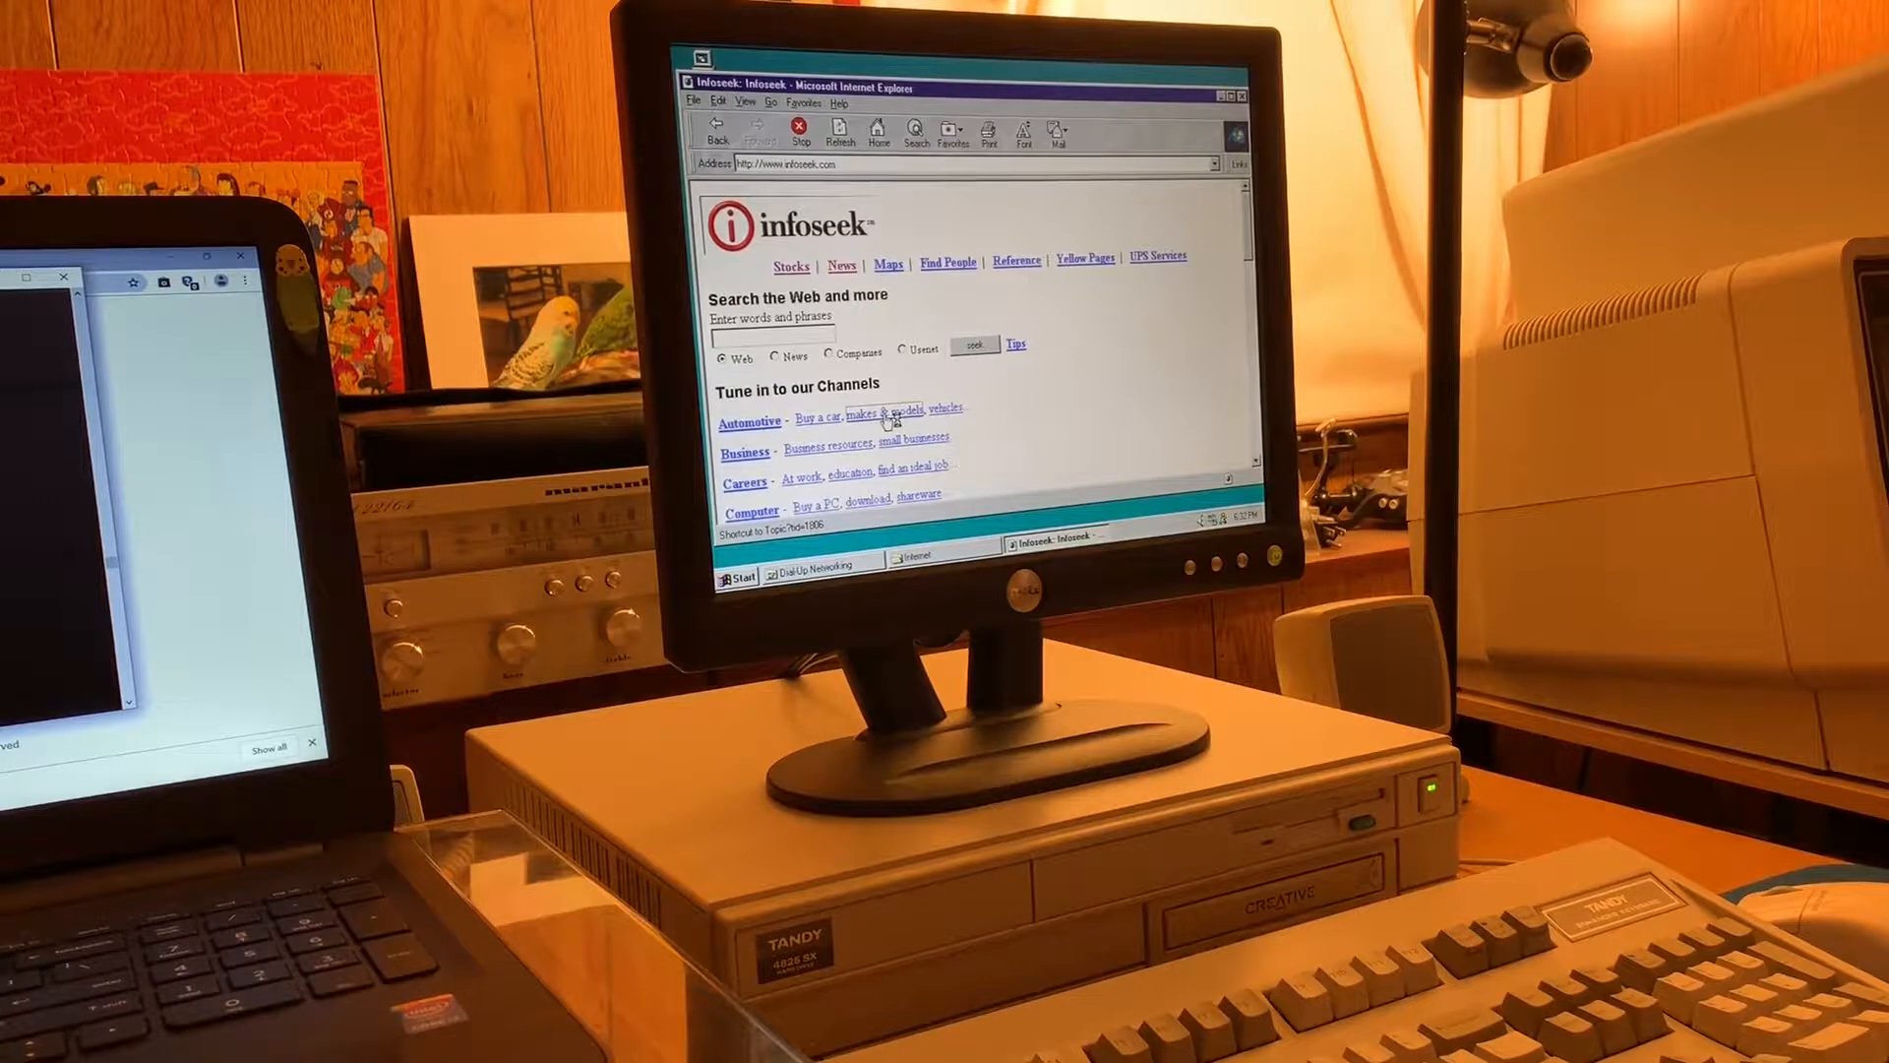
# - Follow Infoseek's automotive 'makes & models' link and read down the channel's car makes list
pyautogui.click(747, 421)
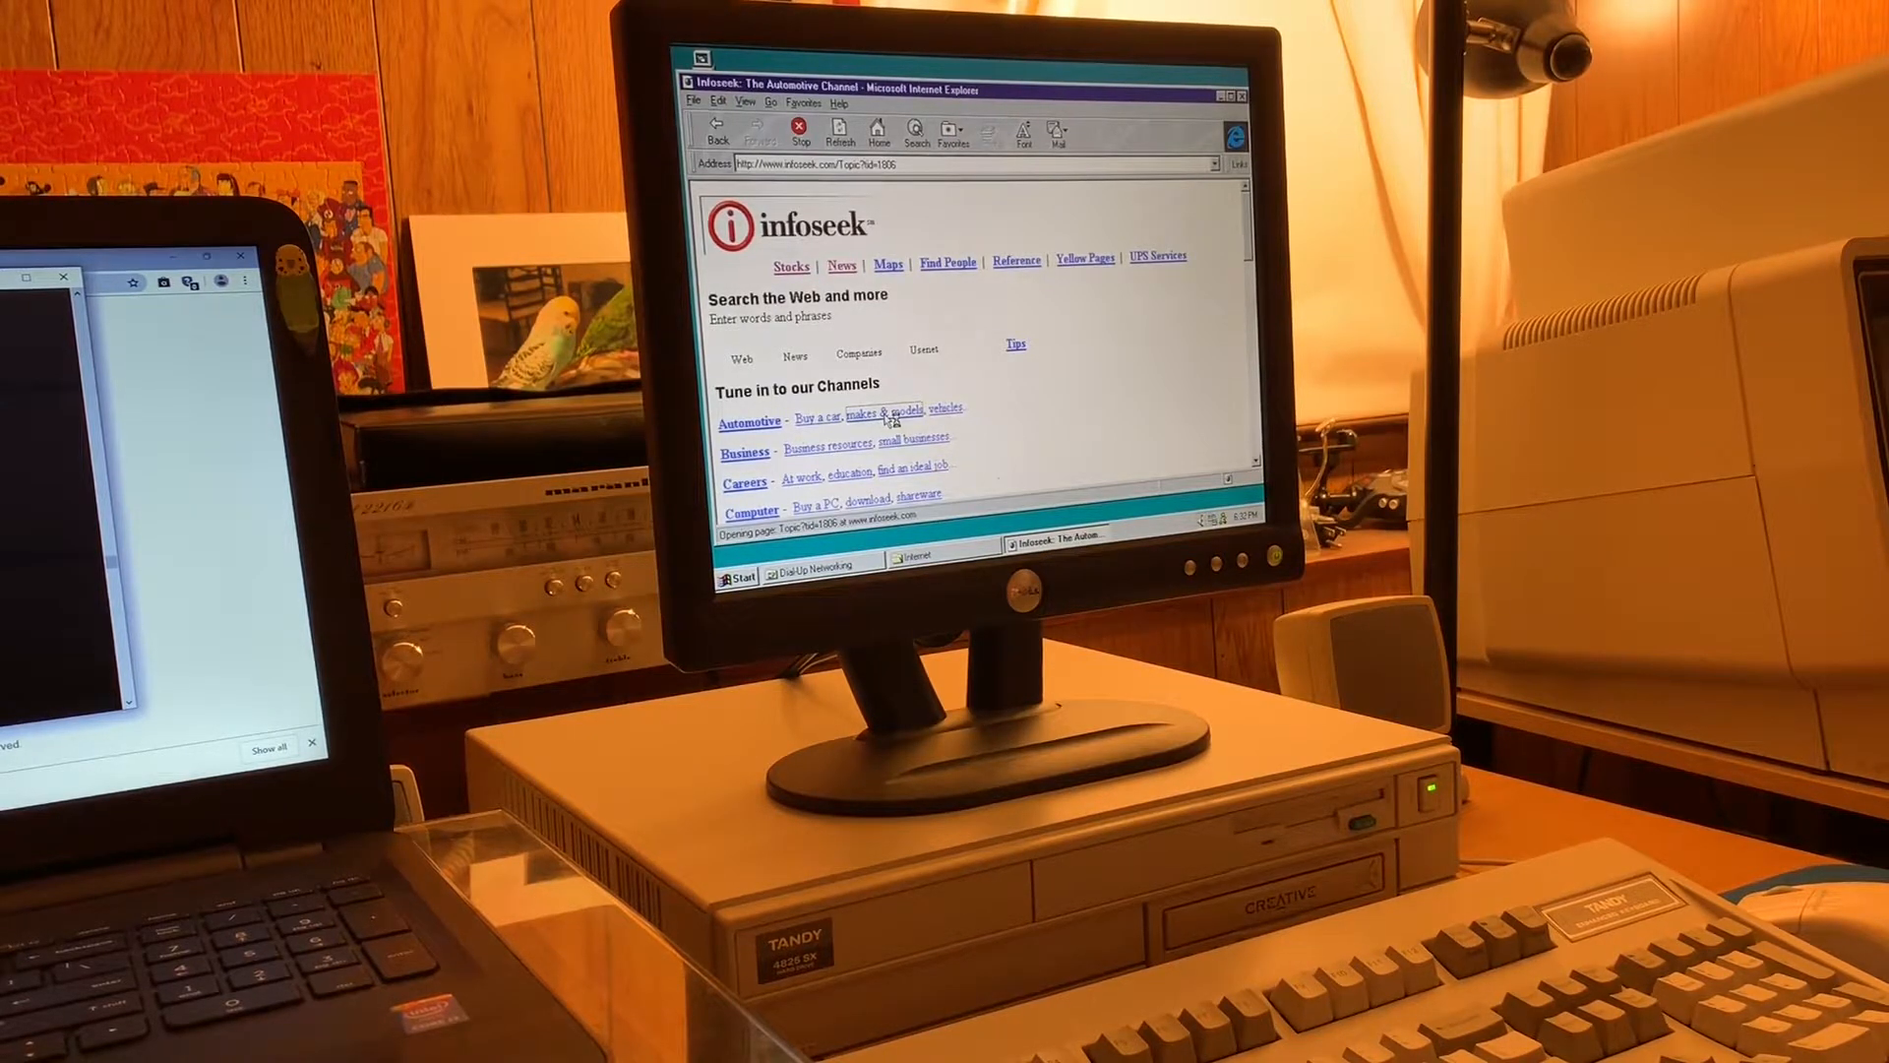
pyautogui.click(884, 415)
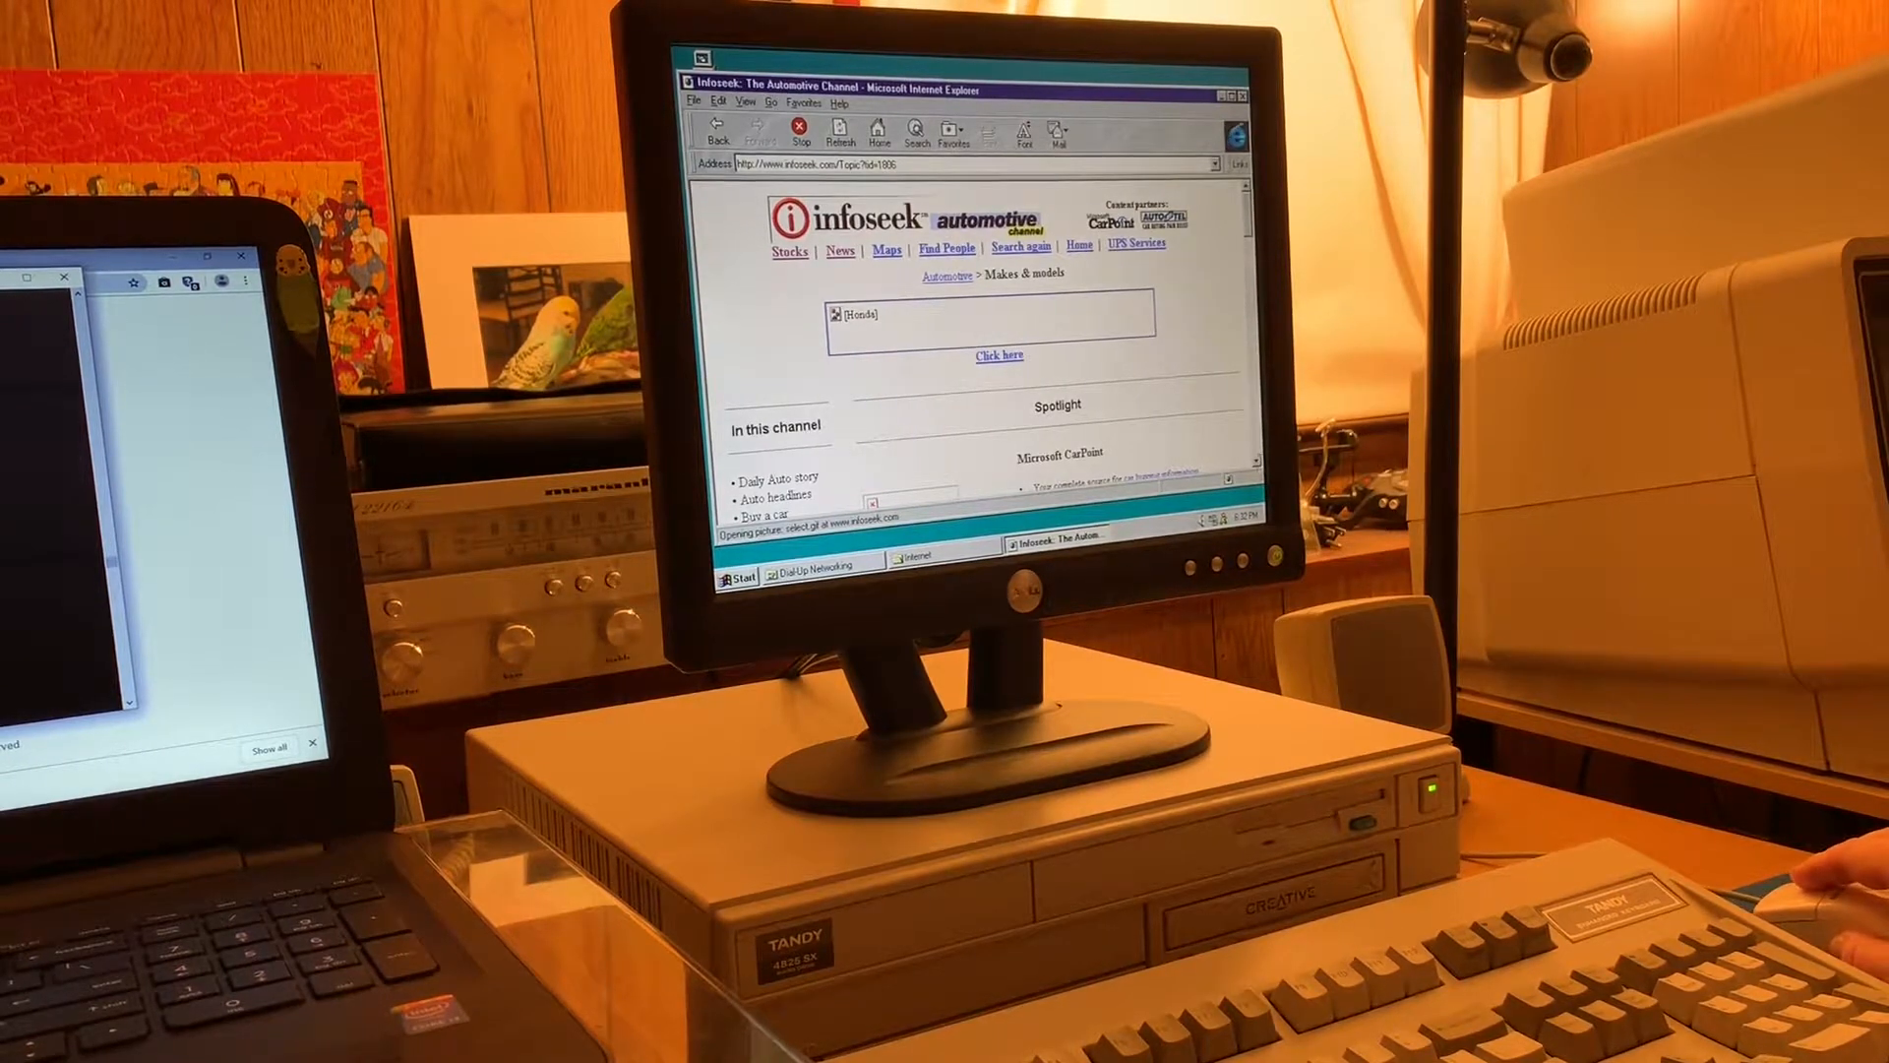
pyautogui.scroll(-3)
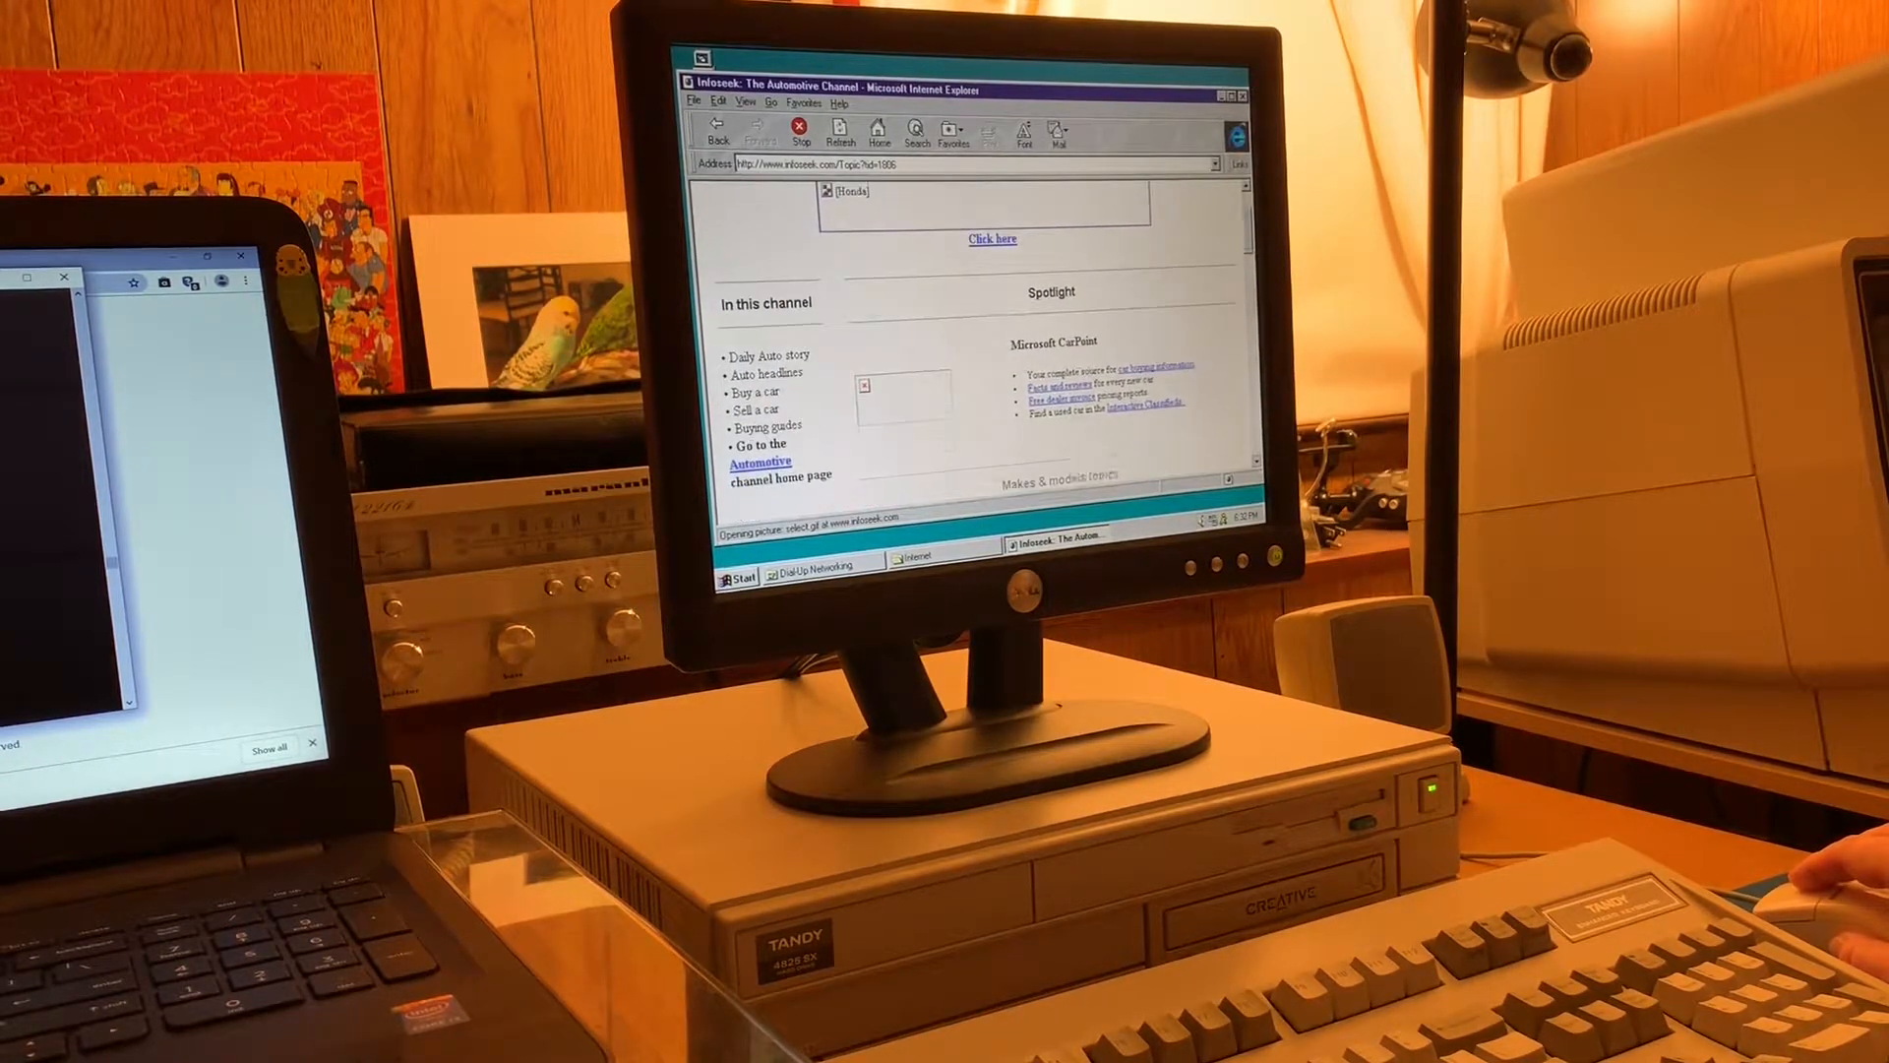
pyautogui.scroll(-3)
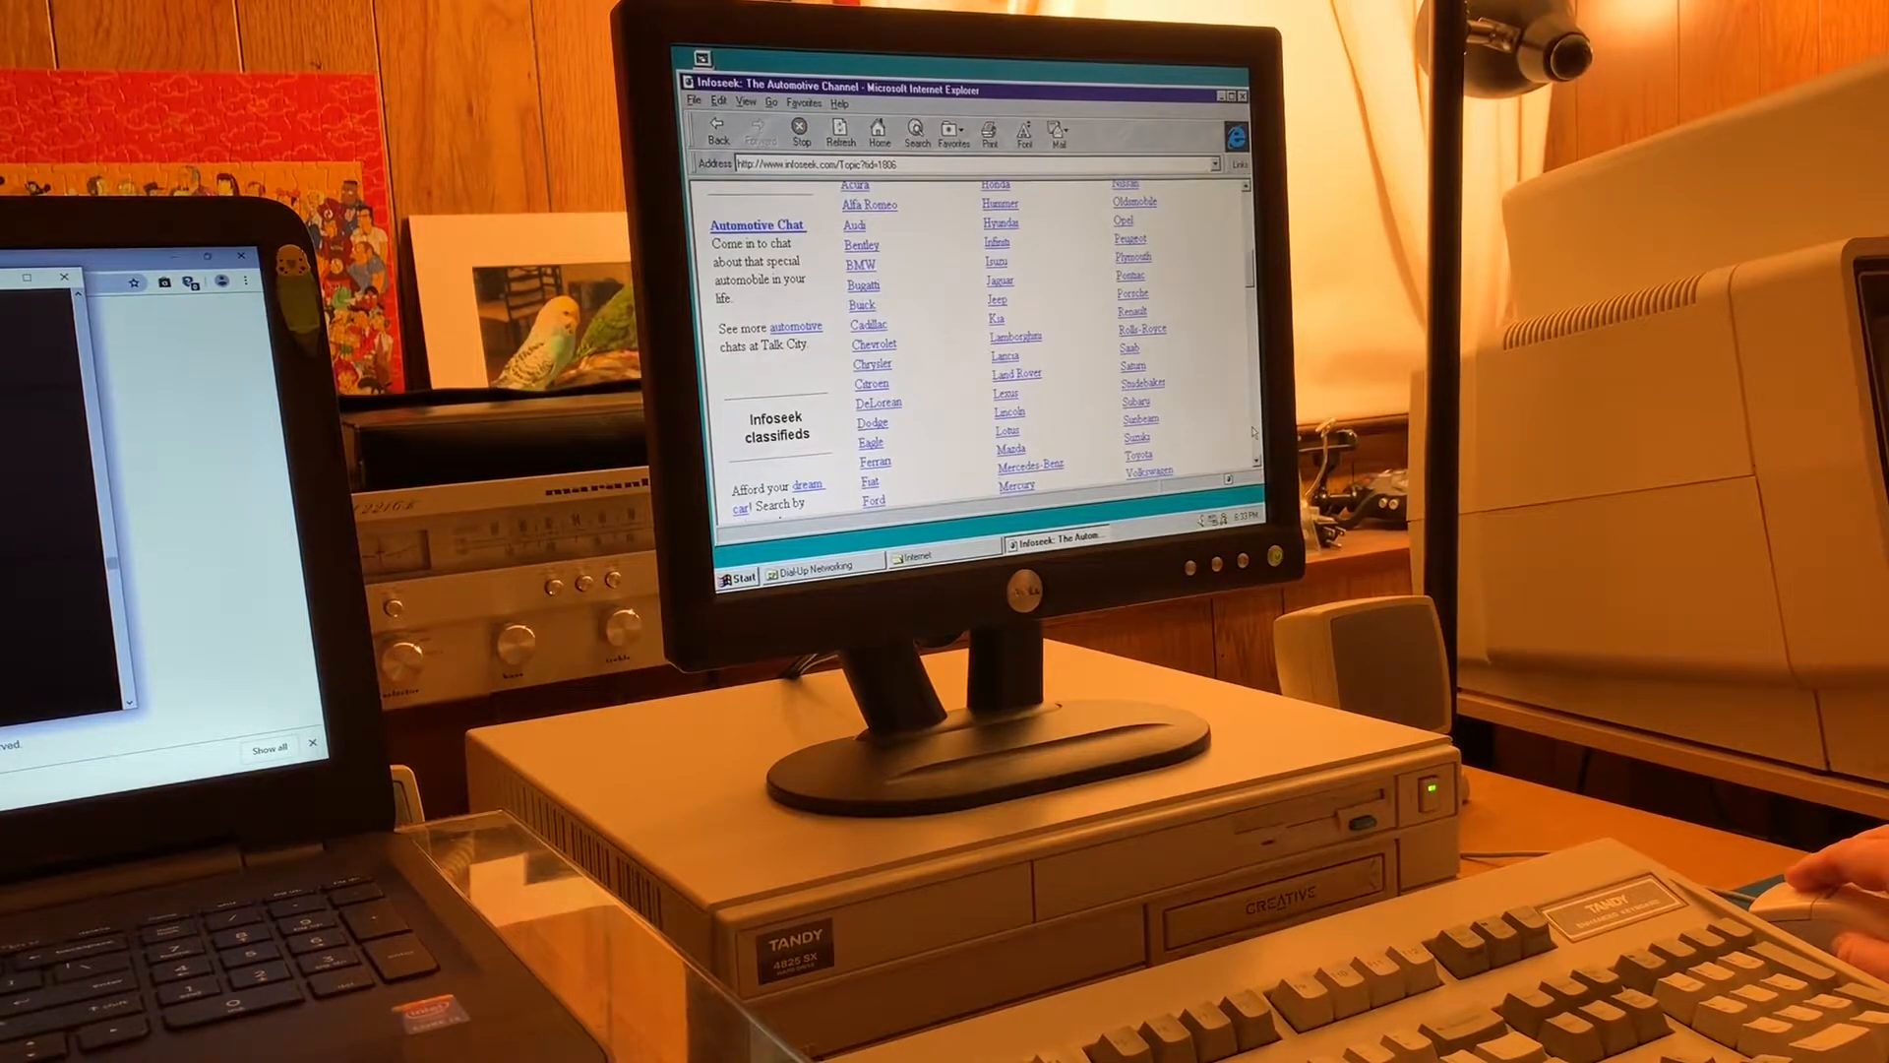
pyautogui.scroll(-3)
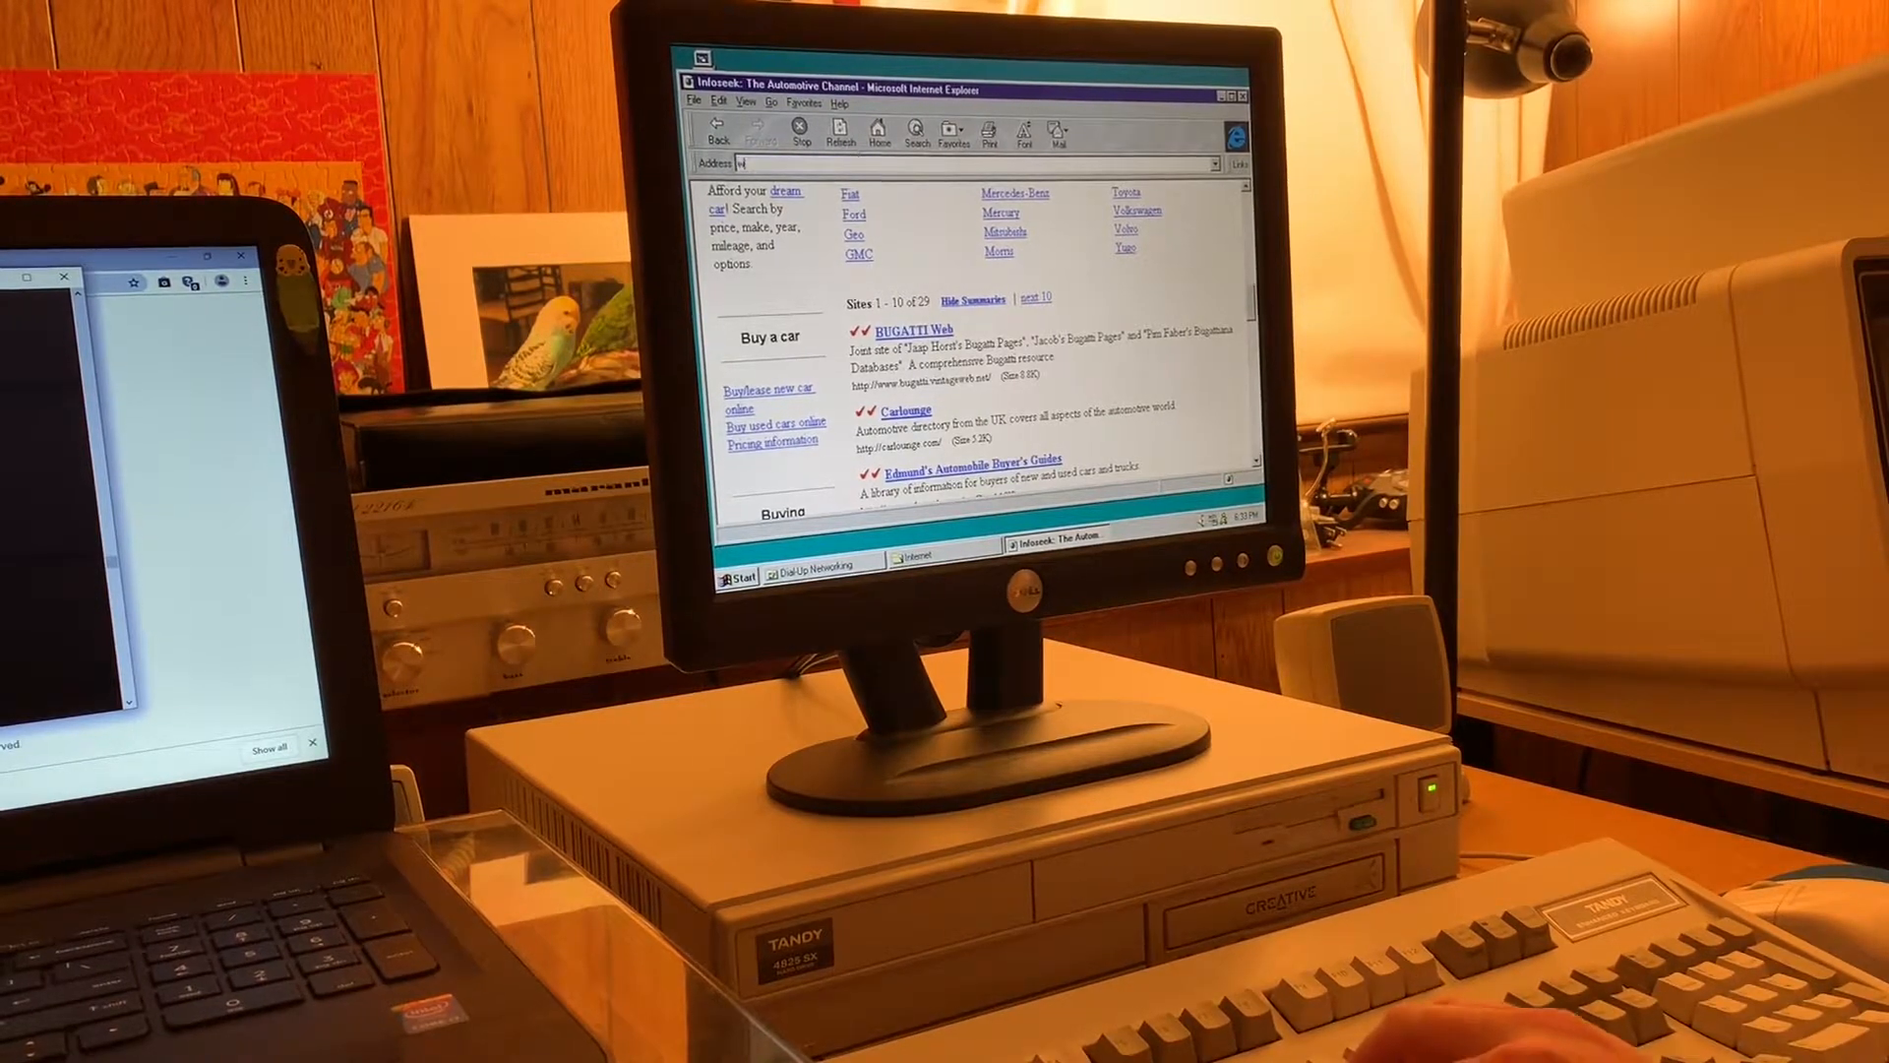
pyautogui.write('www.winmag.com')
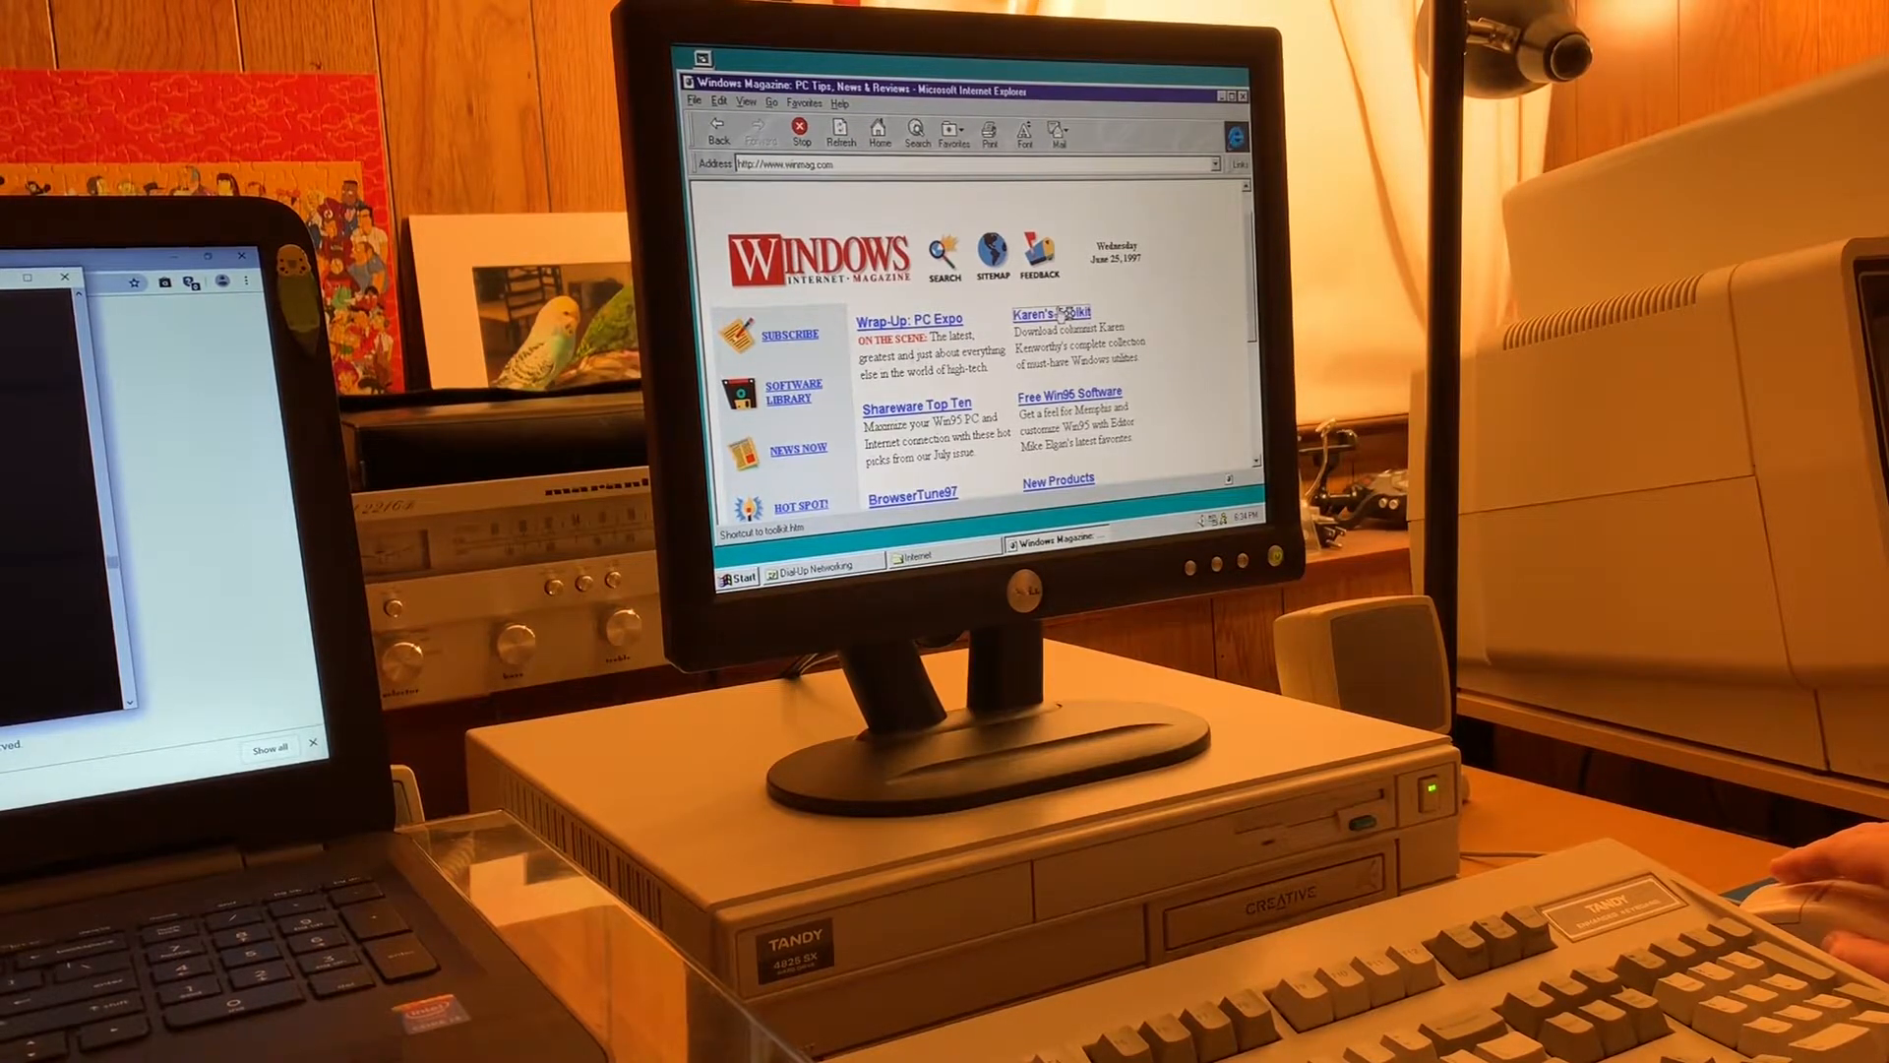
pyautogui.click(1049, 313)
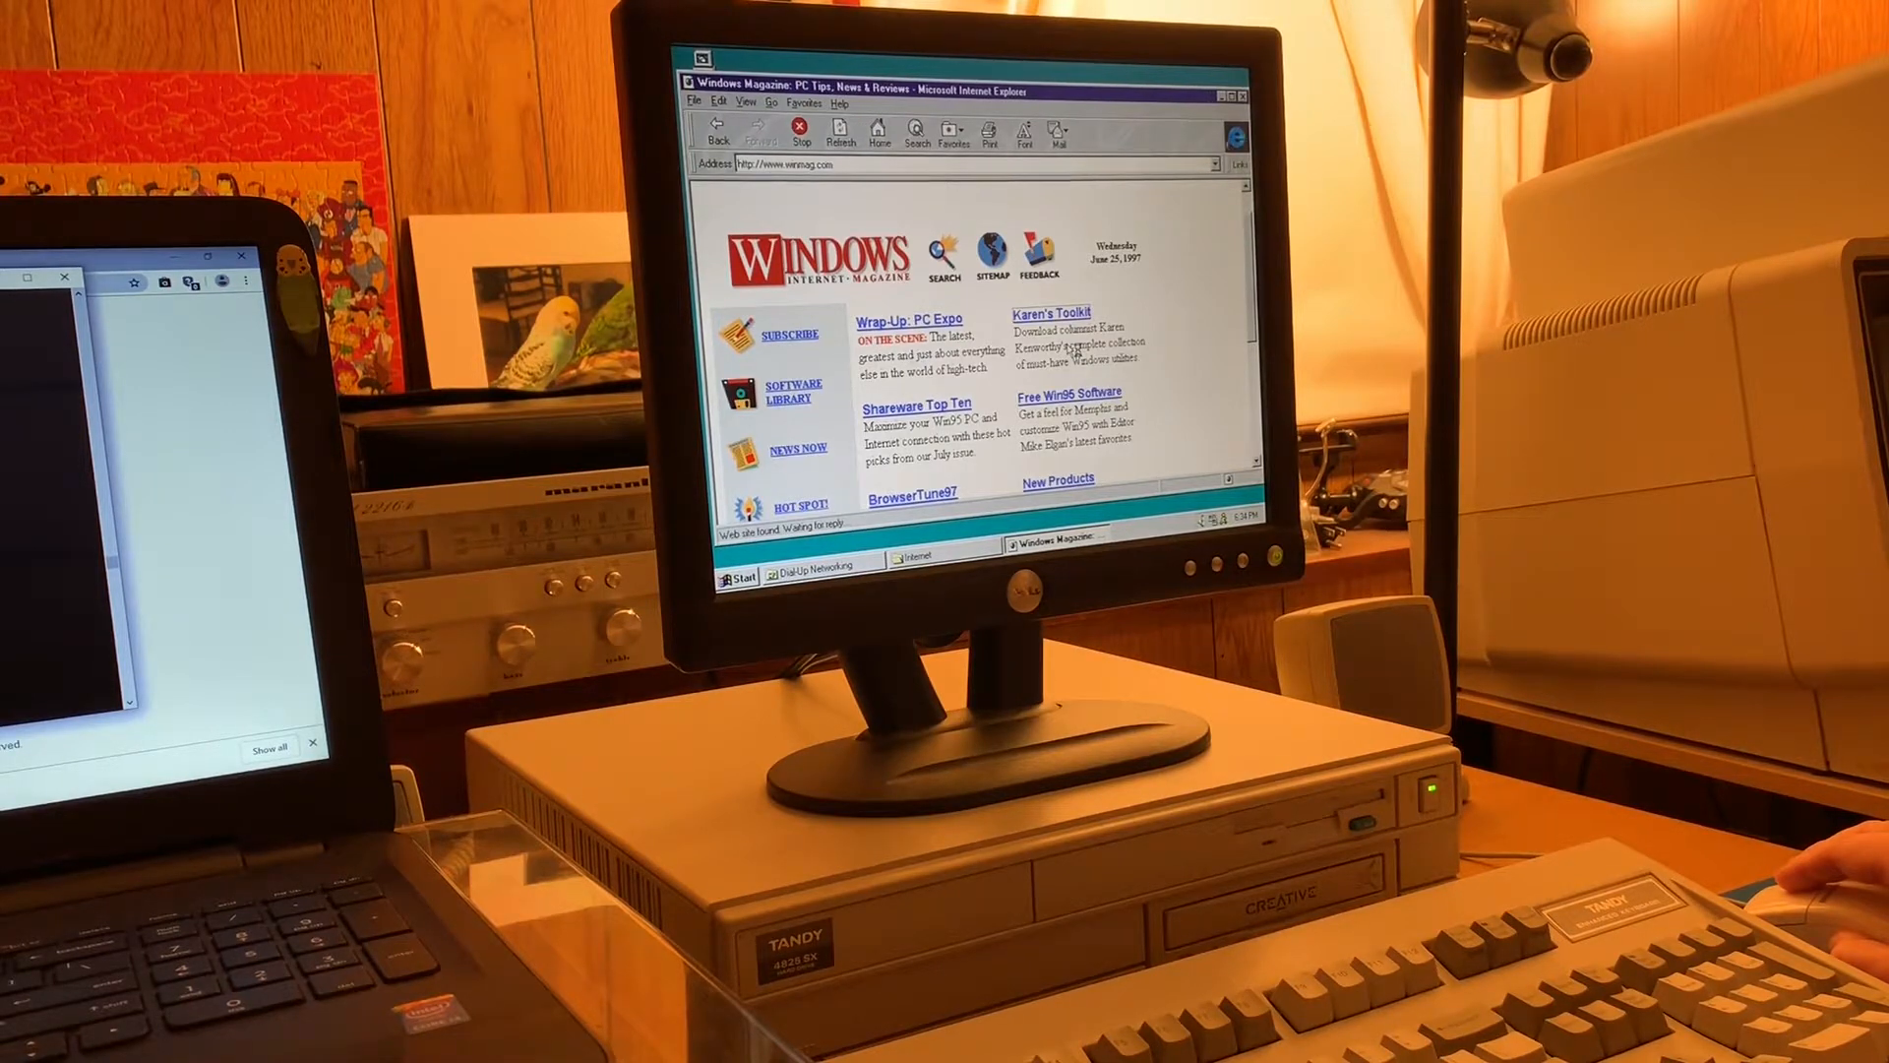
pyautogui.click(1050, 313)
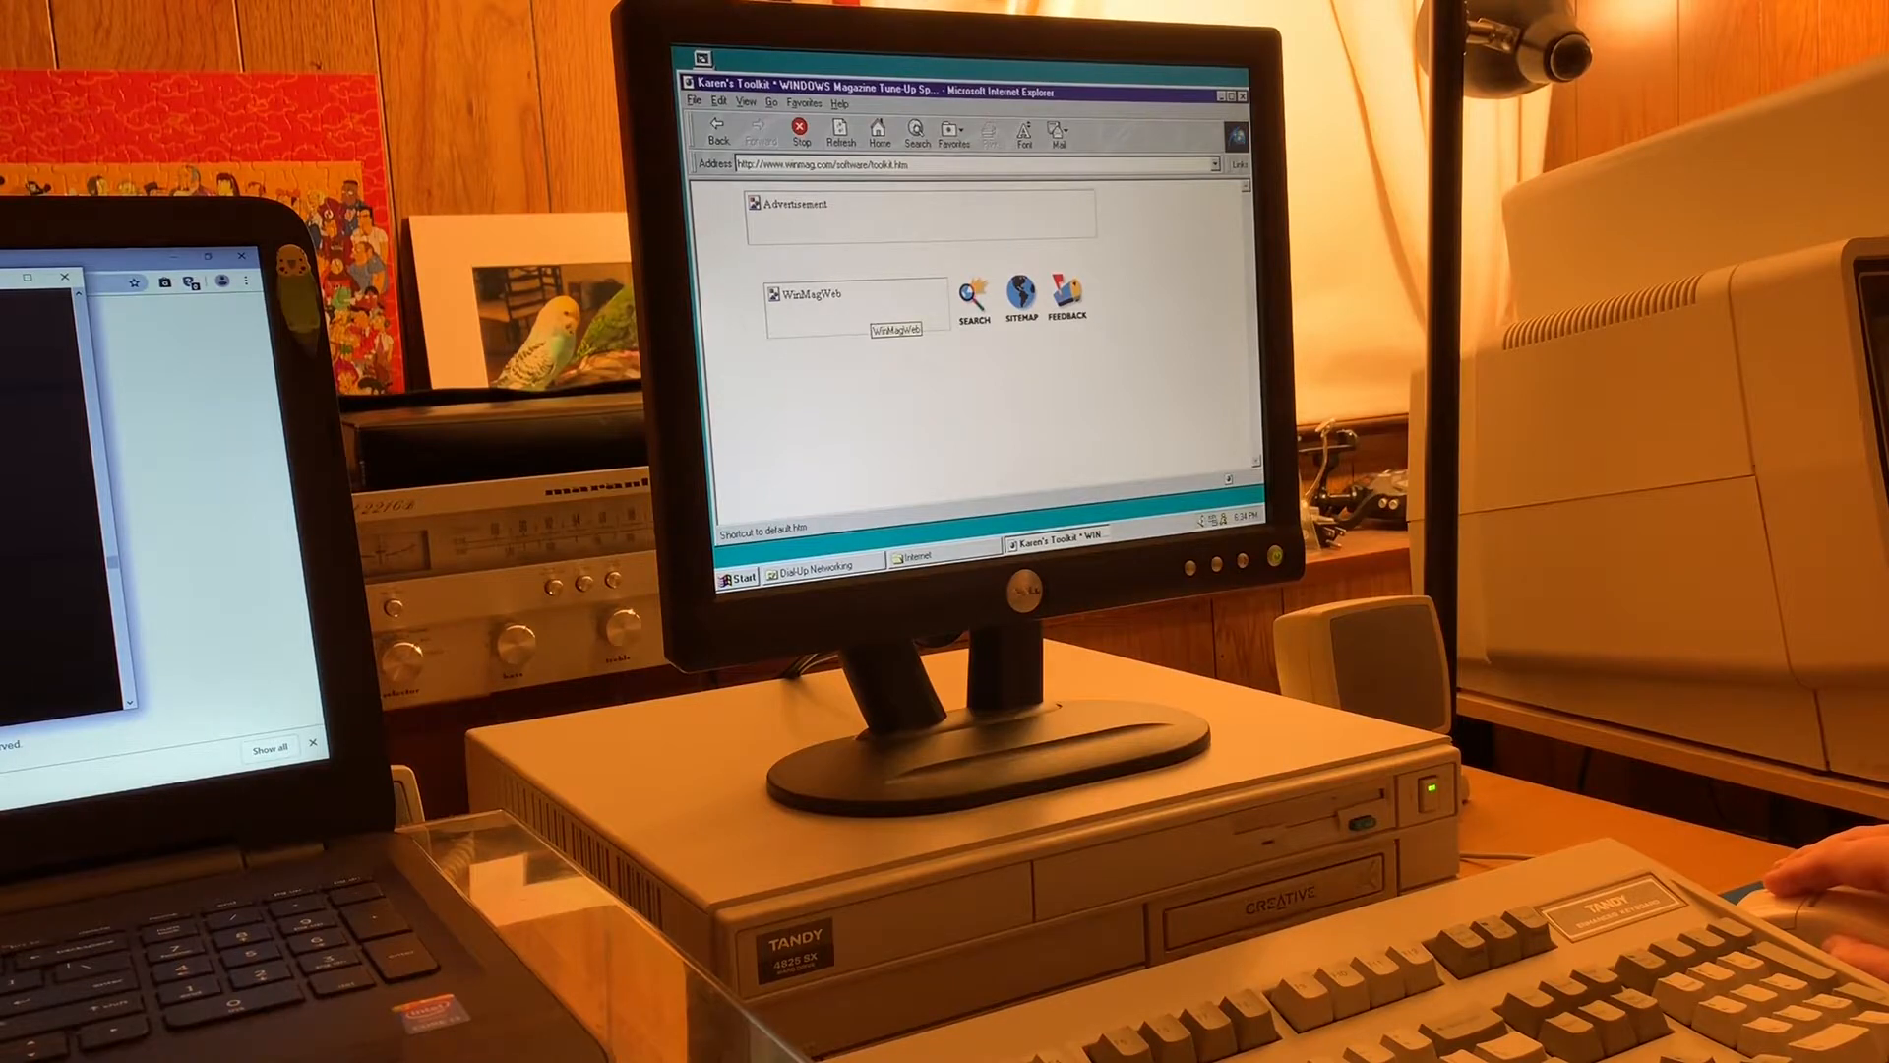
pyautogui.moveTo(1157, 341)
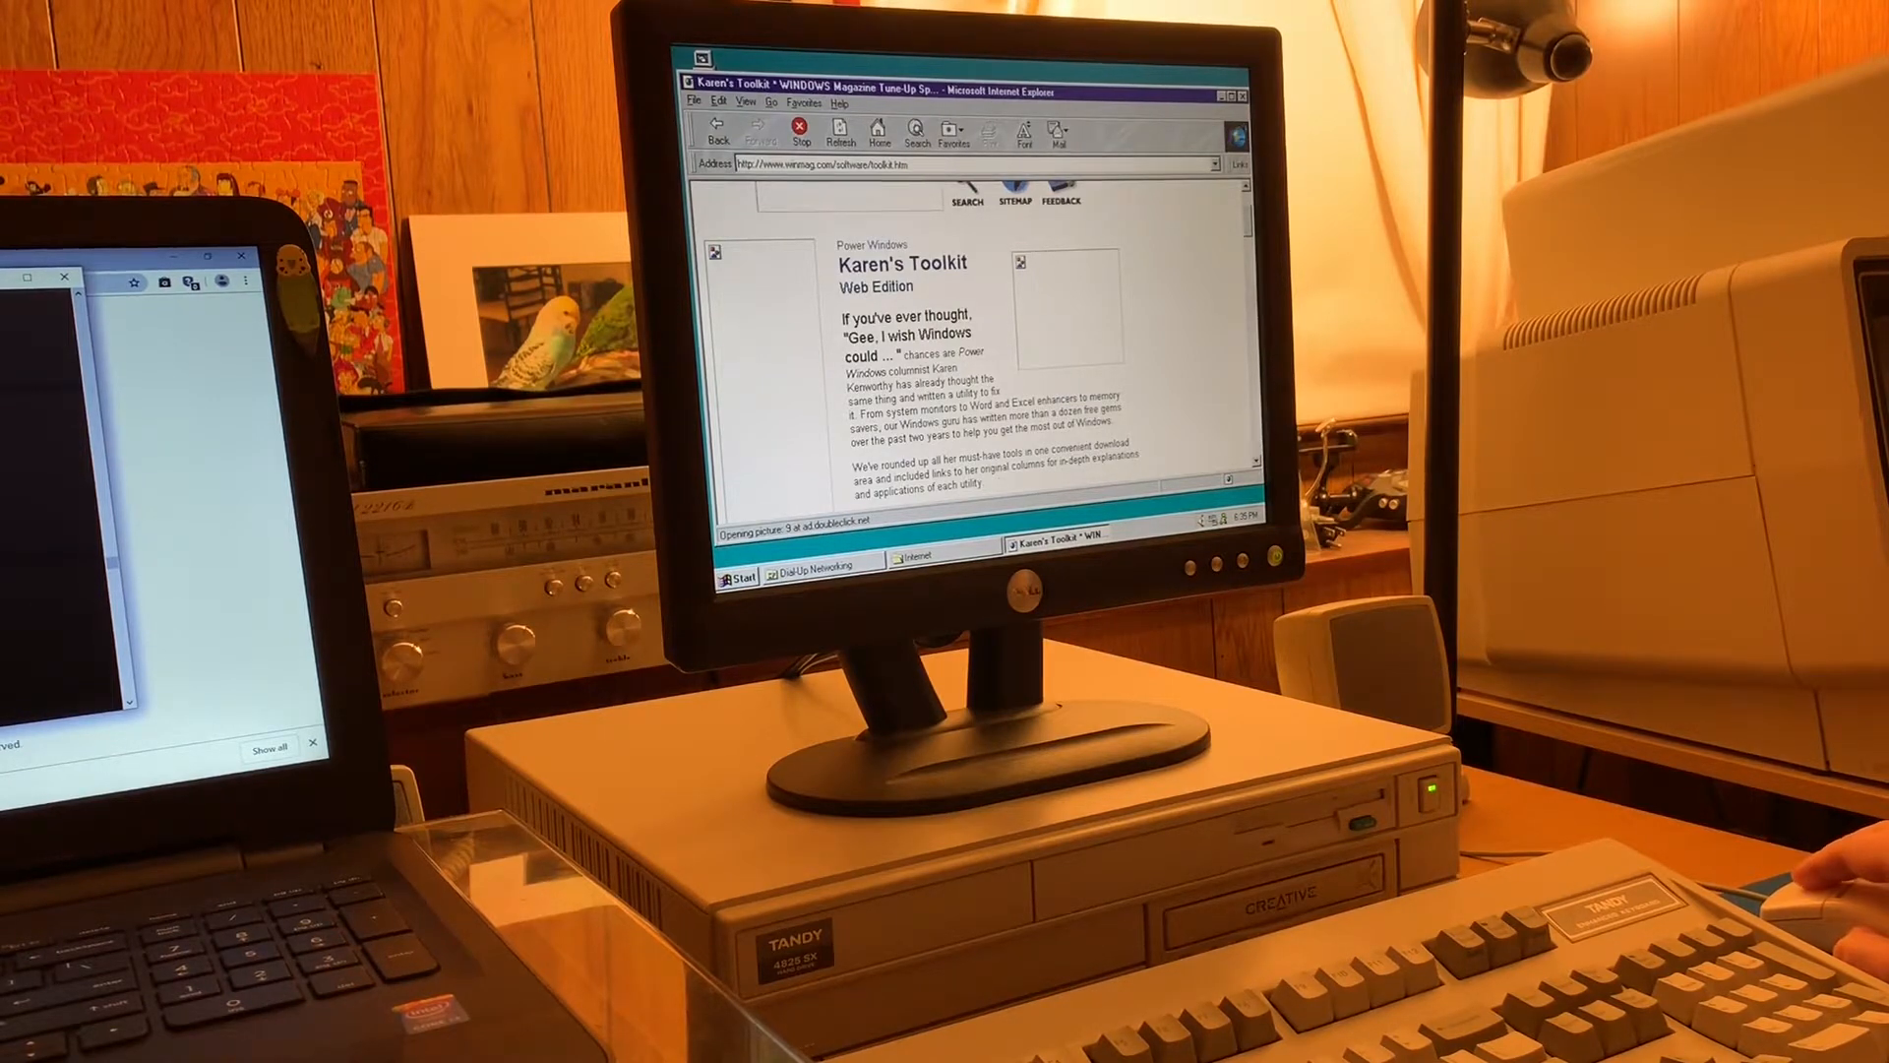
# - Read down the Karen's Toolkit list of downloadable PowerWindows utilities
pyautogui.scroll(-3)
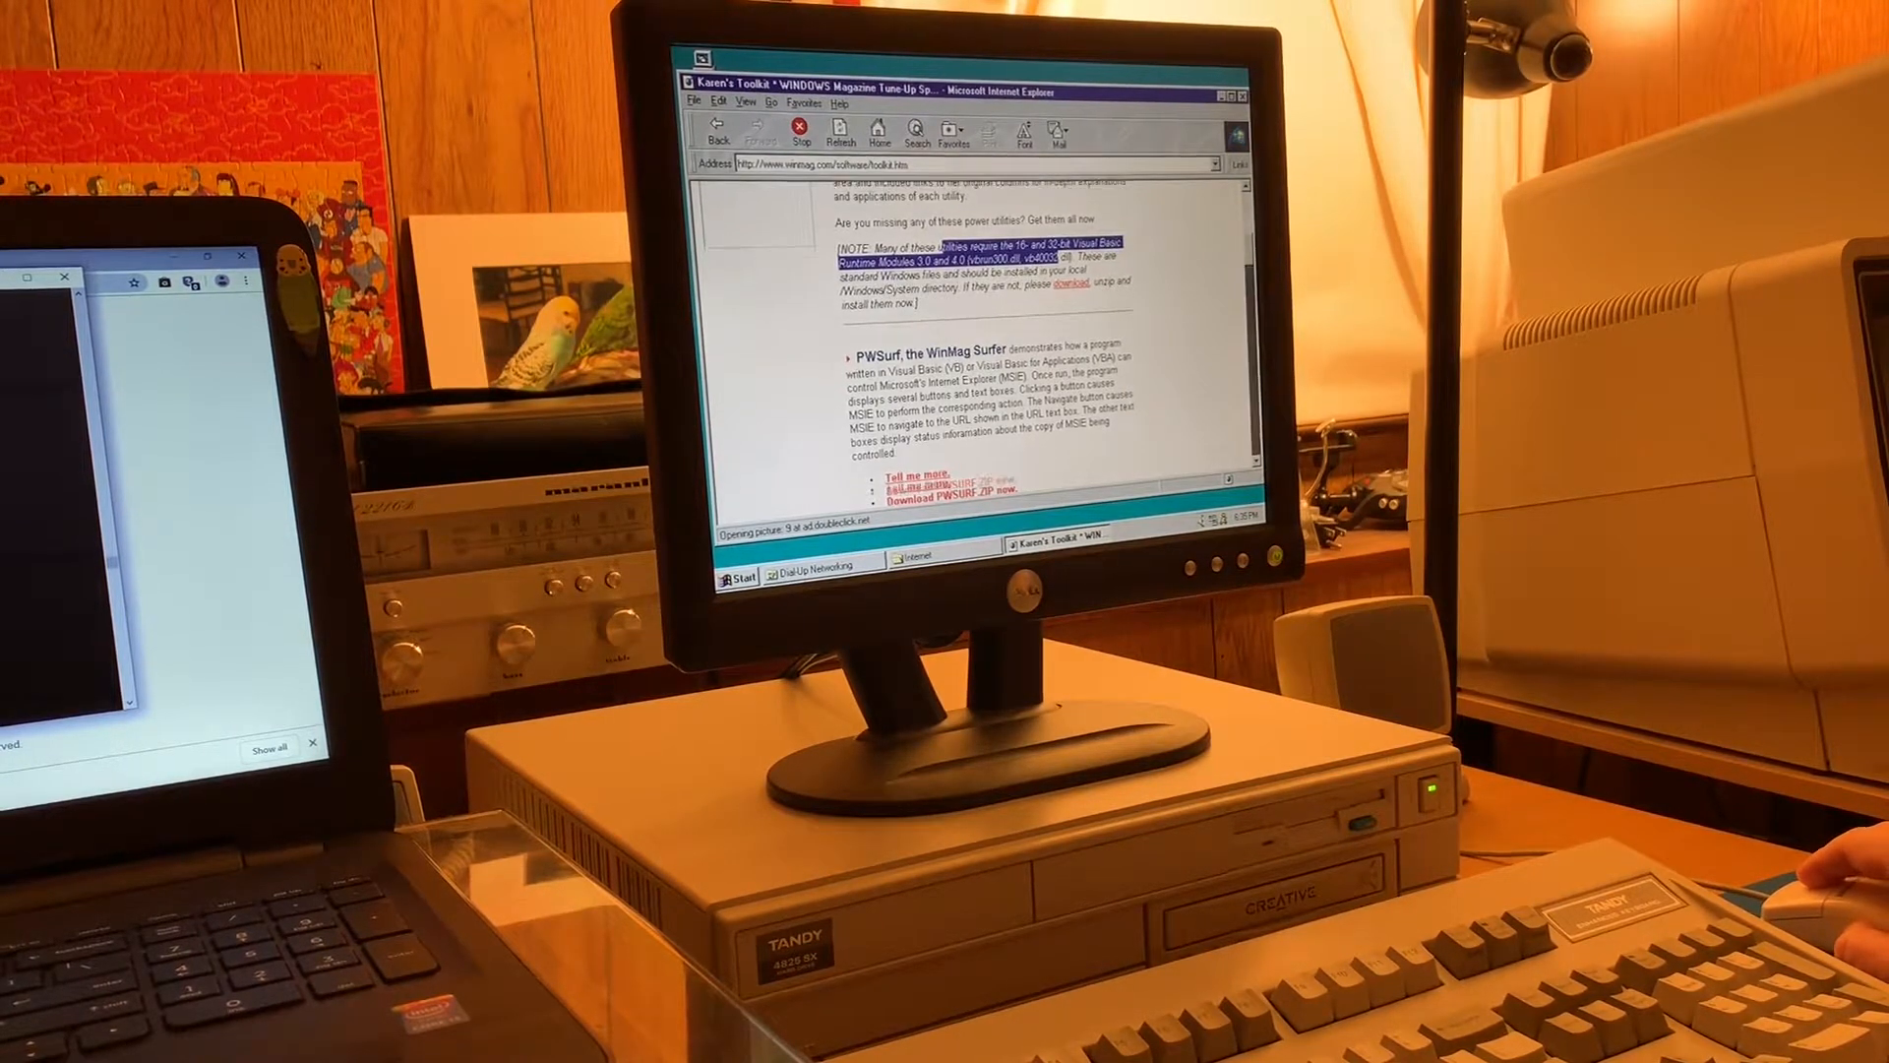
pyautogui.scroll(-3)
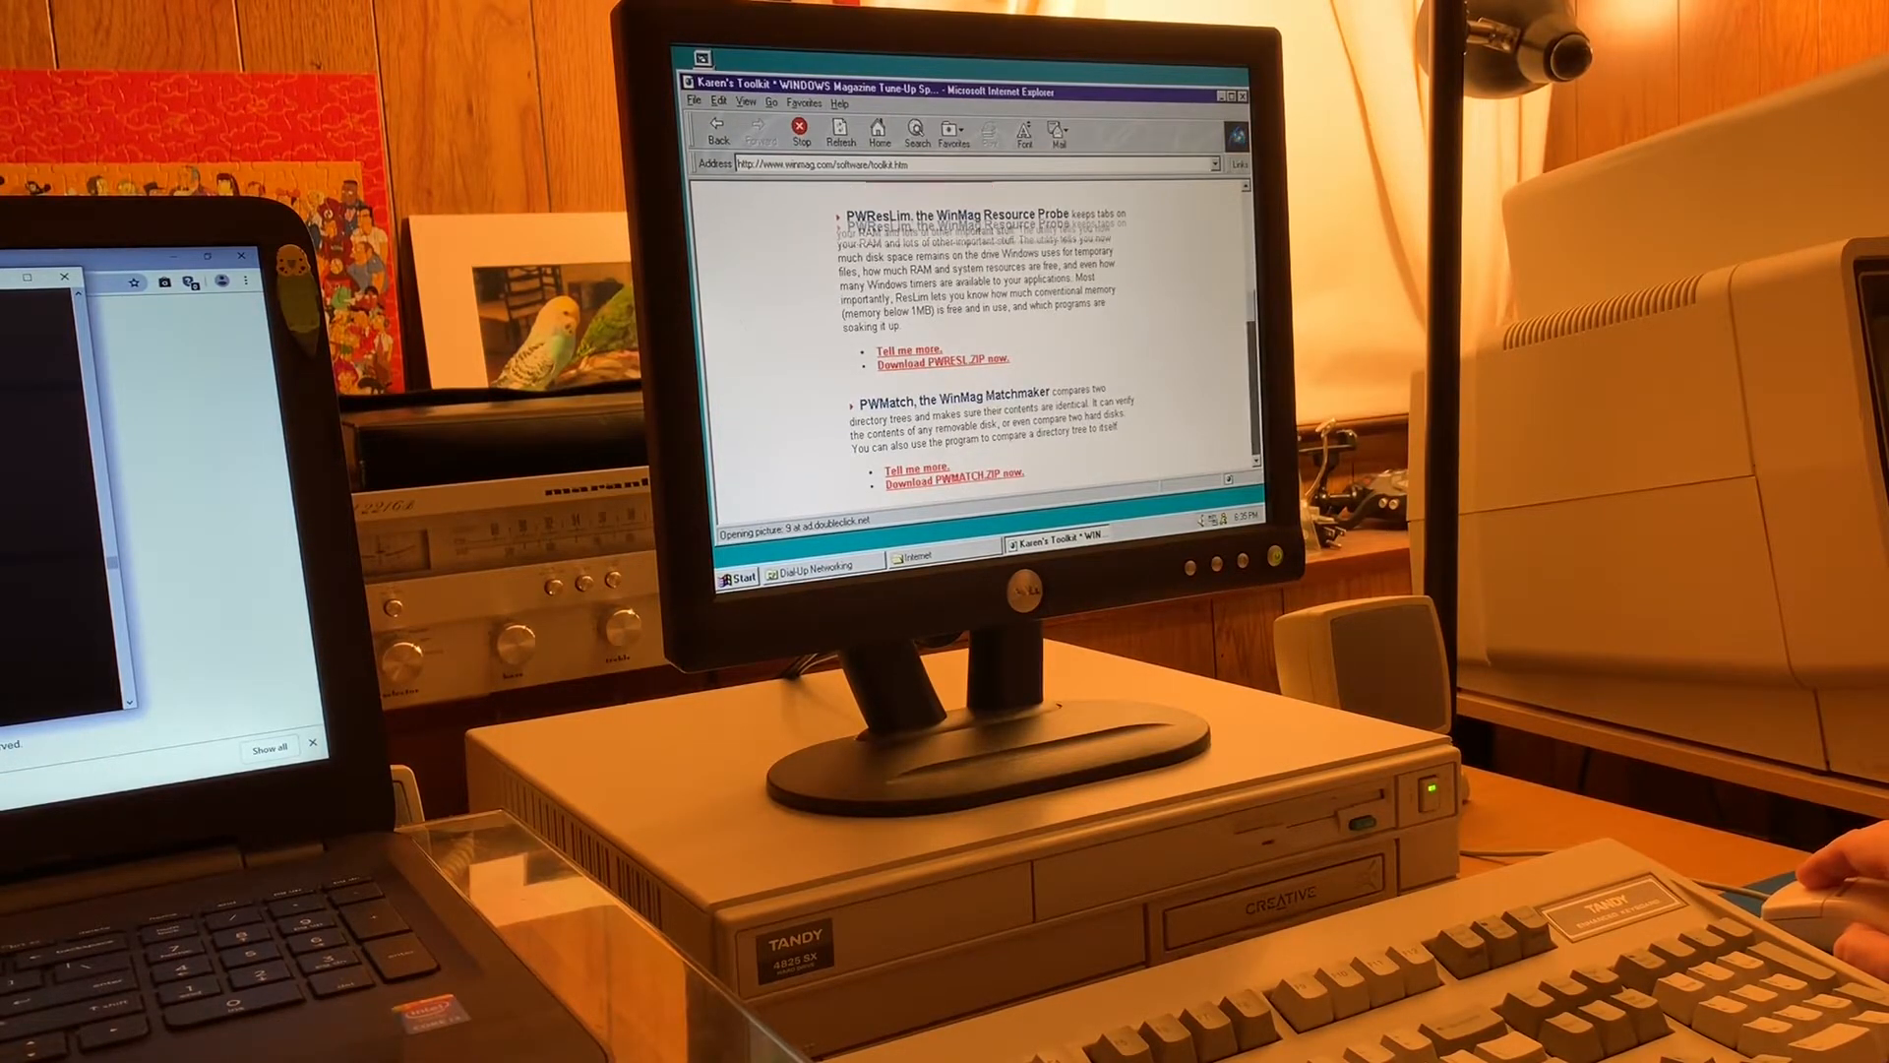
pyautogui.scroll(-3)
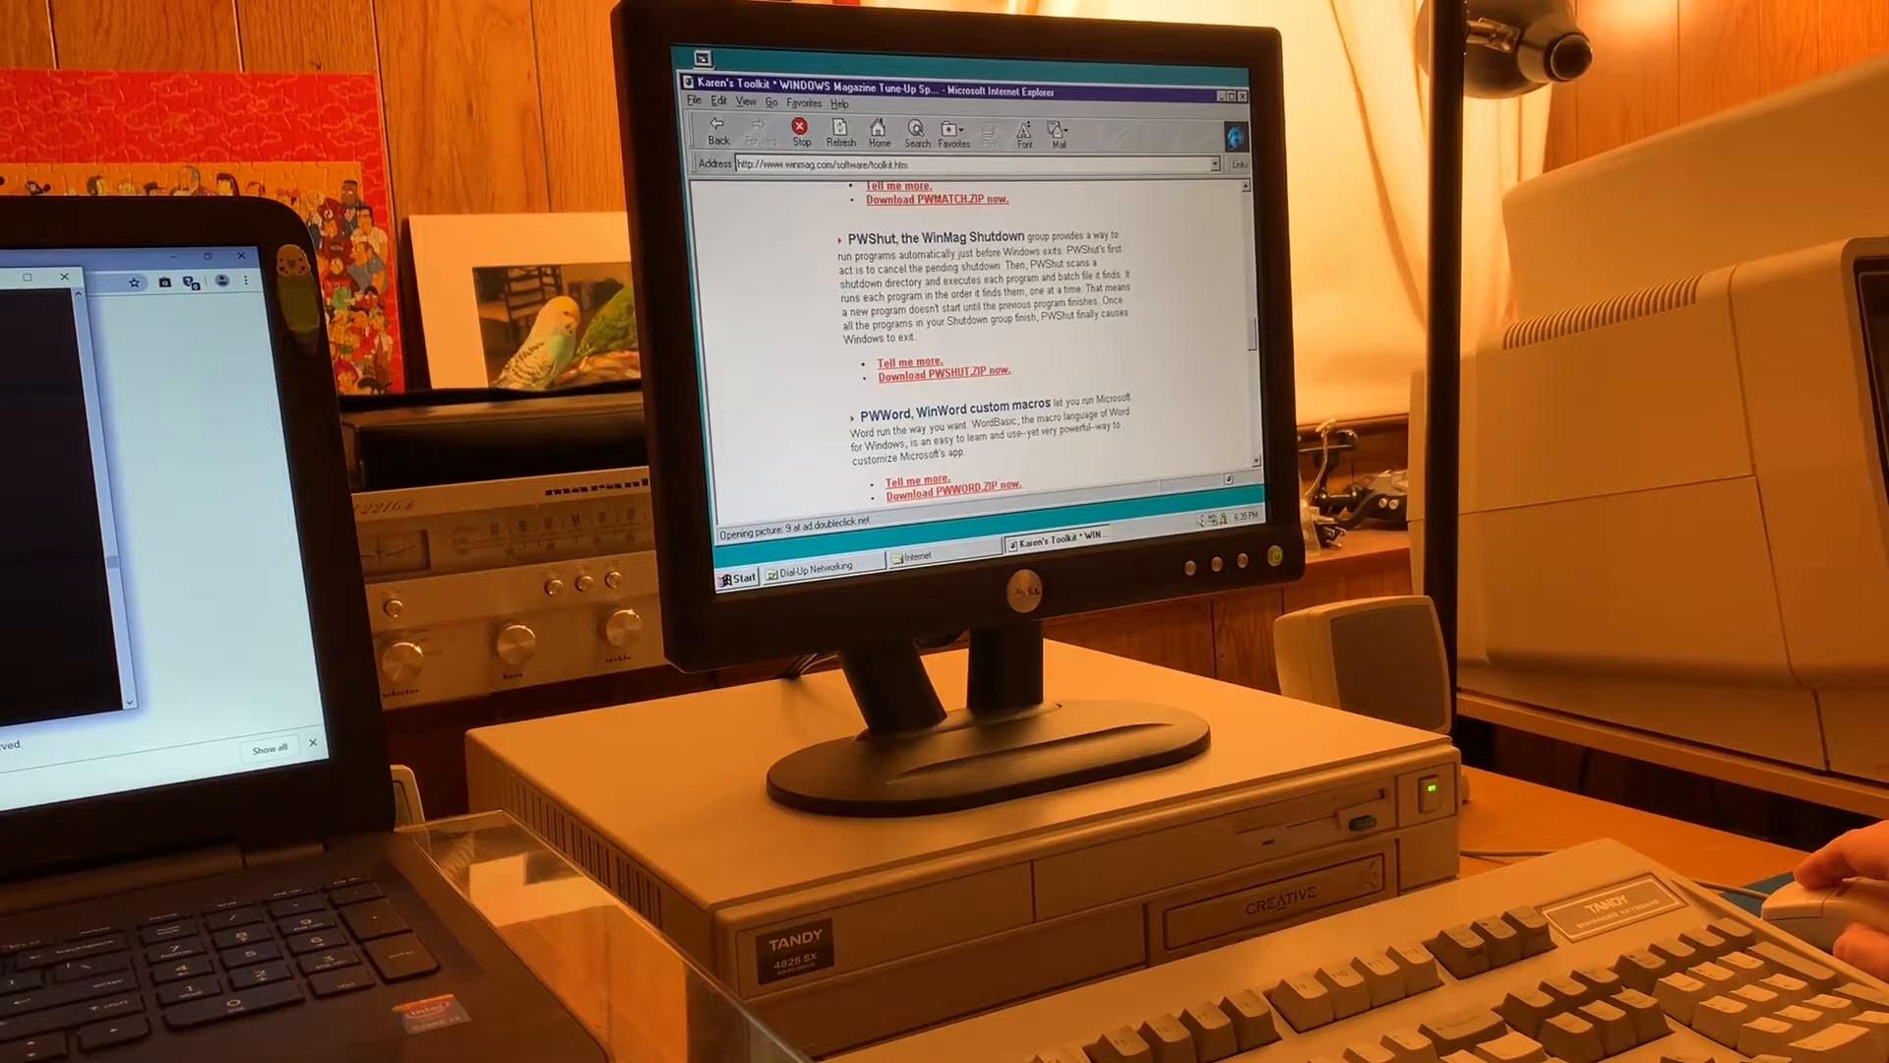
pyautogui.scroll(-3)
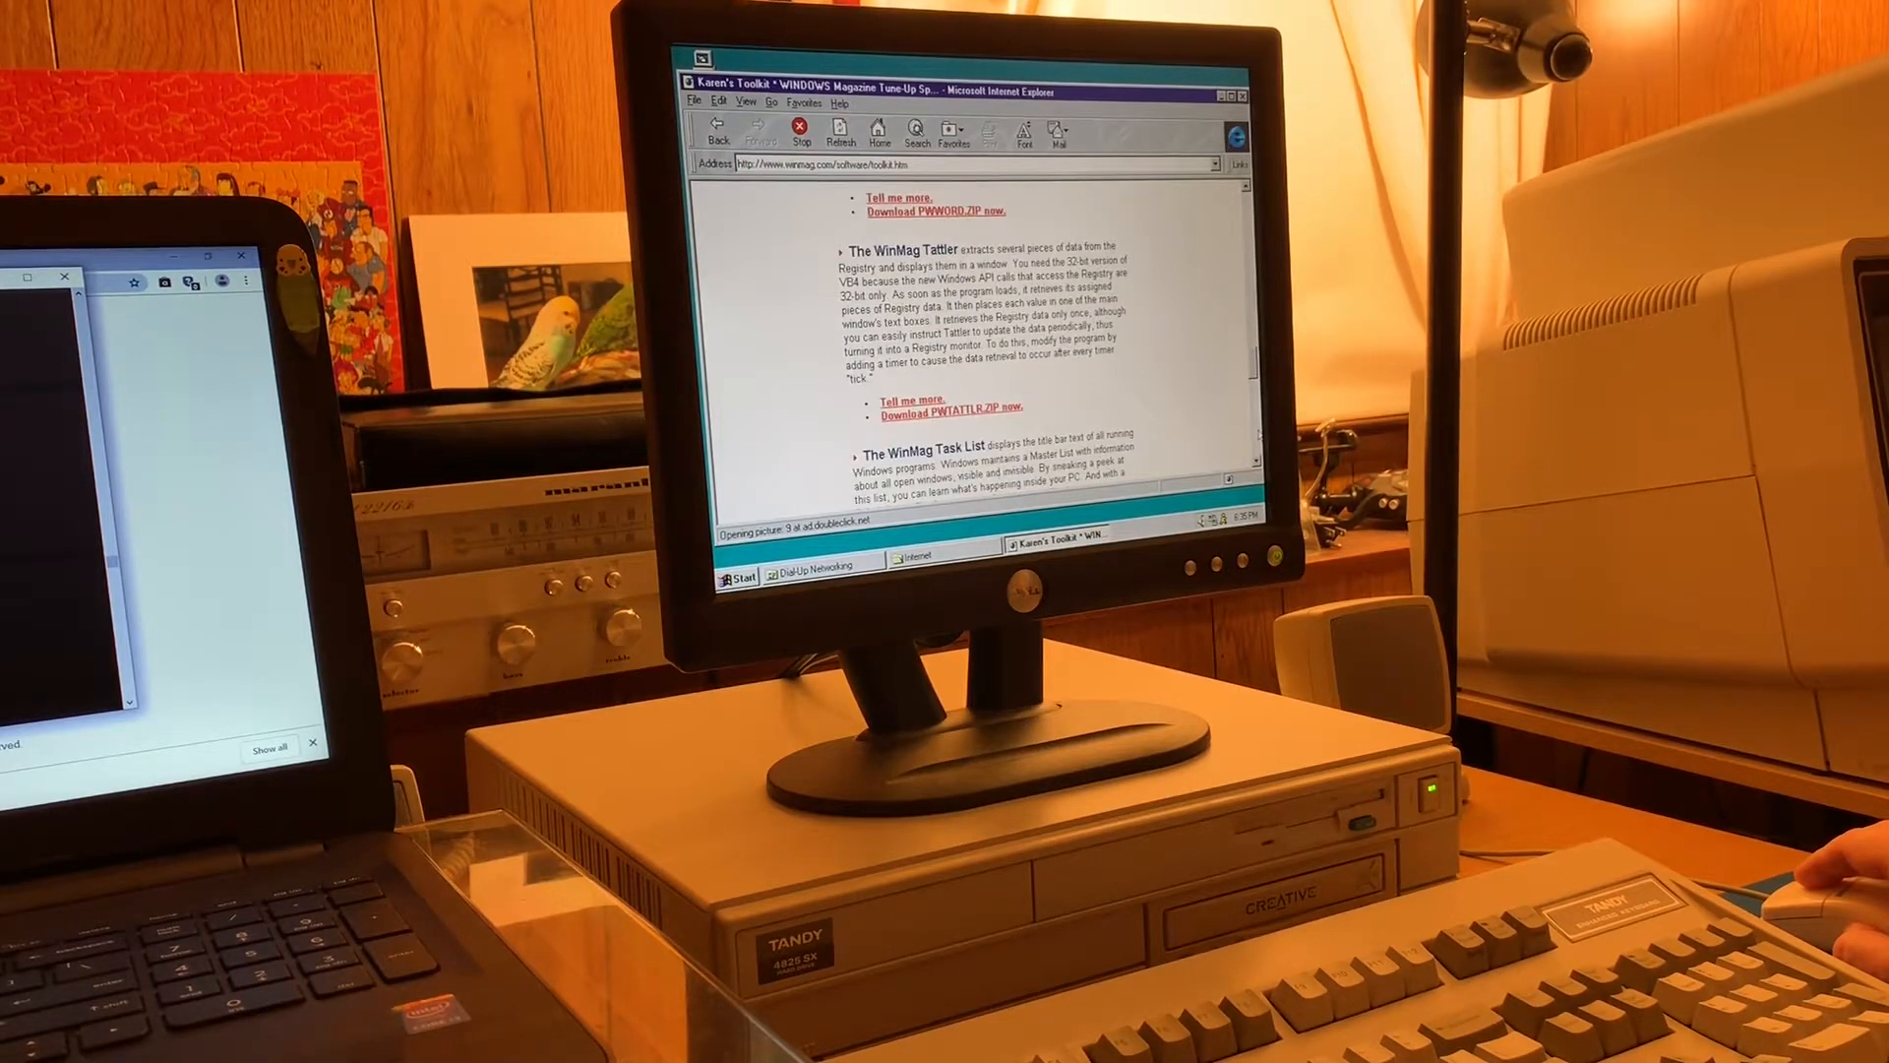
pyautogui.scroll(-3)
pyautogui.write('www')
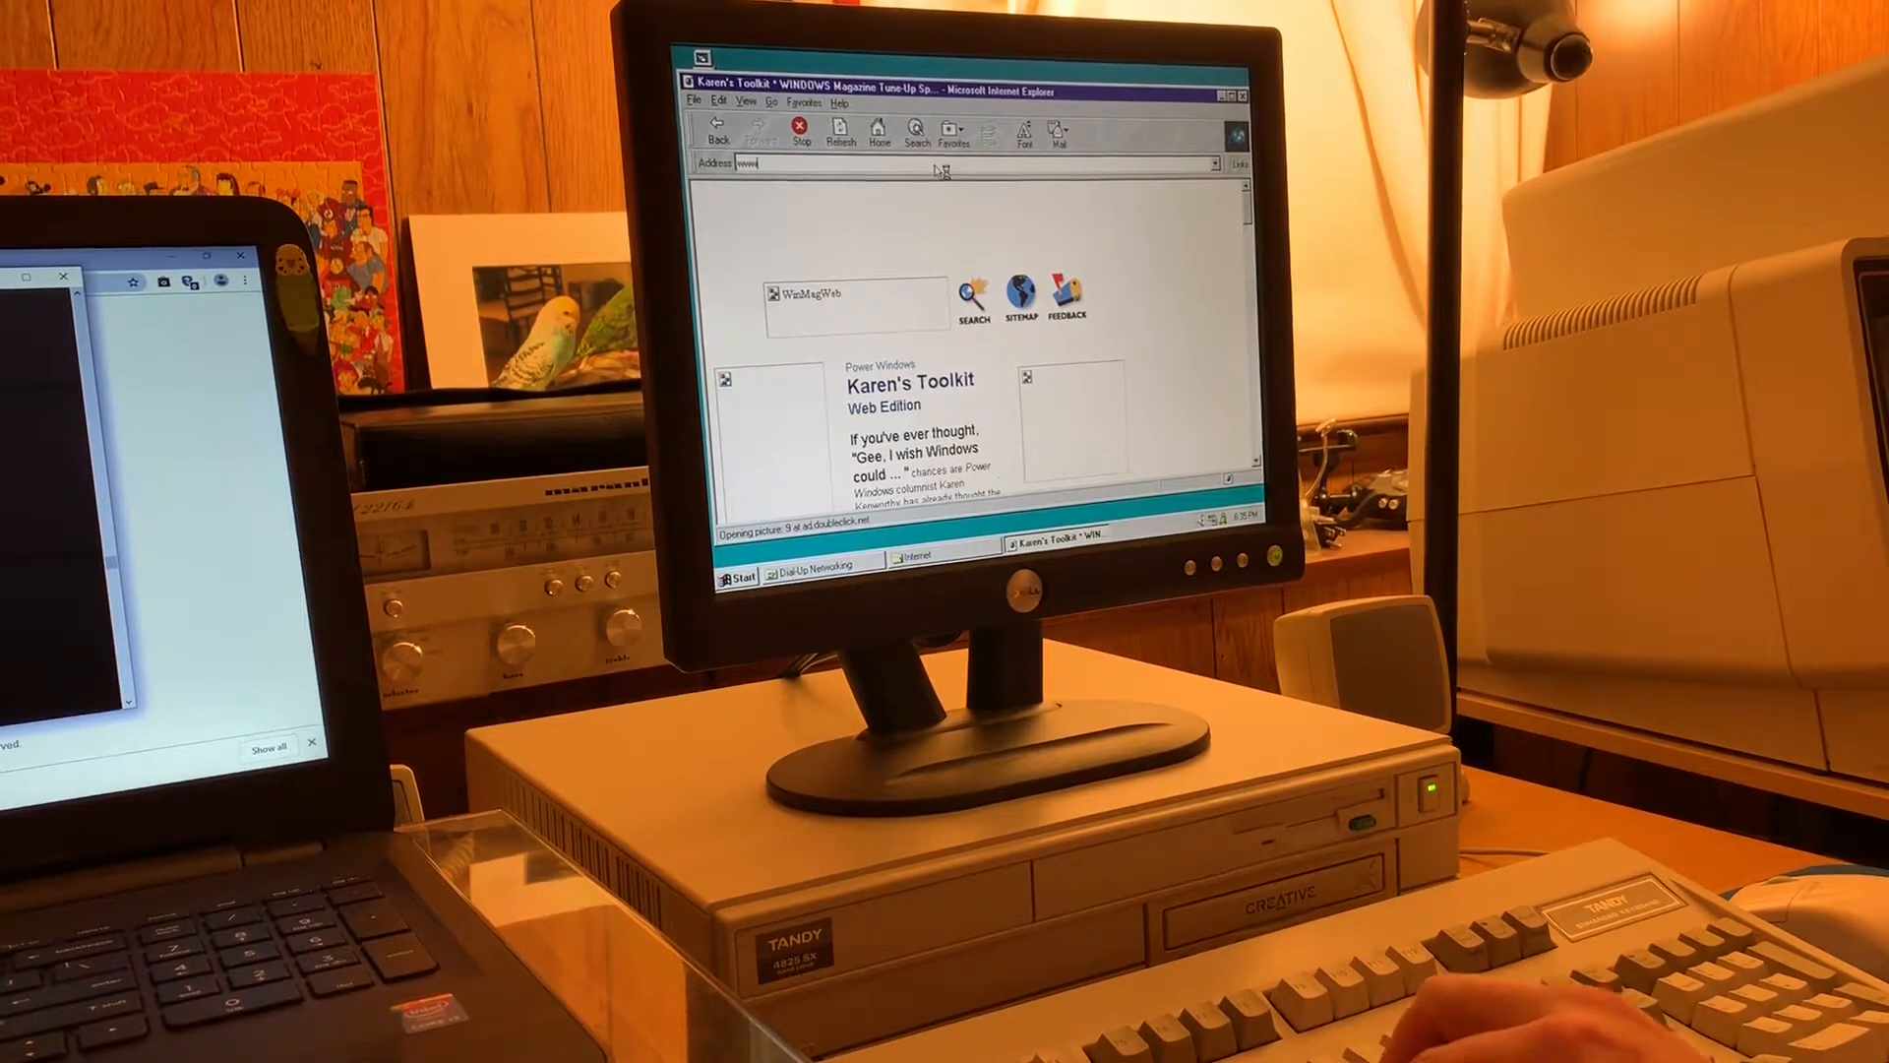
pyautogui.write('.tandy.com')
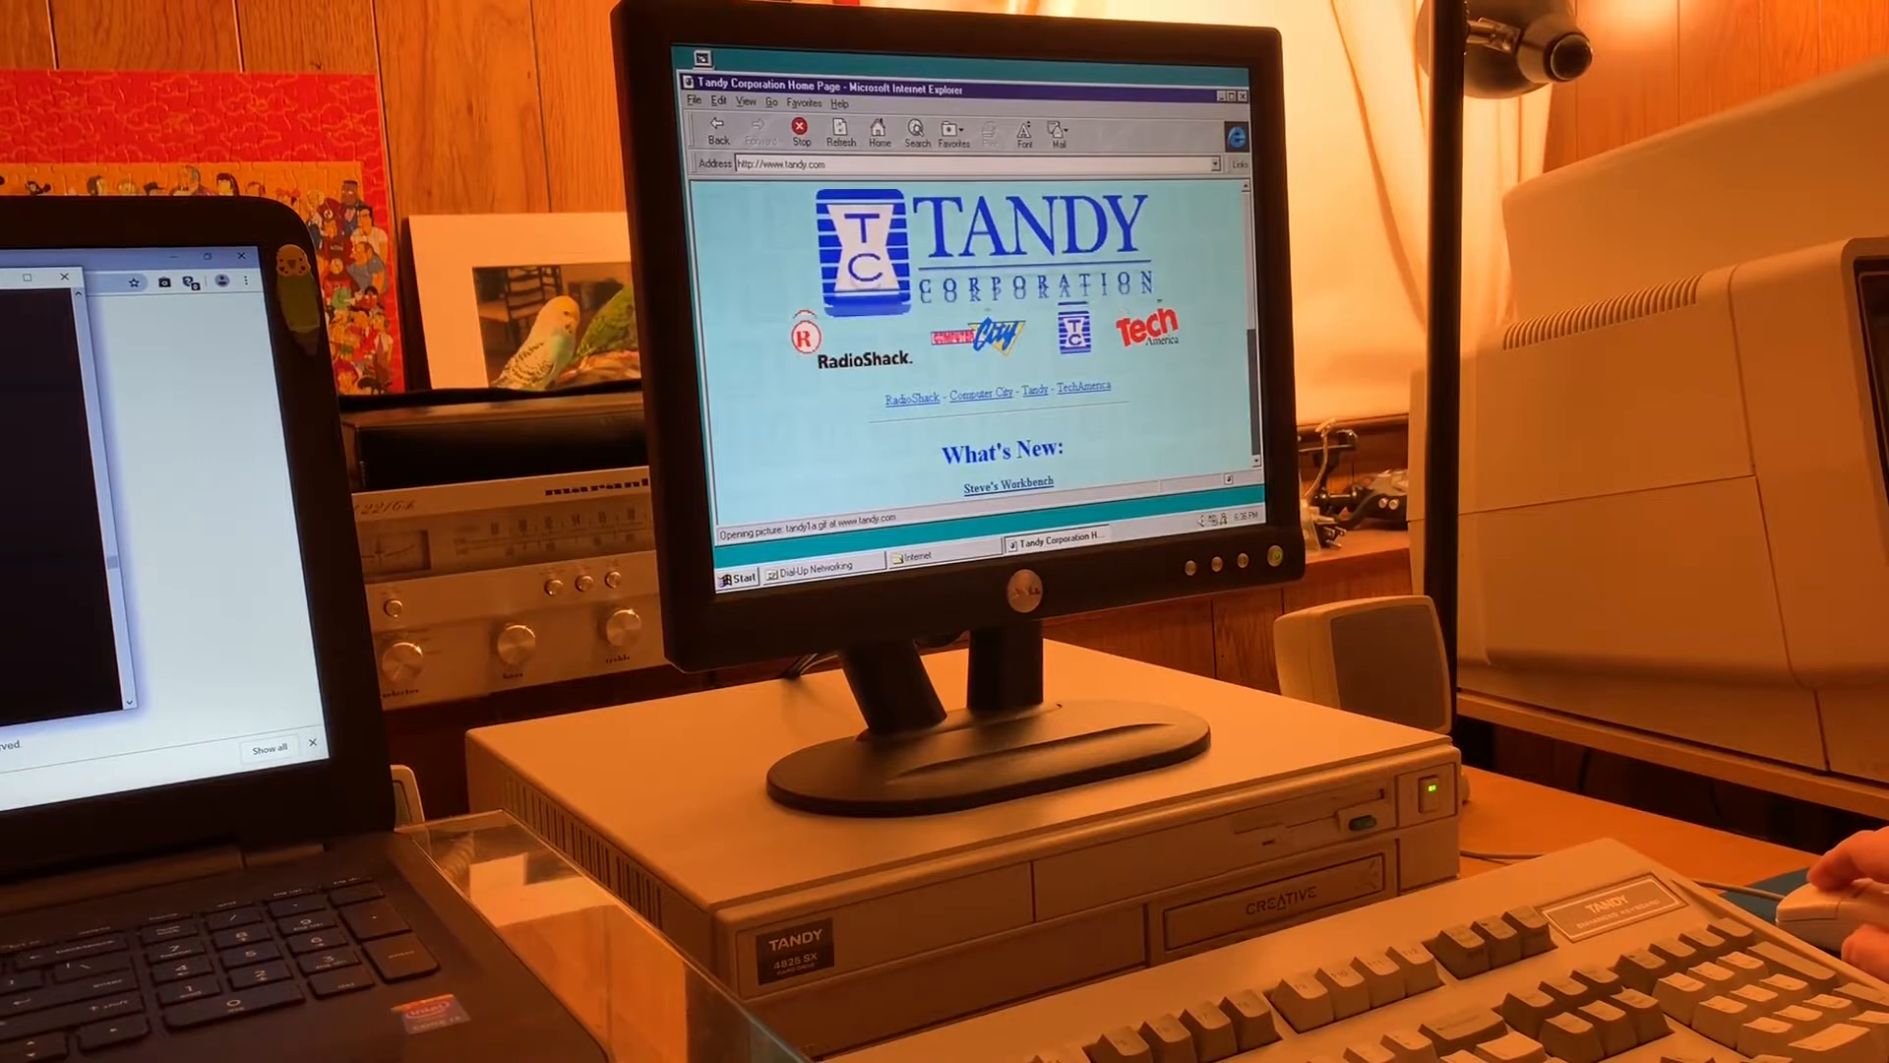
pyautogui.scroll(-3)
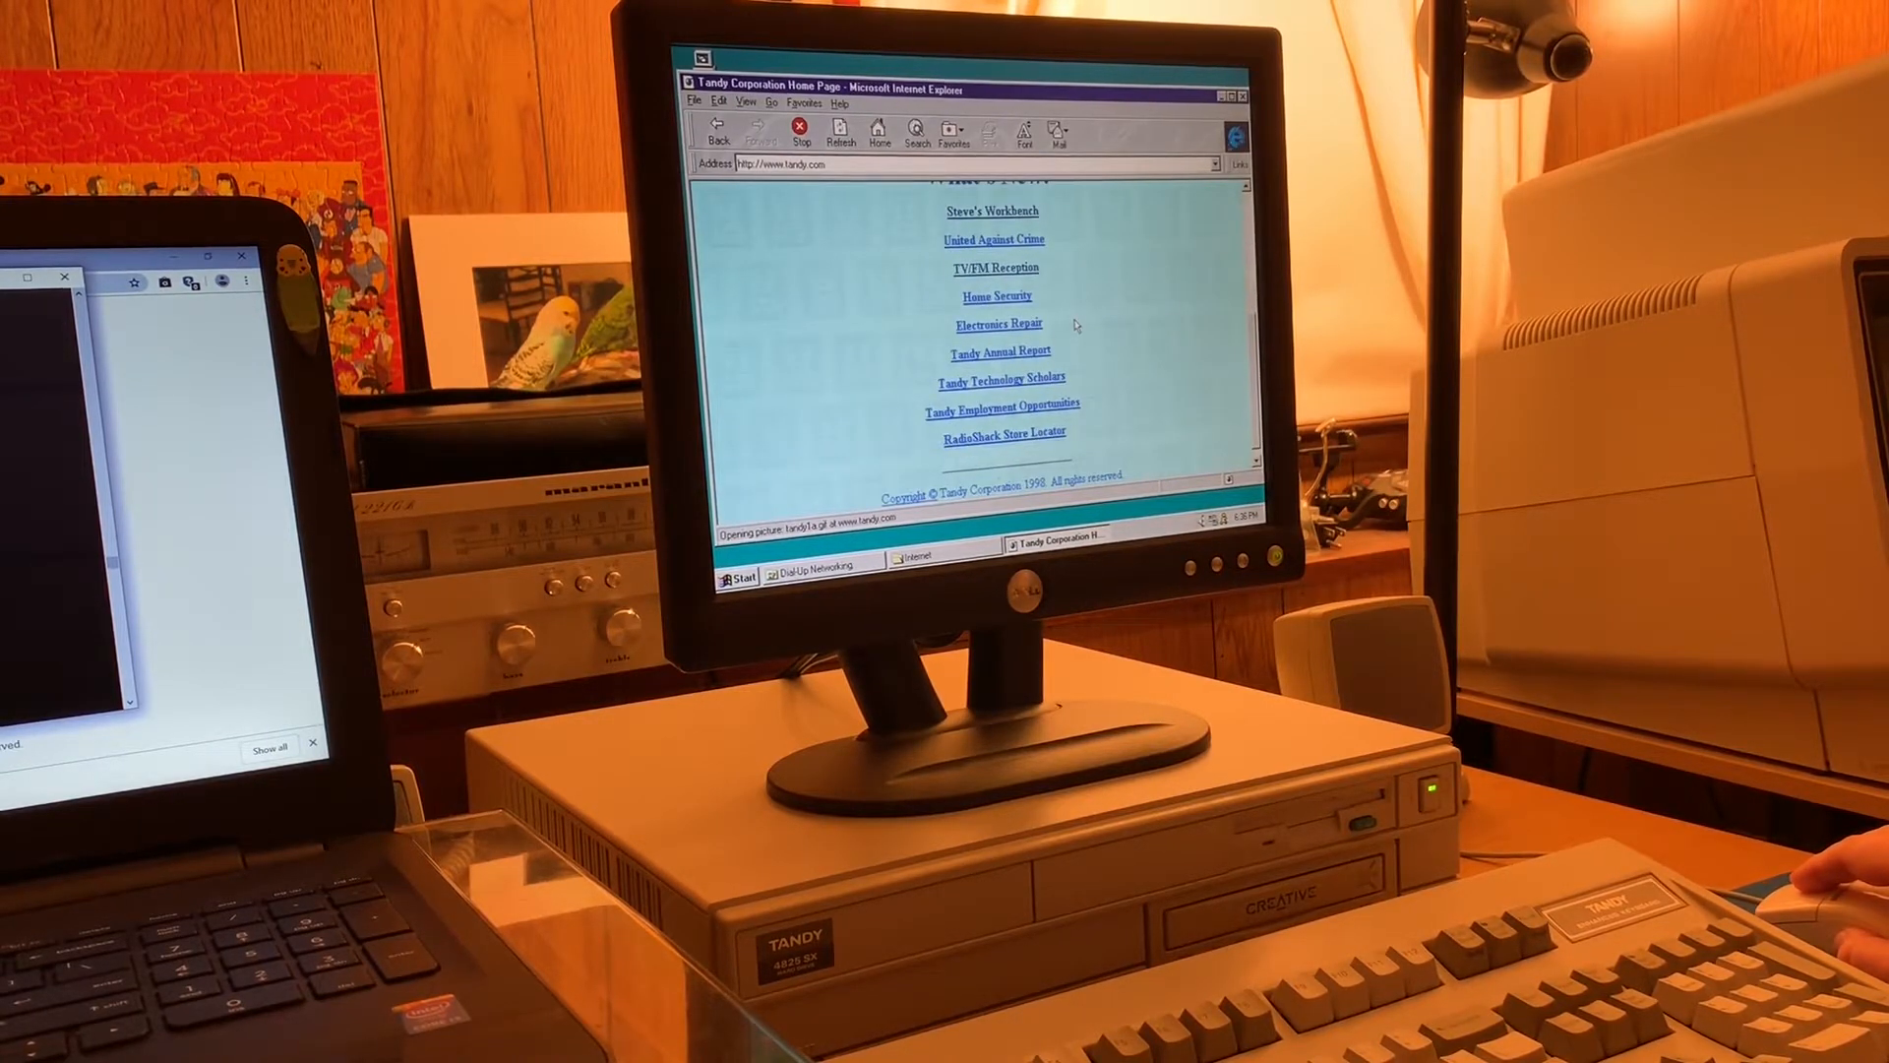
pyautogui.moveTo(996, 268)
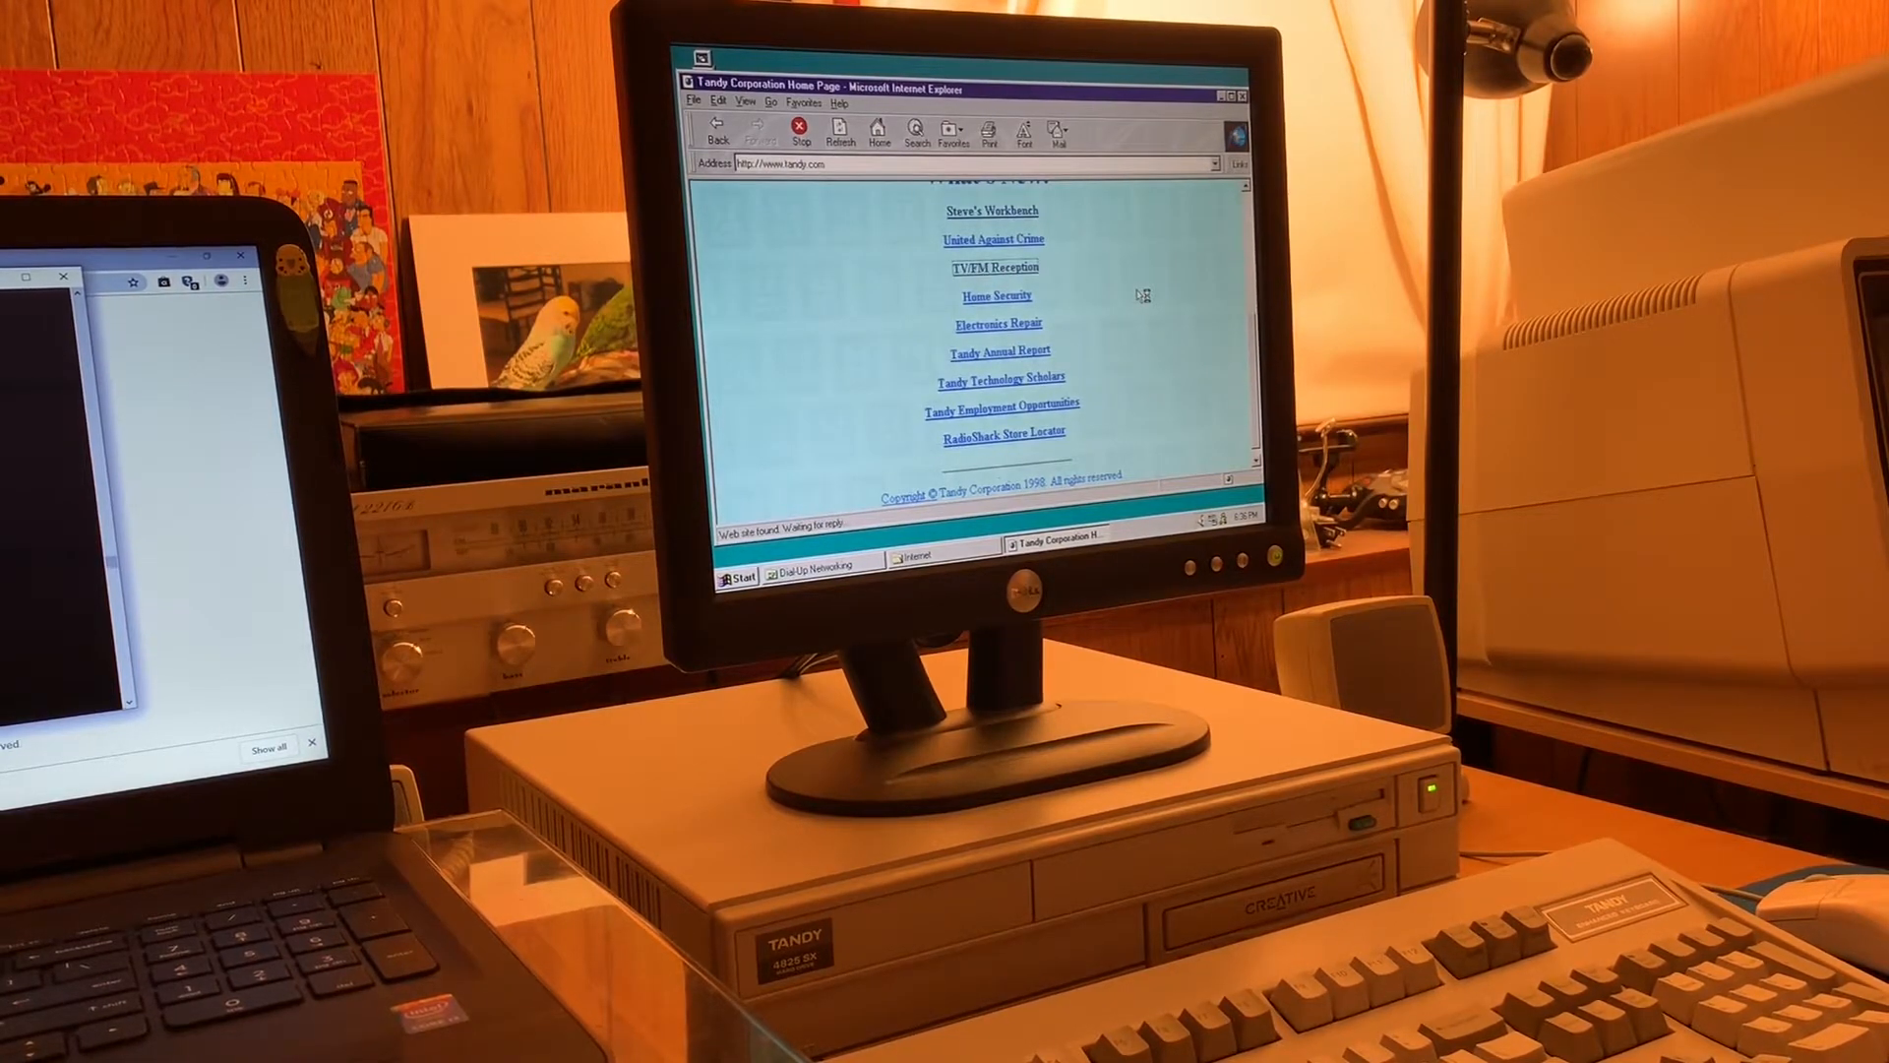
pyautogui.click(996, 267)
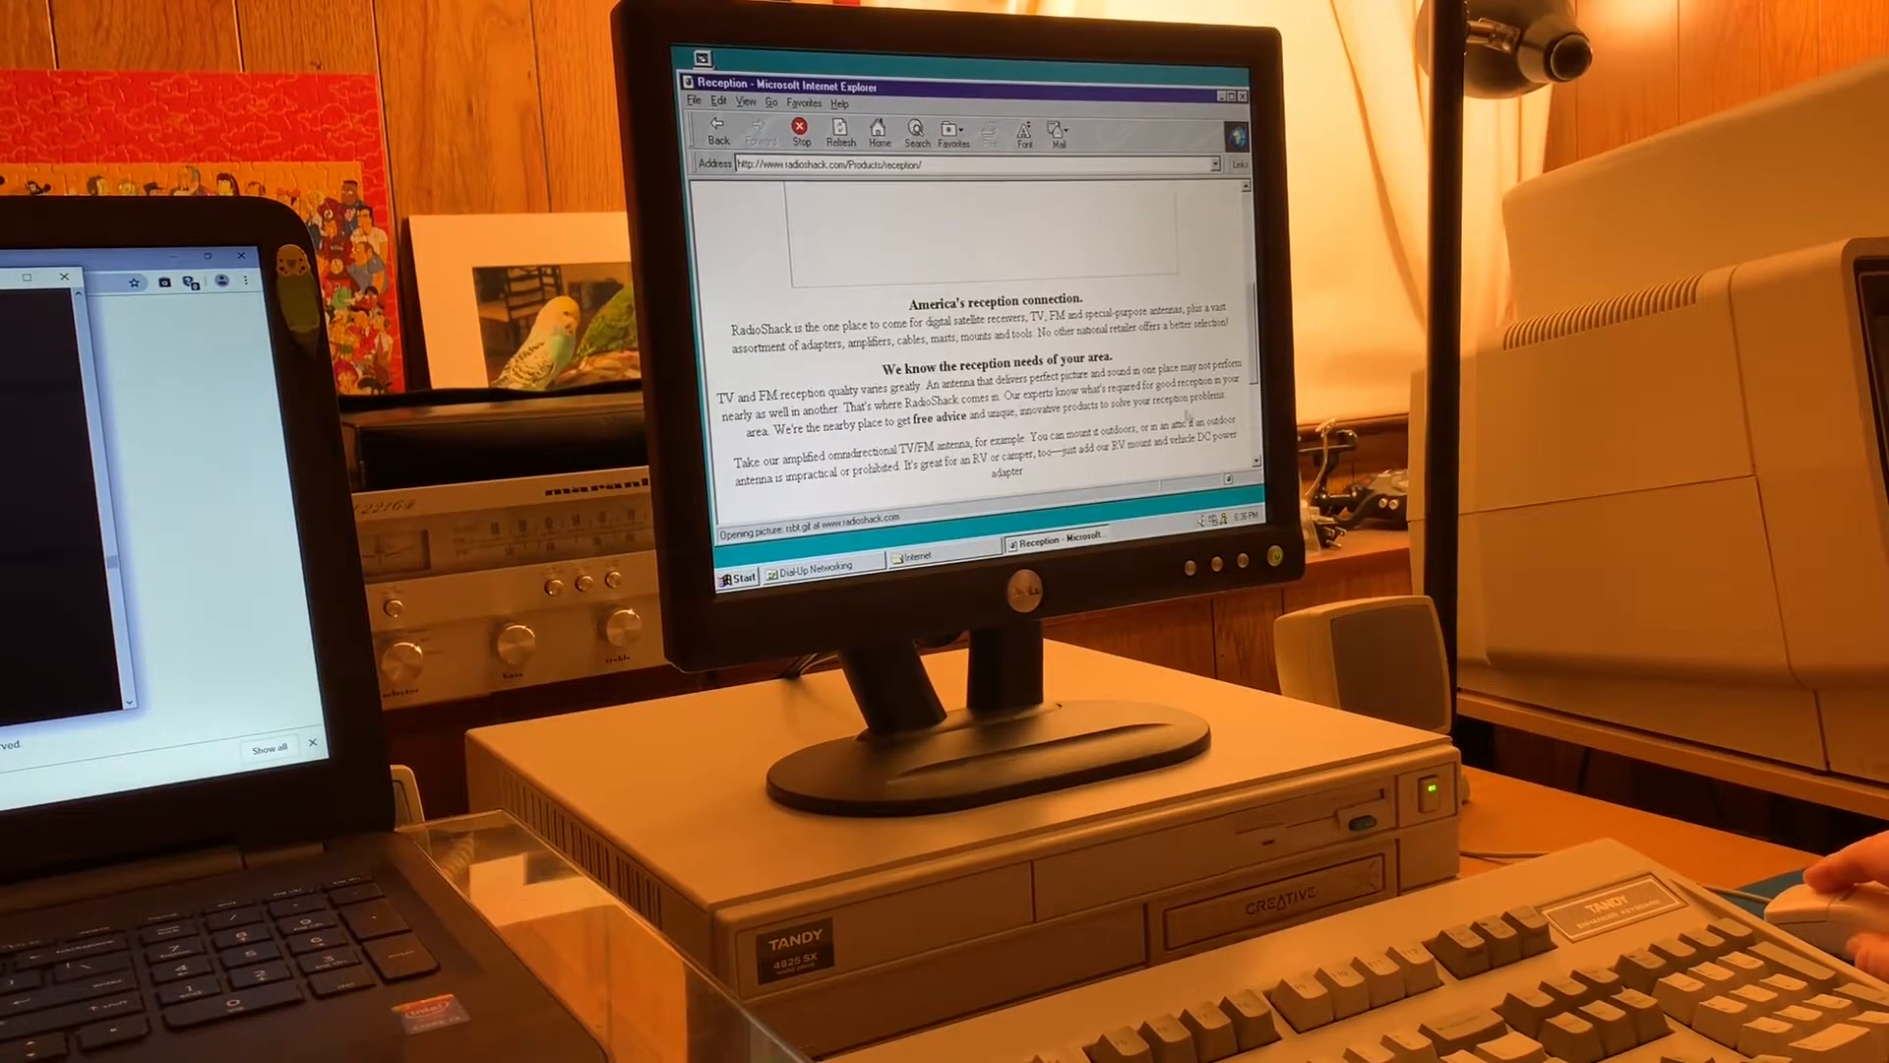
# - Highlight 'digital satellite receivers' and follow the Direct-to-Home Satellite Systems link
pyautogui.moveTo(925, 319); pyautogui.dragTo(1029, 319)
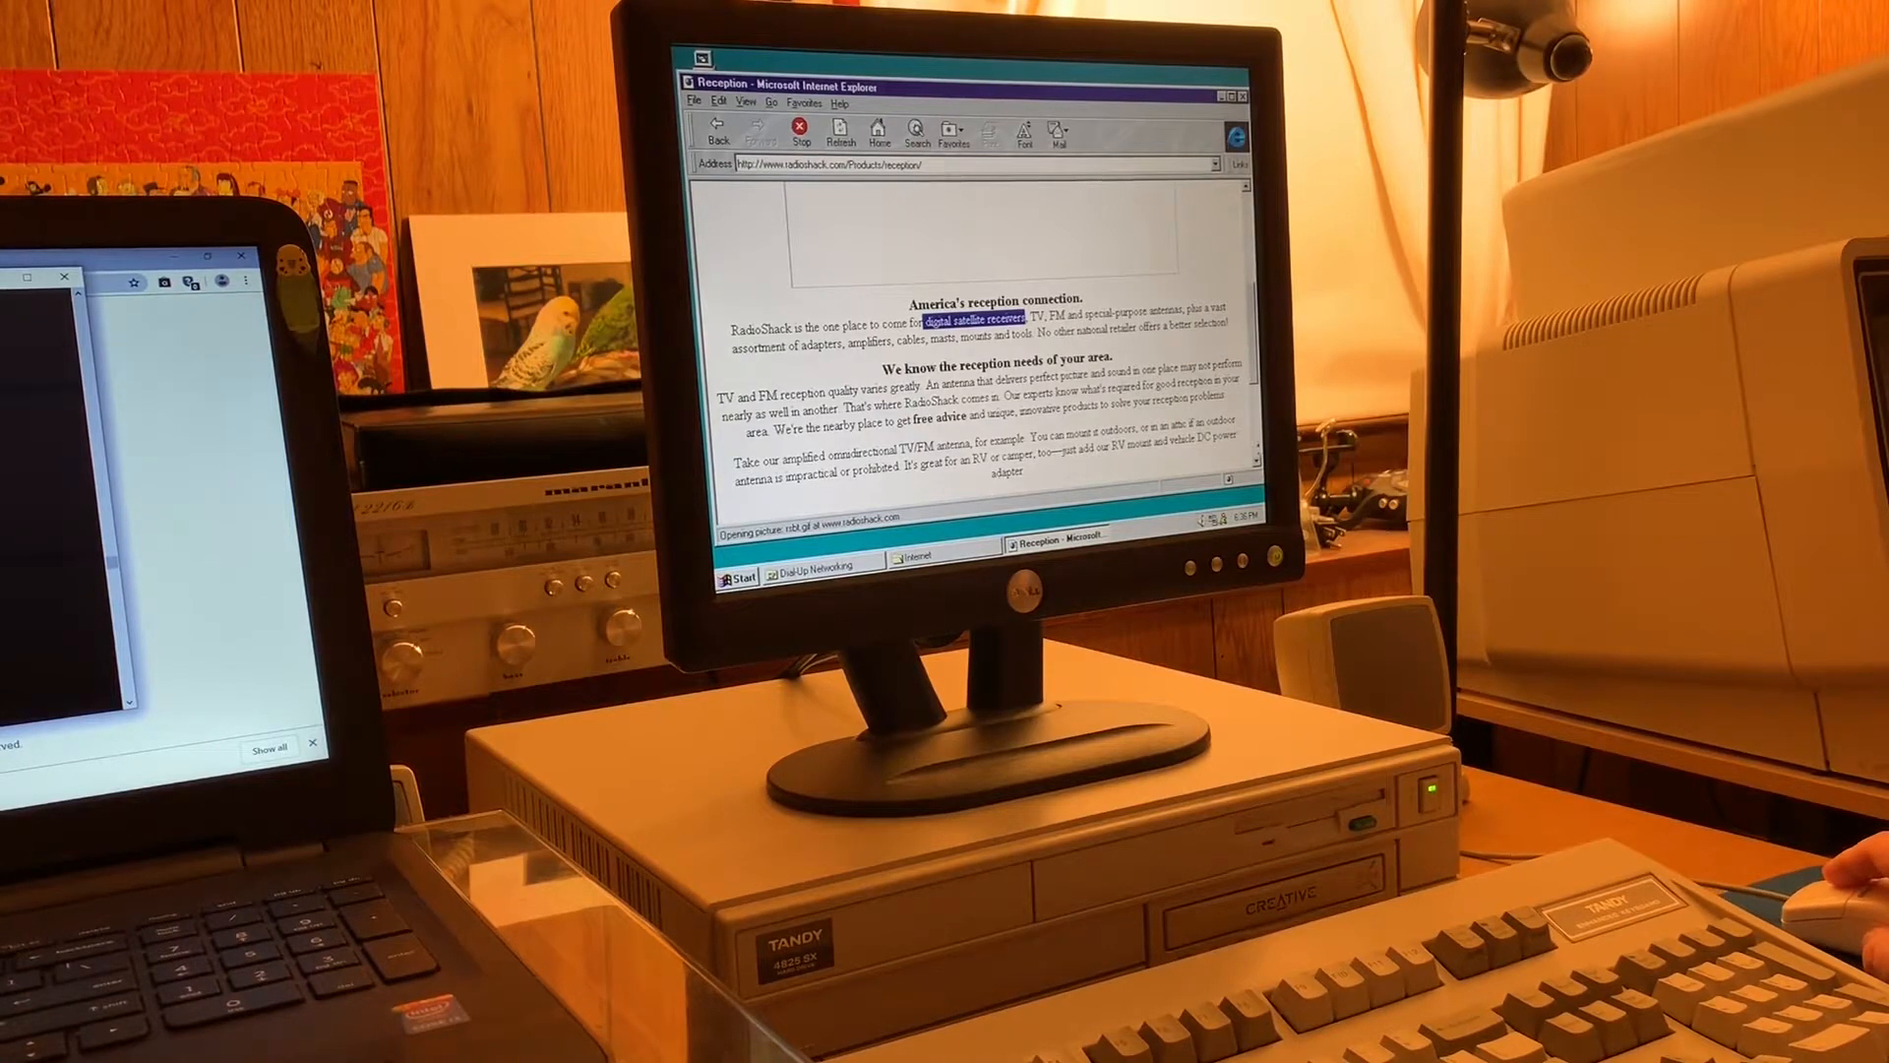
pyautogui.scroll(-3)
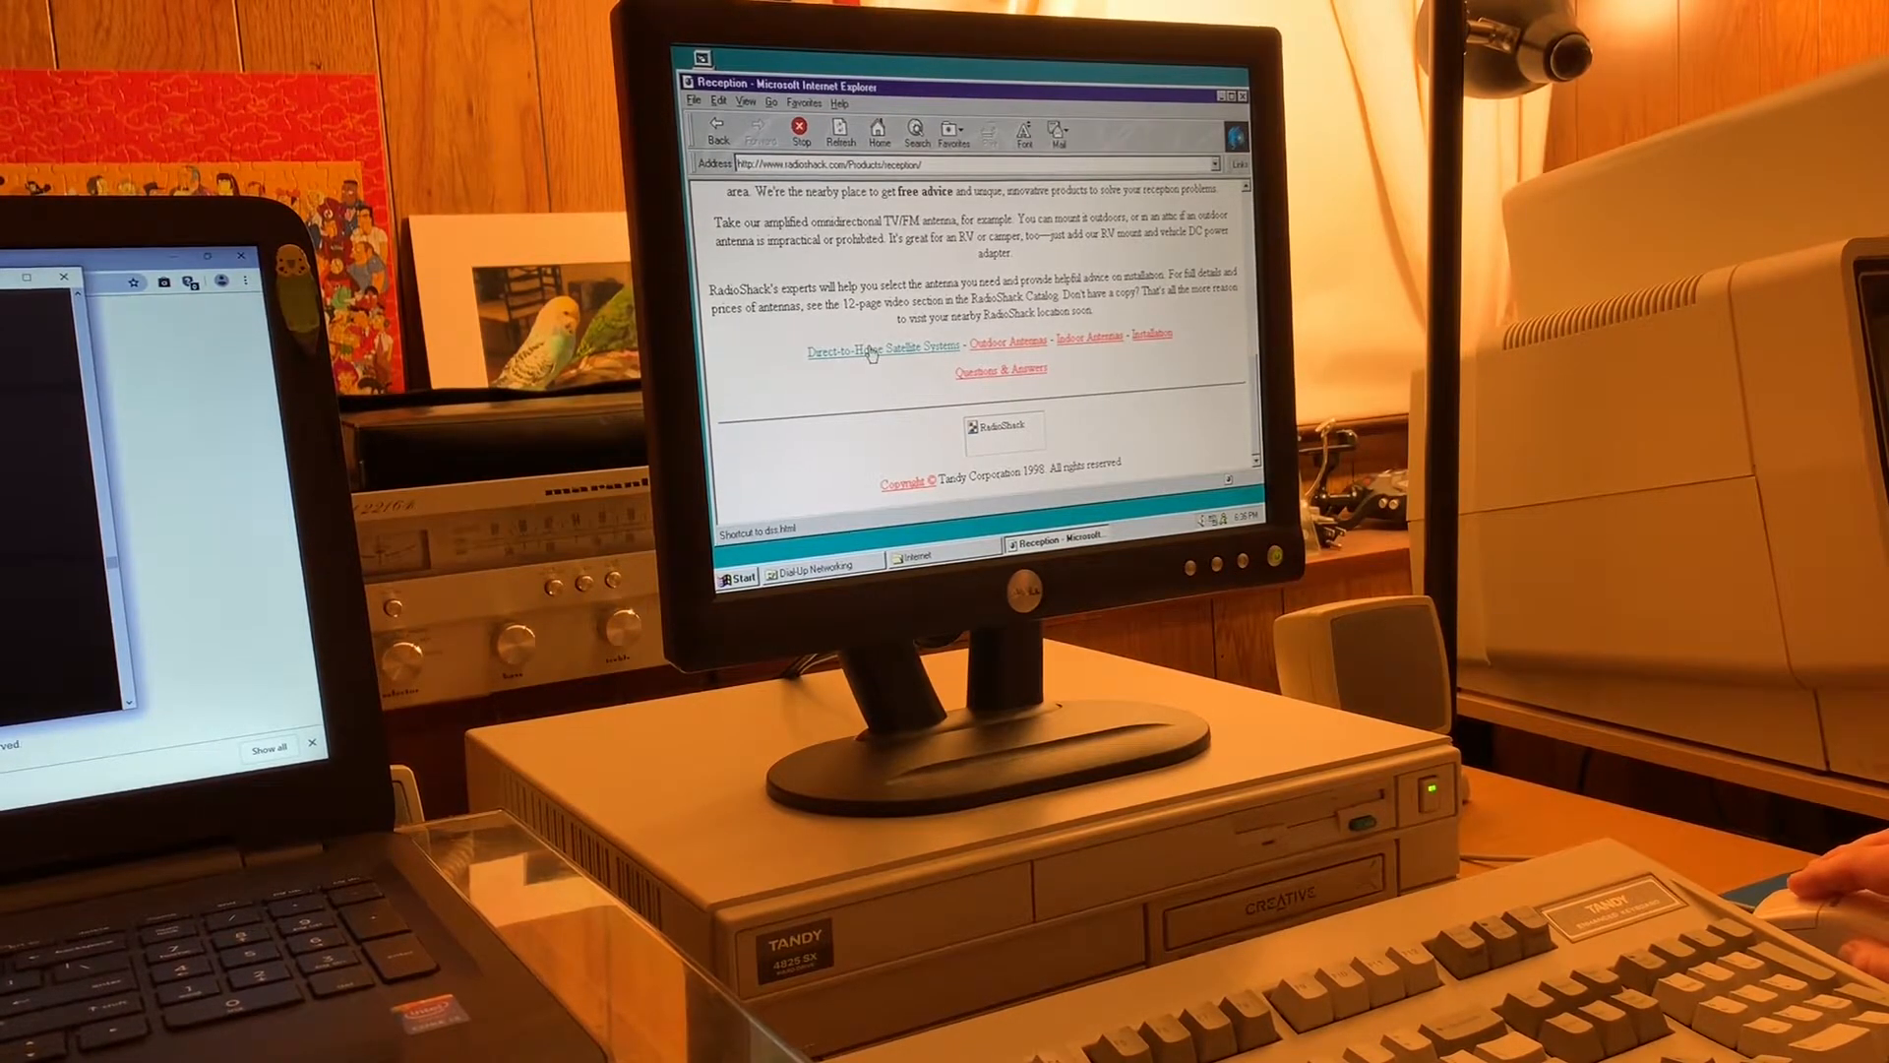
pyautogui.click(875, 351)
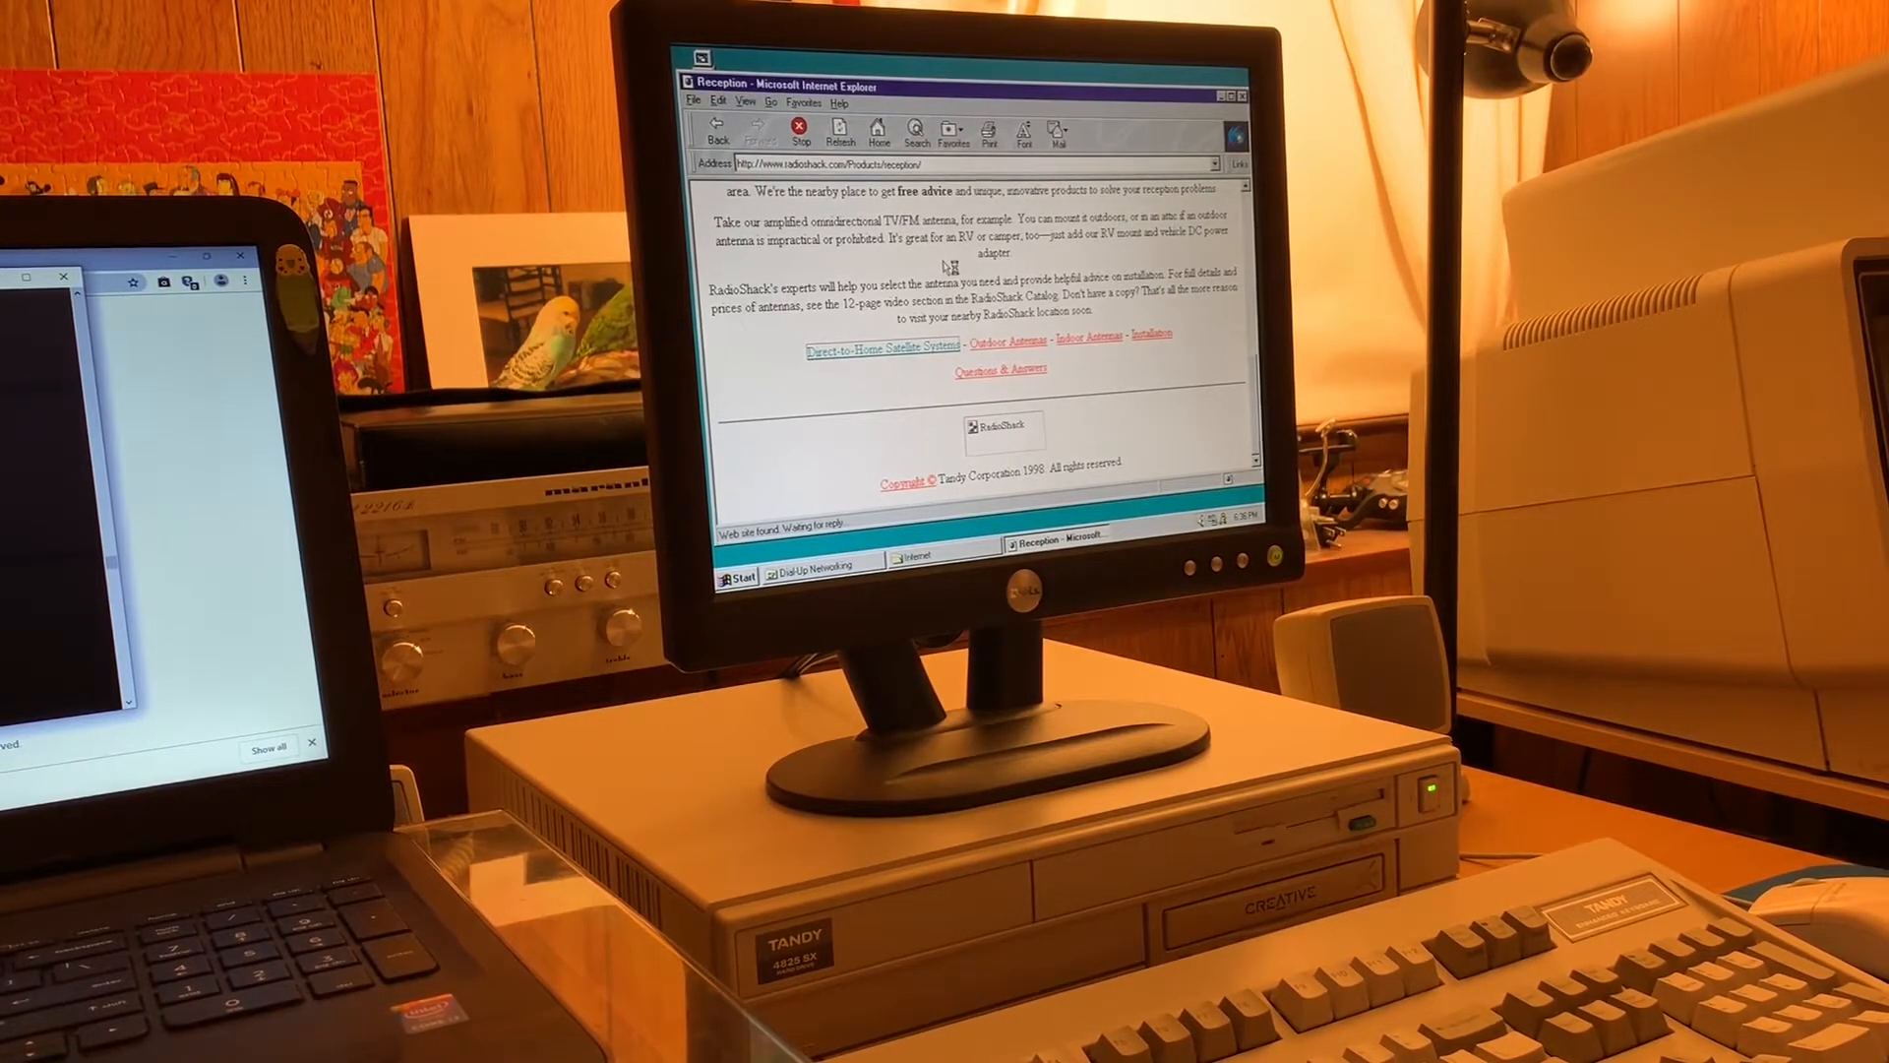
pyautogui.click(874, 346)
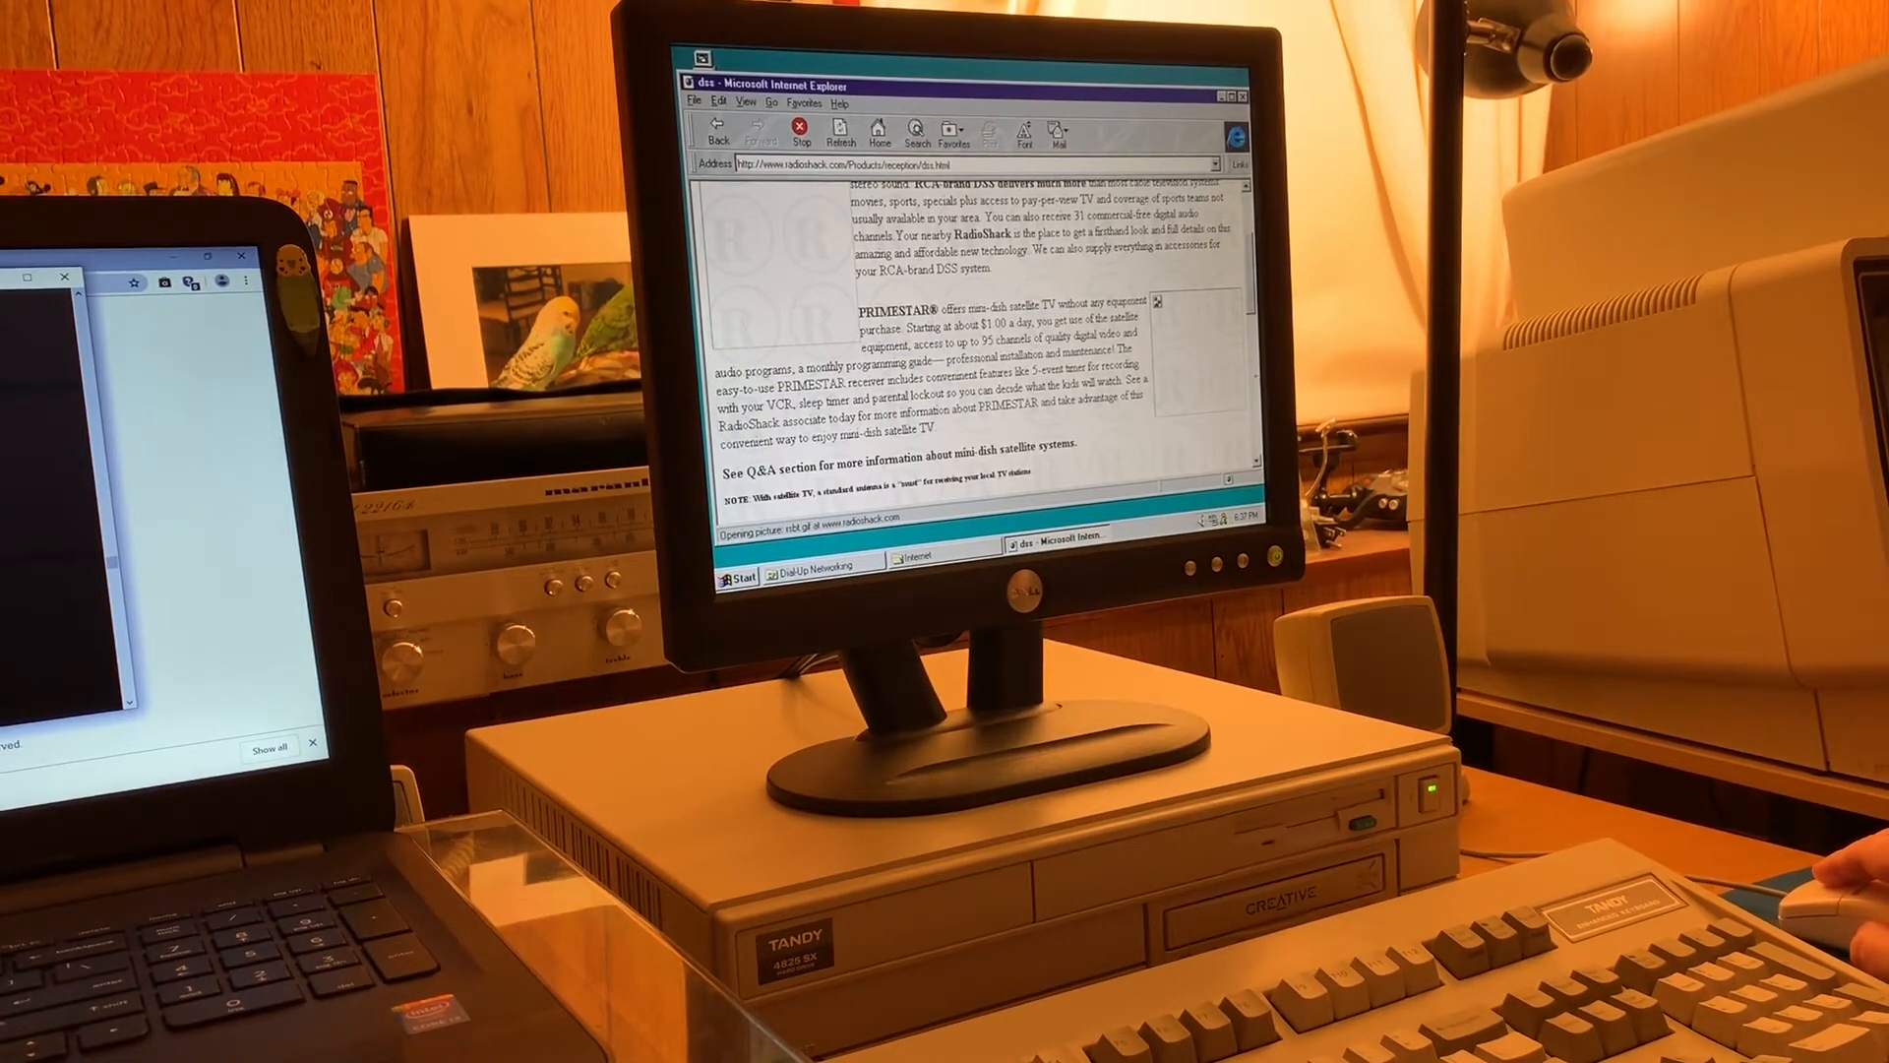
# - Read the satellite page to its end, highlighting the Parts & Accessories paragraphs
pyautogui.scroll(-3)
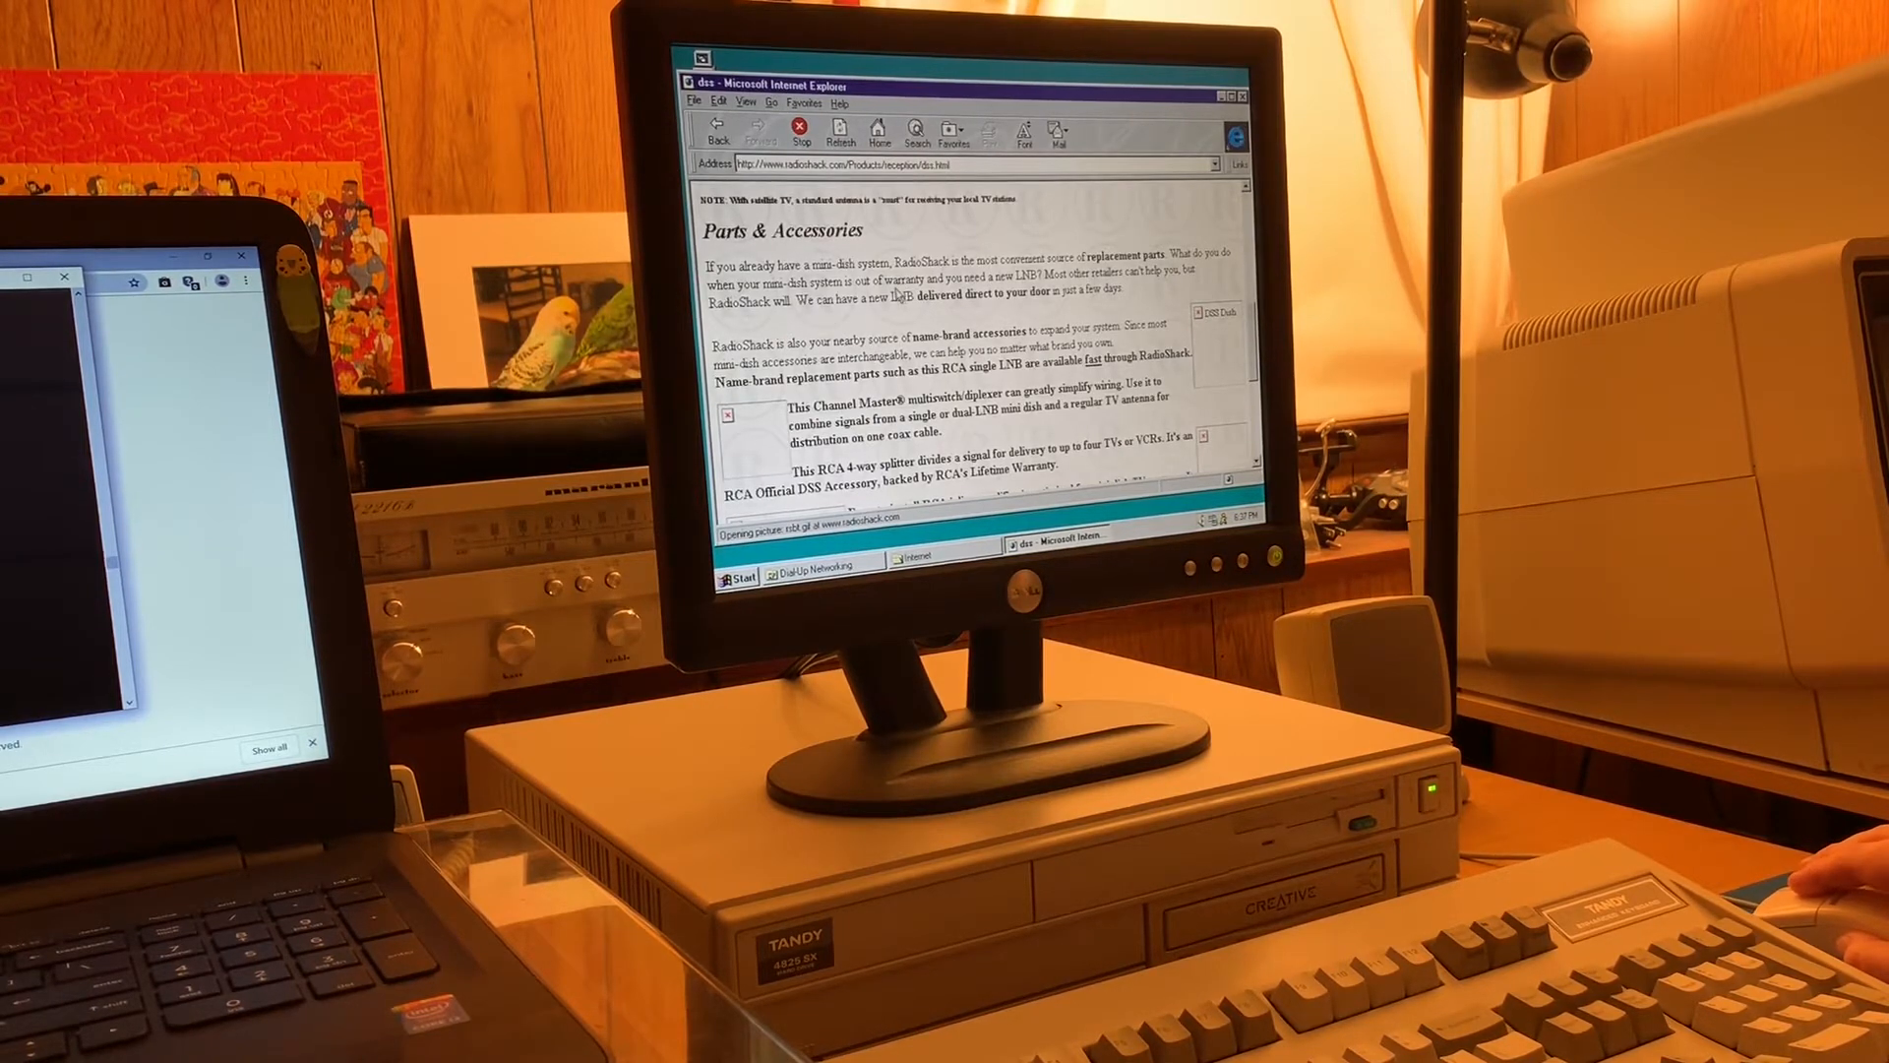
pyautogui.moveTo(703, 297); pyautogui.dragTo(1206, 374)
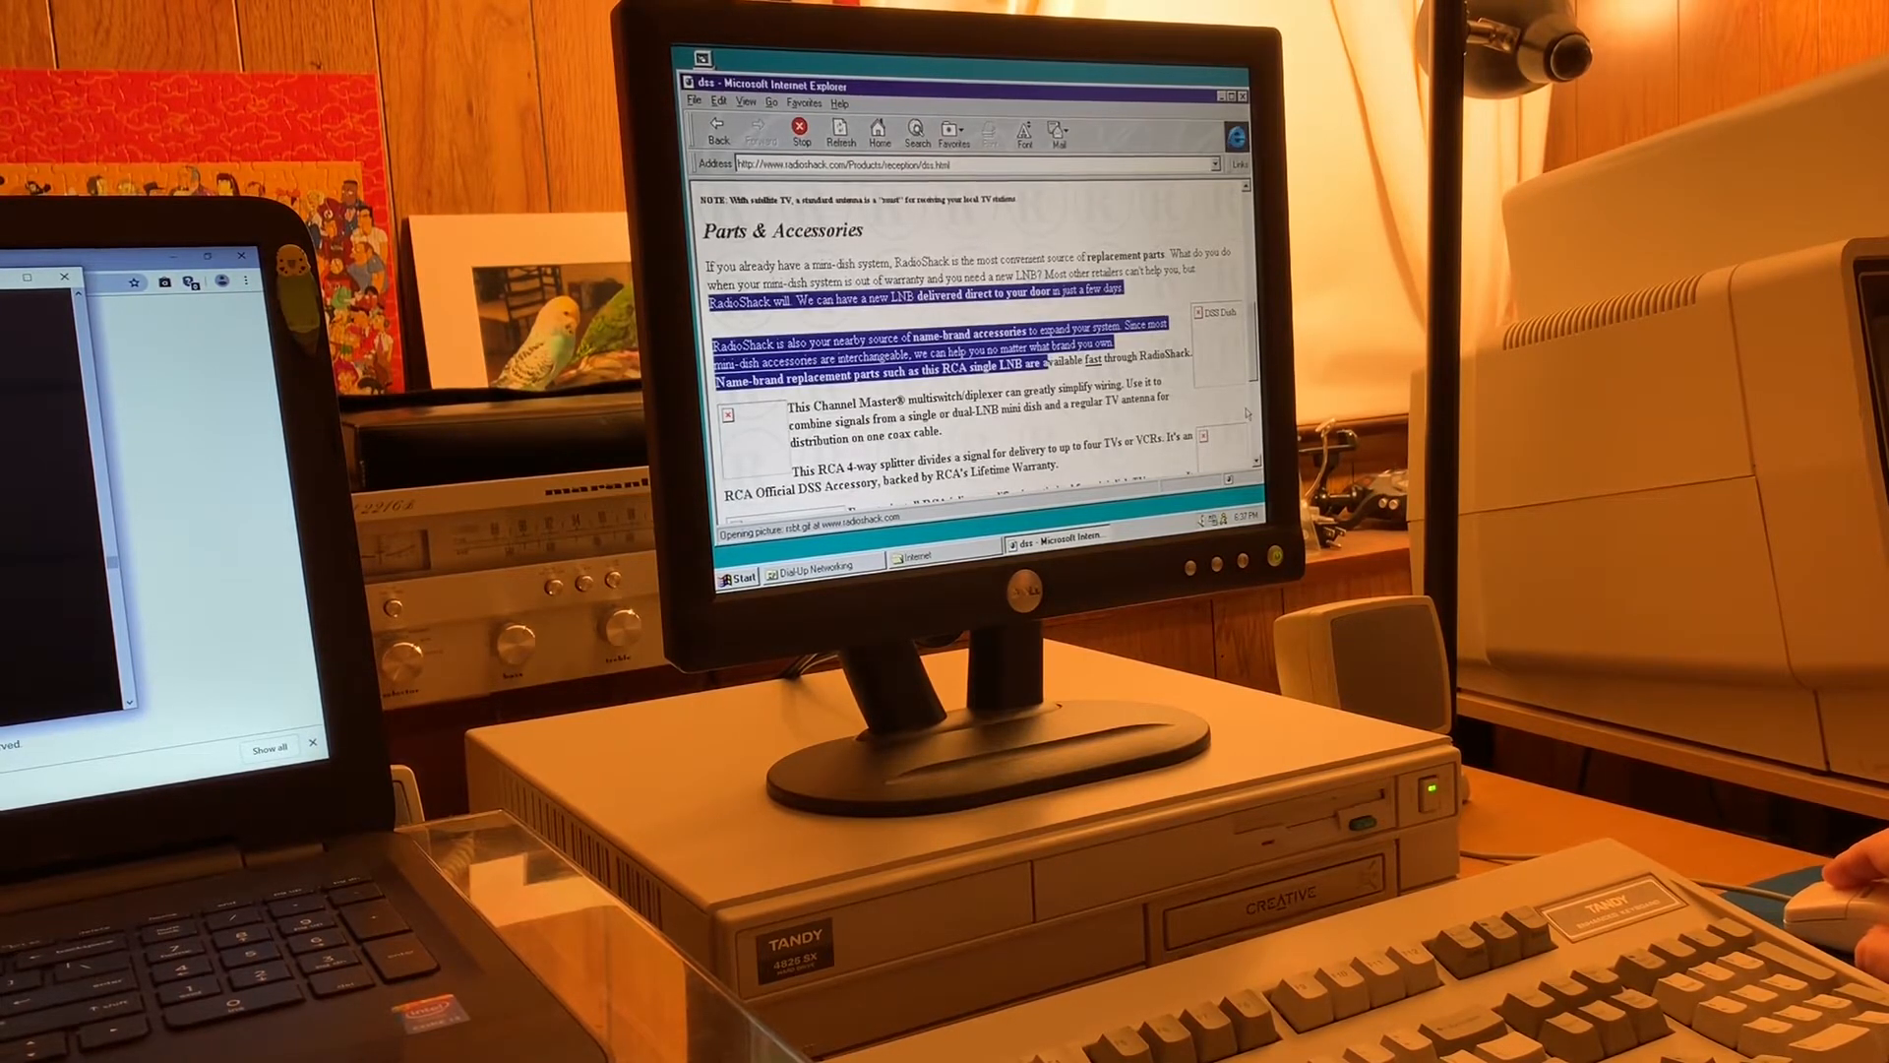
pyautogui.scroll(-3)
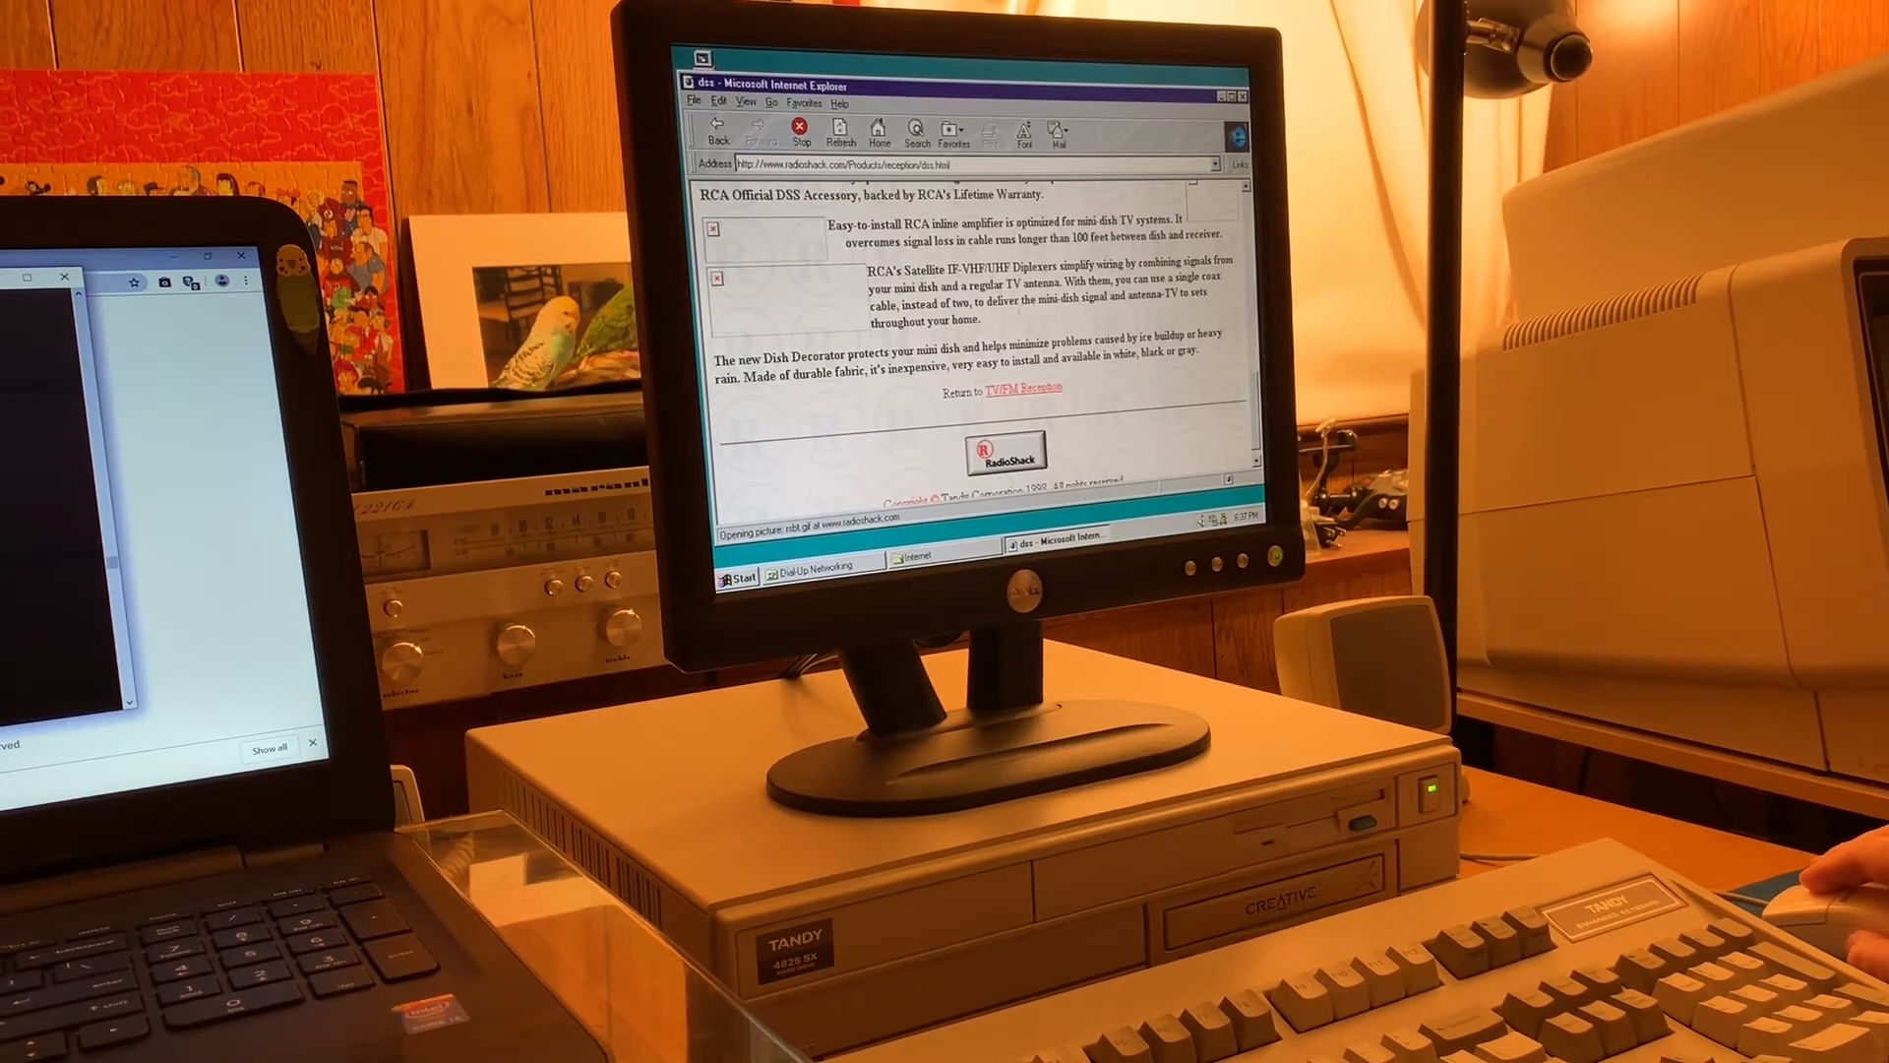